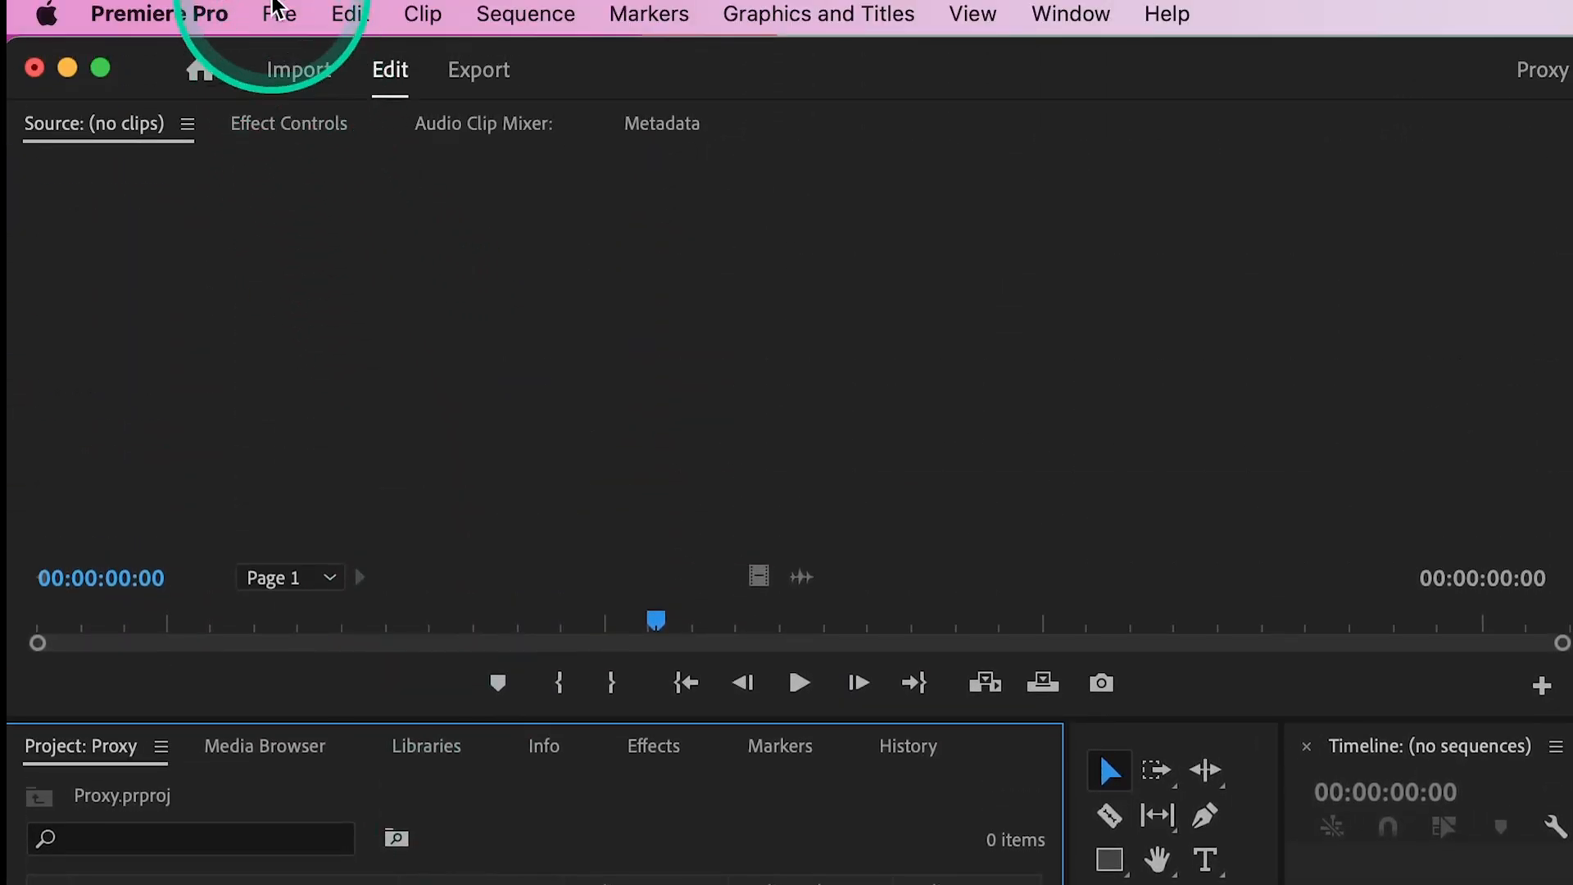
Step: Start an Import and browse WINTER_BACKUP > VIDEO > 2ND-UNIT, selecting the A001 card folder
{"action": "left_click", "coordinate": [279, 14]}
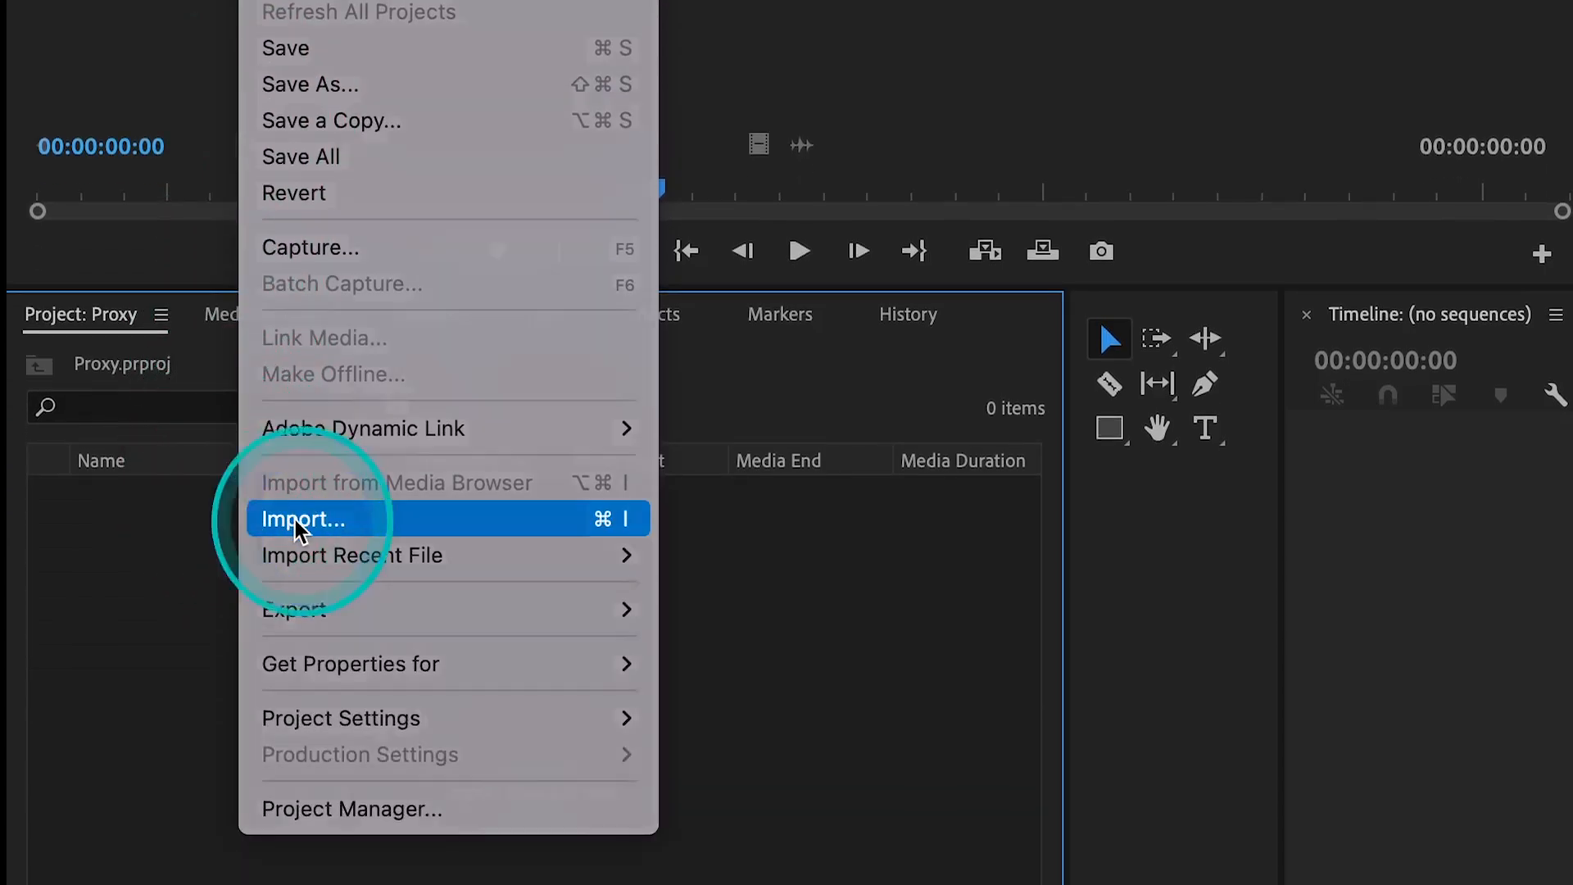
{"action": "left_click", "coordinate": [303, 519]}
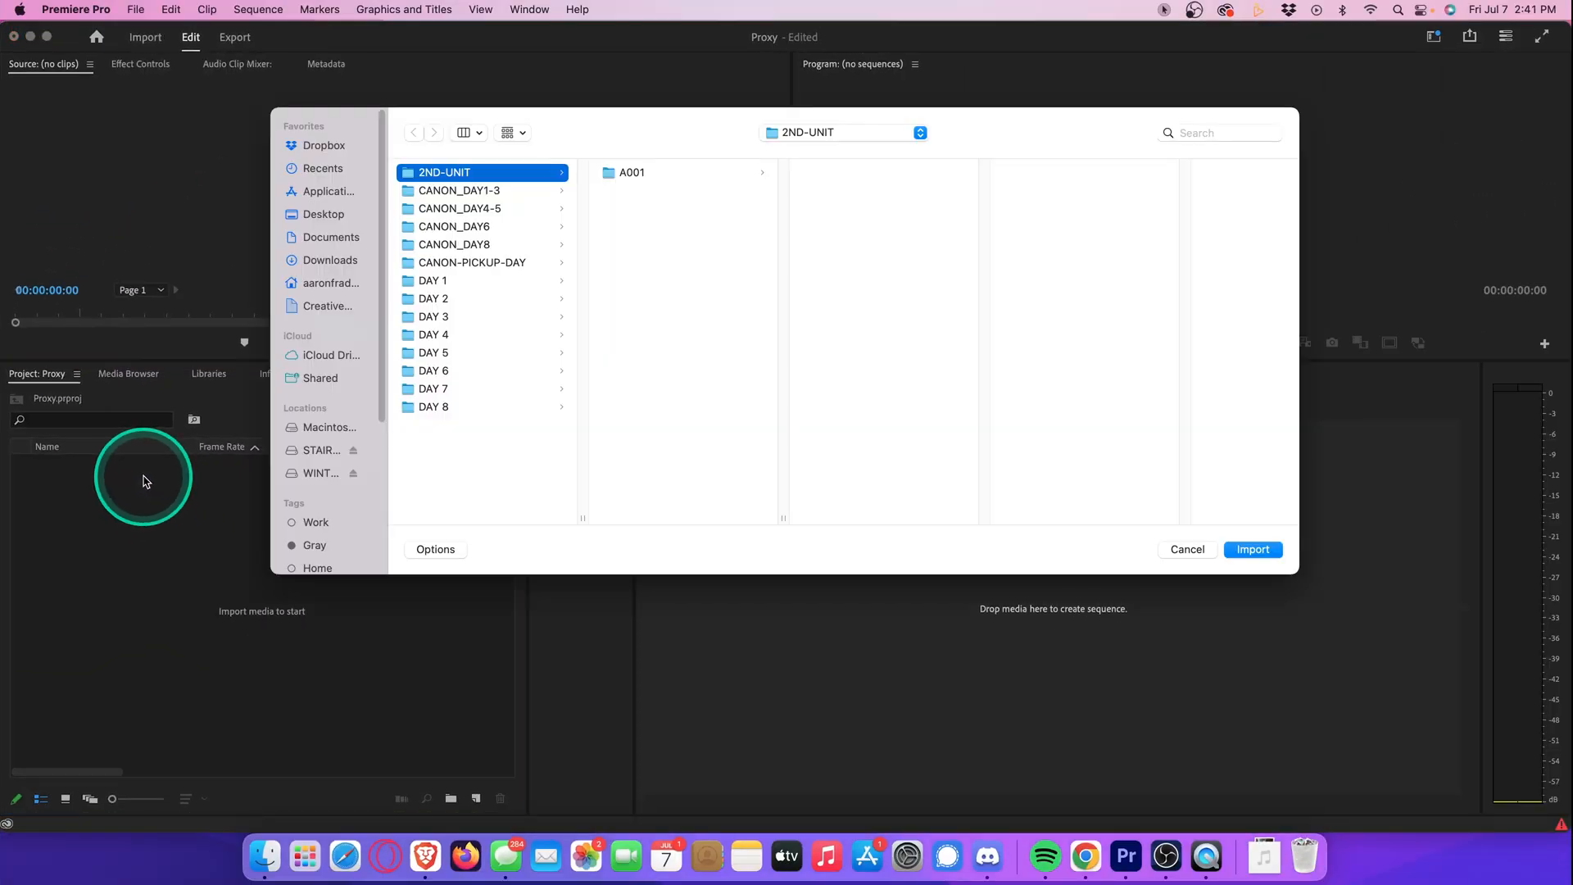
{"action": "left_click", "coordinate": [321, 472]}
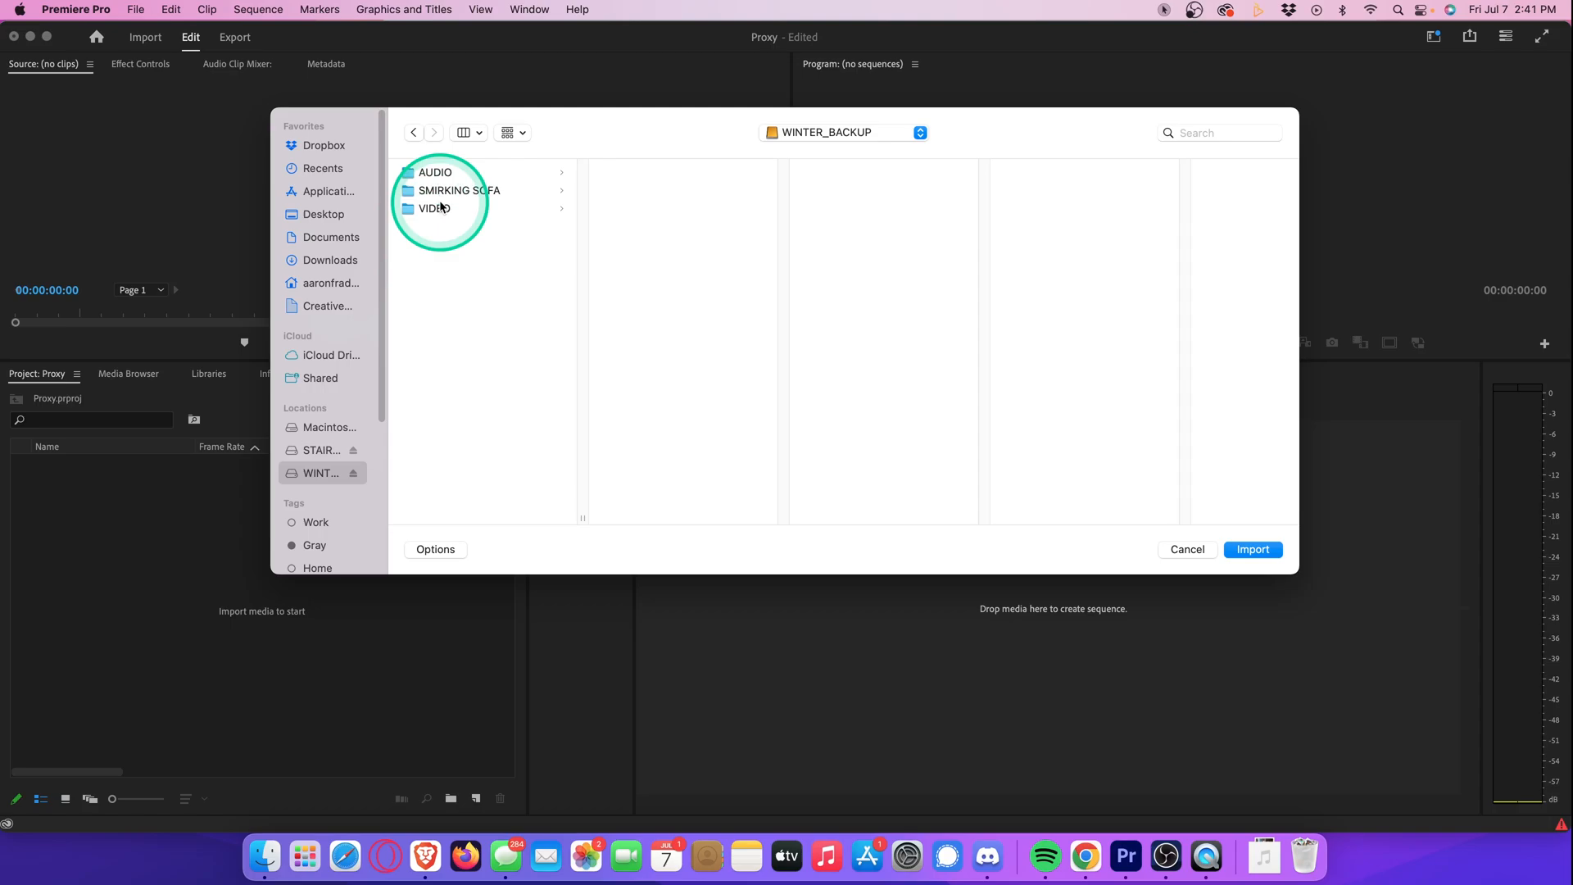
{"action": "left_click", "coordinate": [435, 208]}
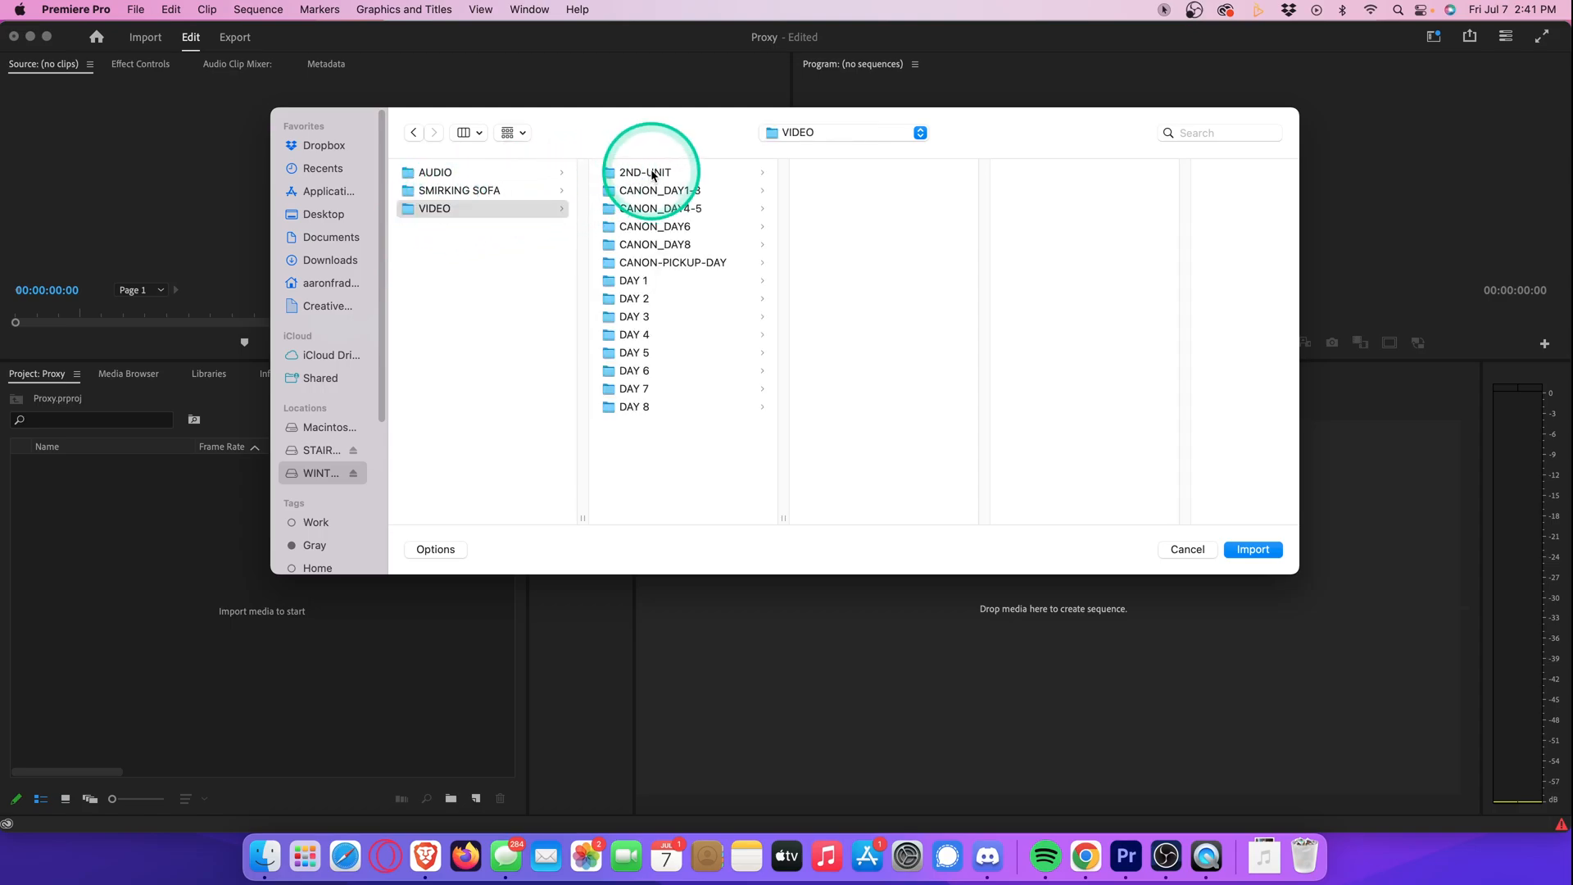
{"action": "left_click", "coordinate": [644, 172]}
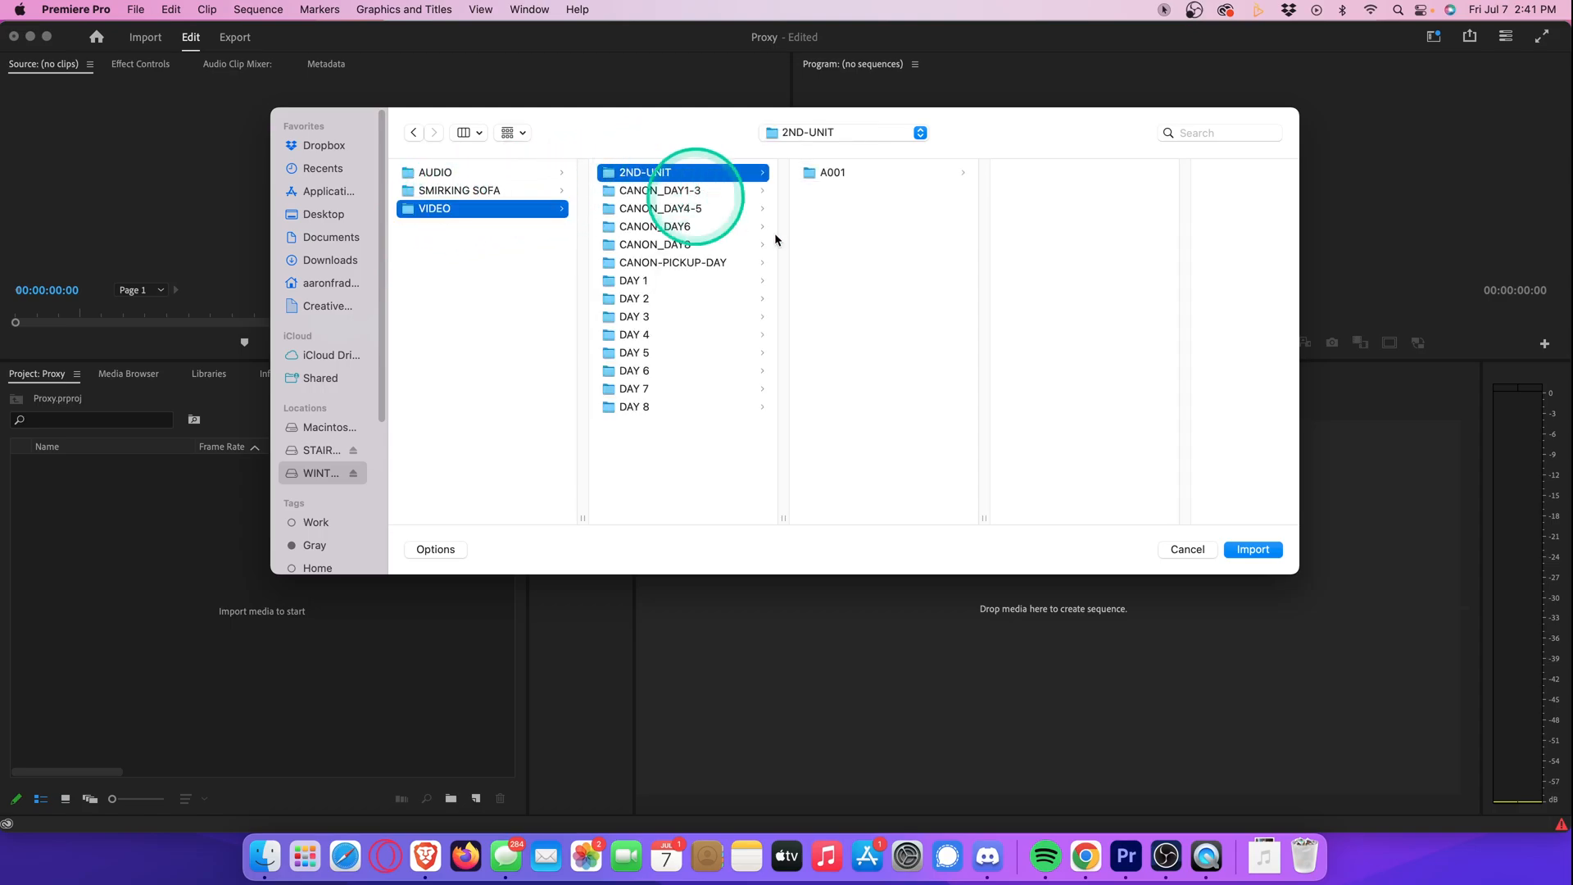
{"action": "left_click", "coordinate": [1252, 549]}
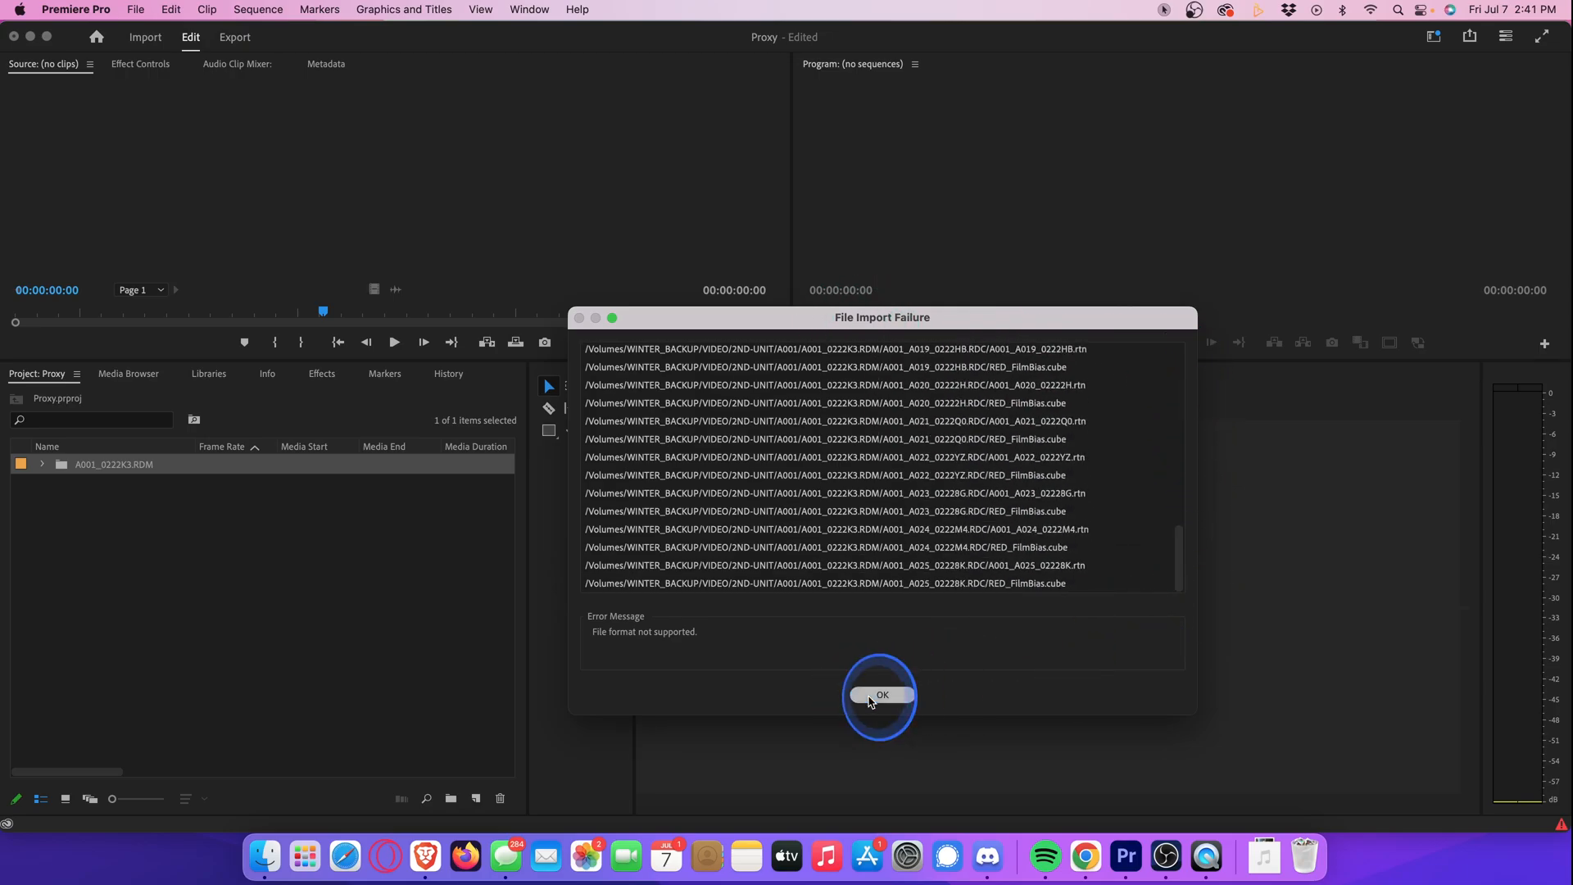
Step: Dismiss the import failure report and expand the A001_0222K3.RDM folder and its nested clip folders
{"action": "left_click", "coordinate": [881, 695]}
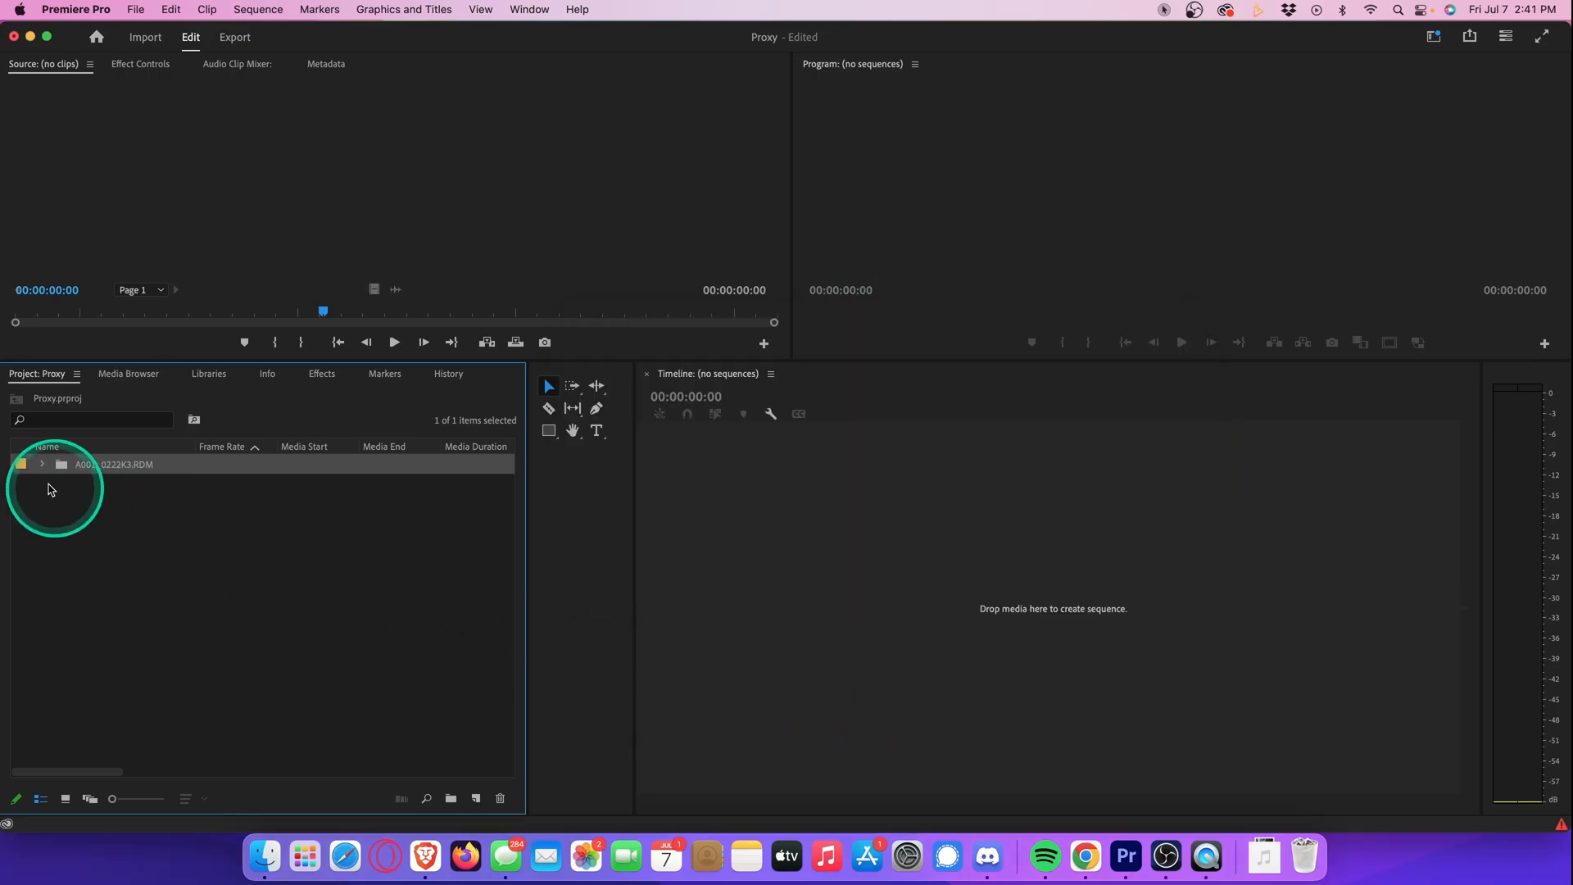
{"action": "left_click", "coordinate": [41, 464]}
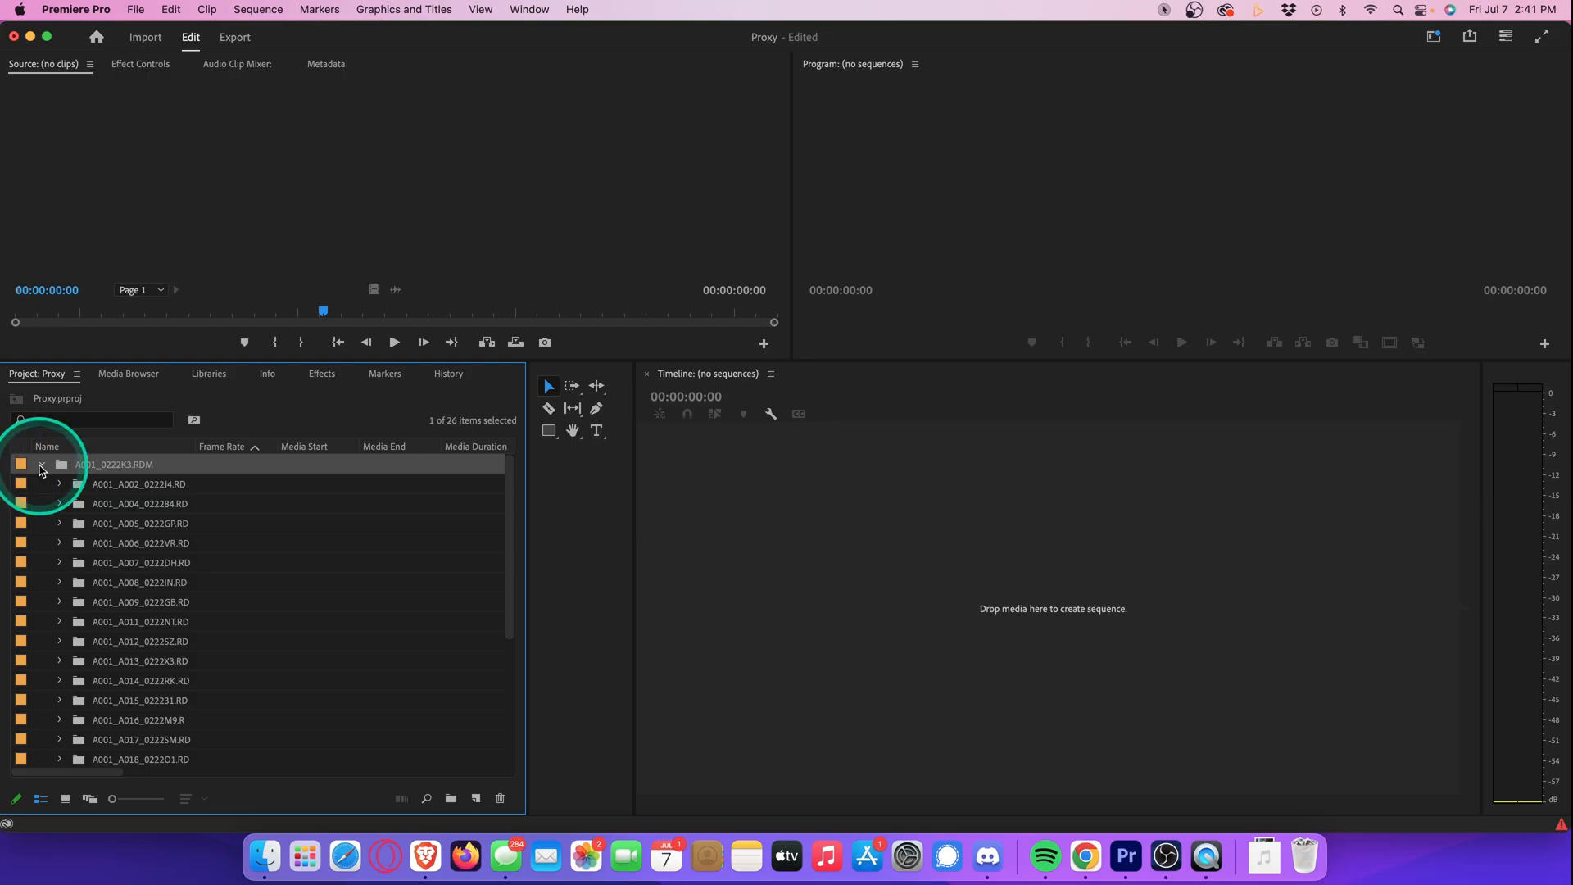
{"action": "left_click", "coordinate": [41, 464]}
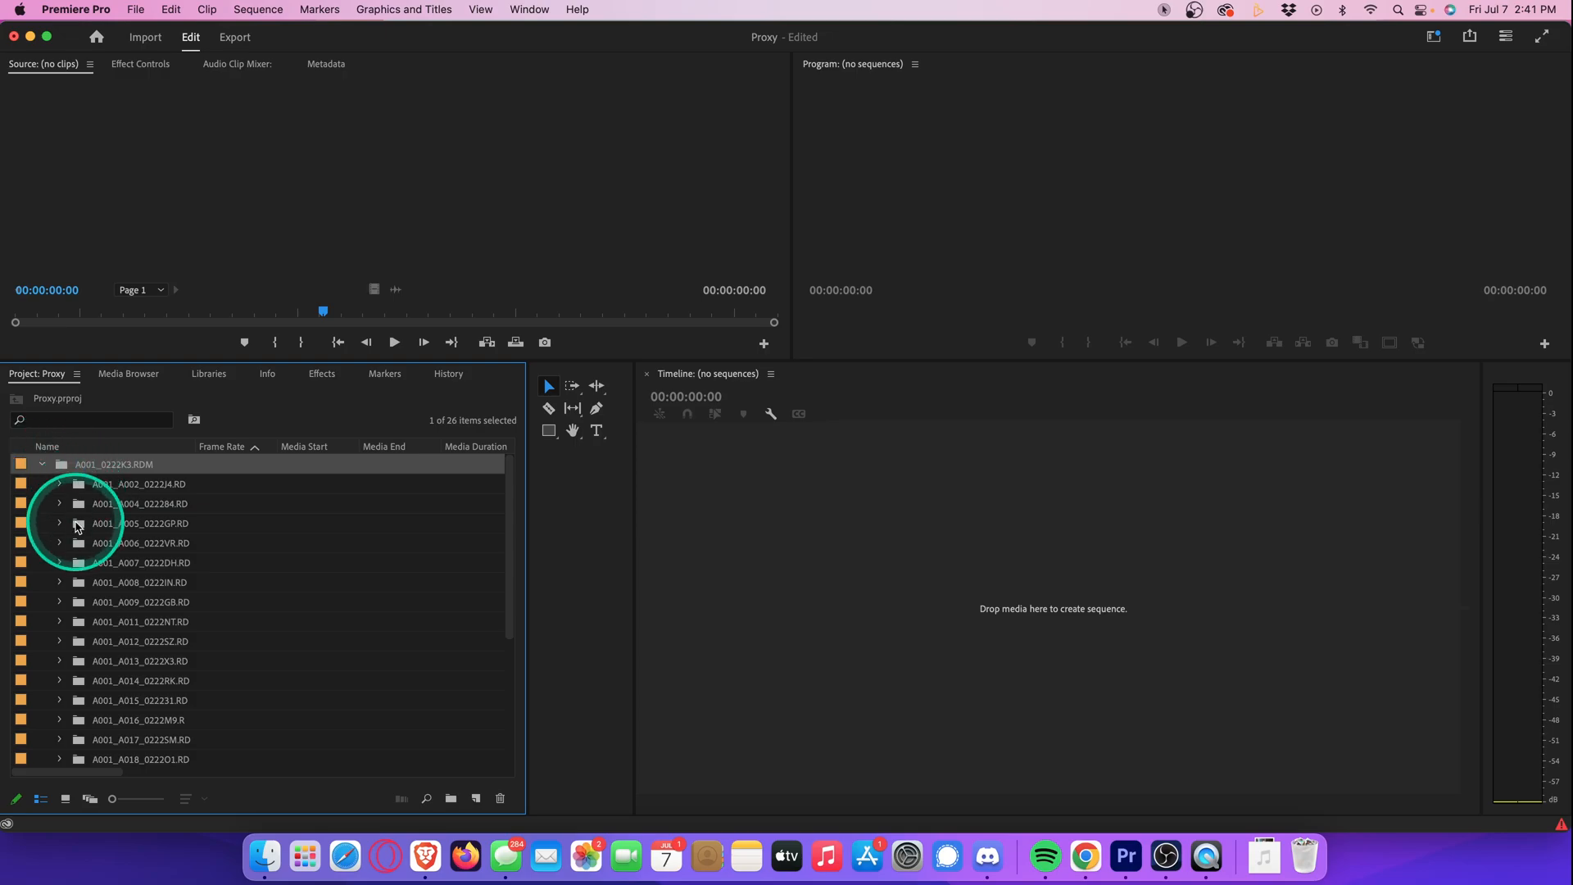
{"action": "left_click", "coordinate": [59, 523]}
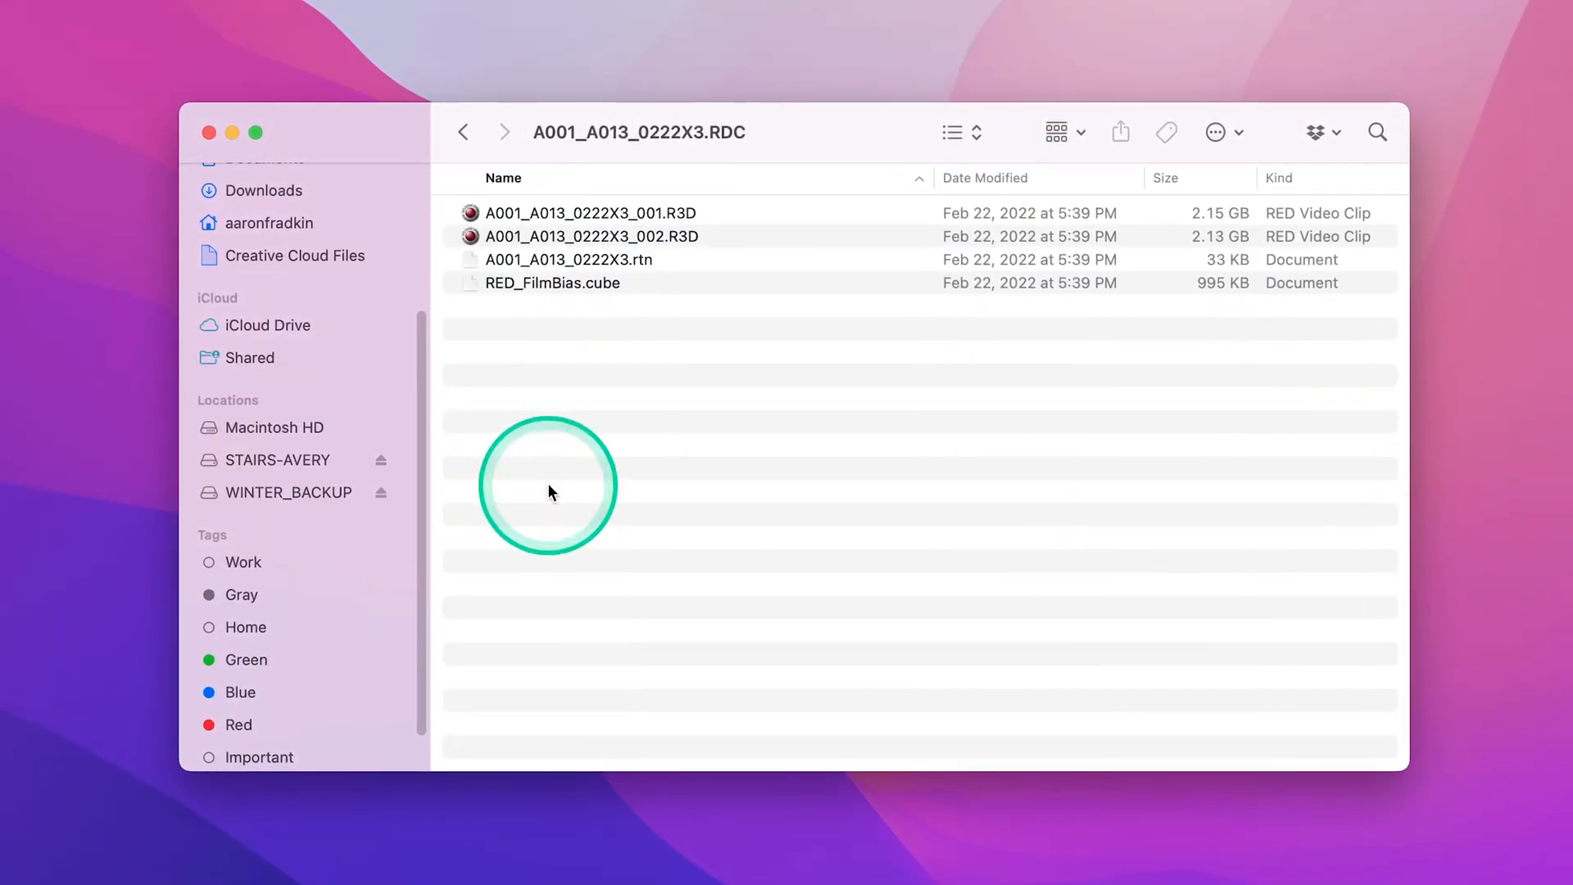
Step: Return to the A001_0222K3.RDM clip folder list in Finder and look inside a clip folder
{"action": "left_click", "coordinate": [459, 128]}
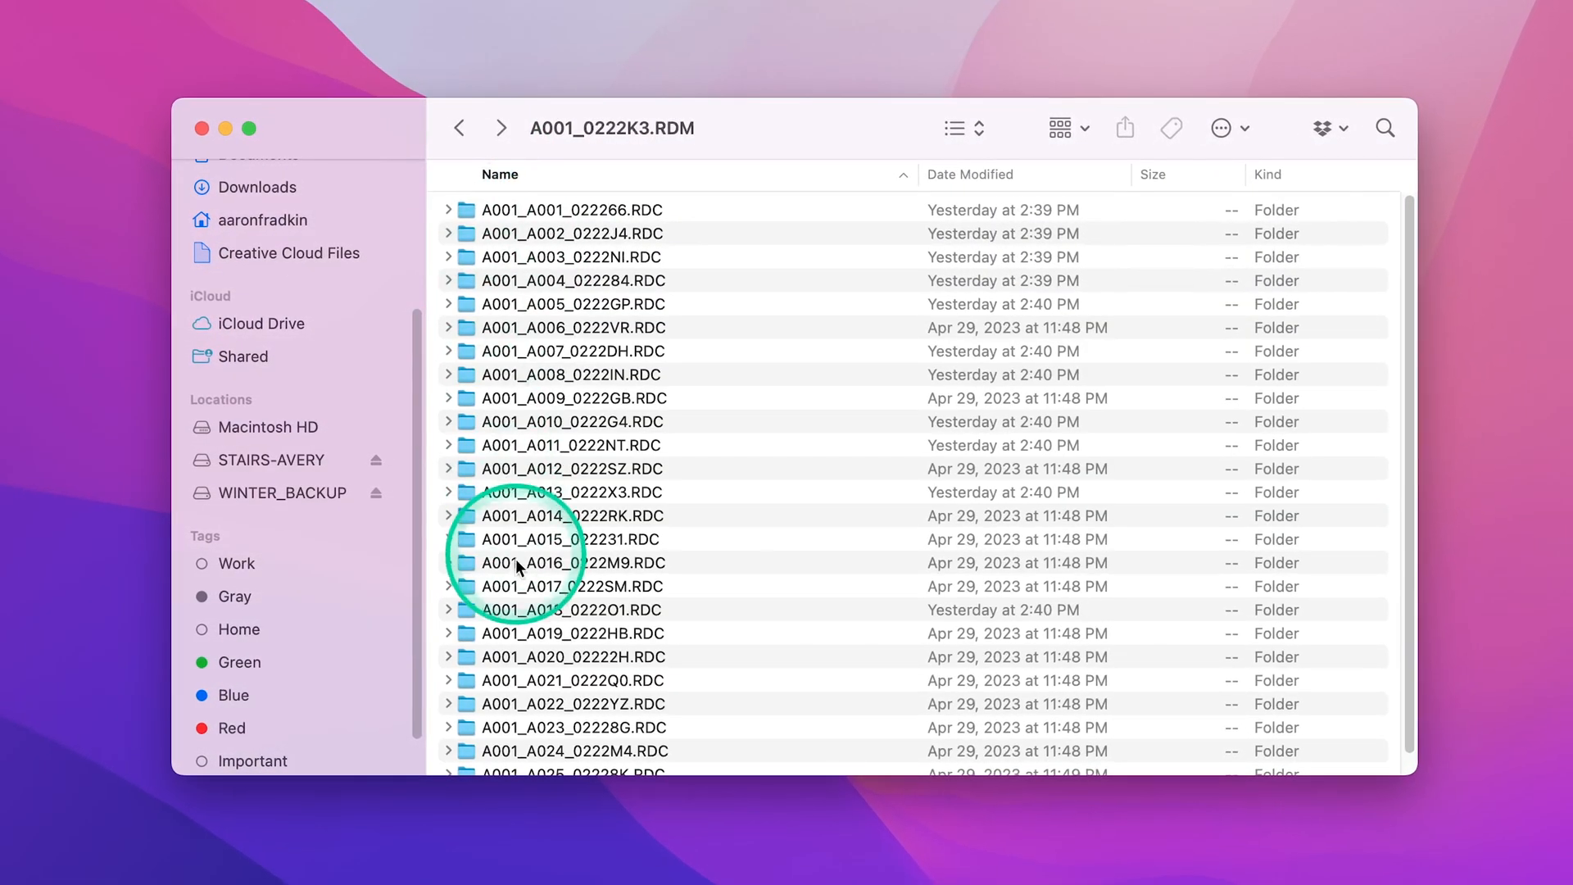
{"action": "double_click", "coordinate": [572, 562]}
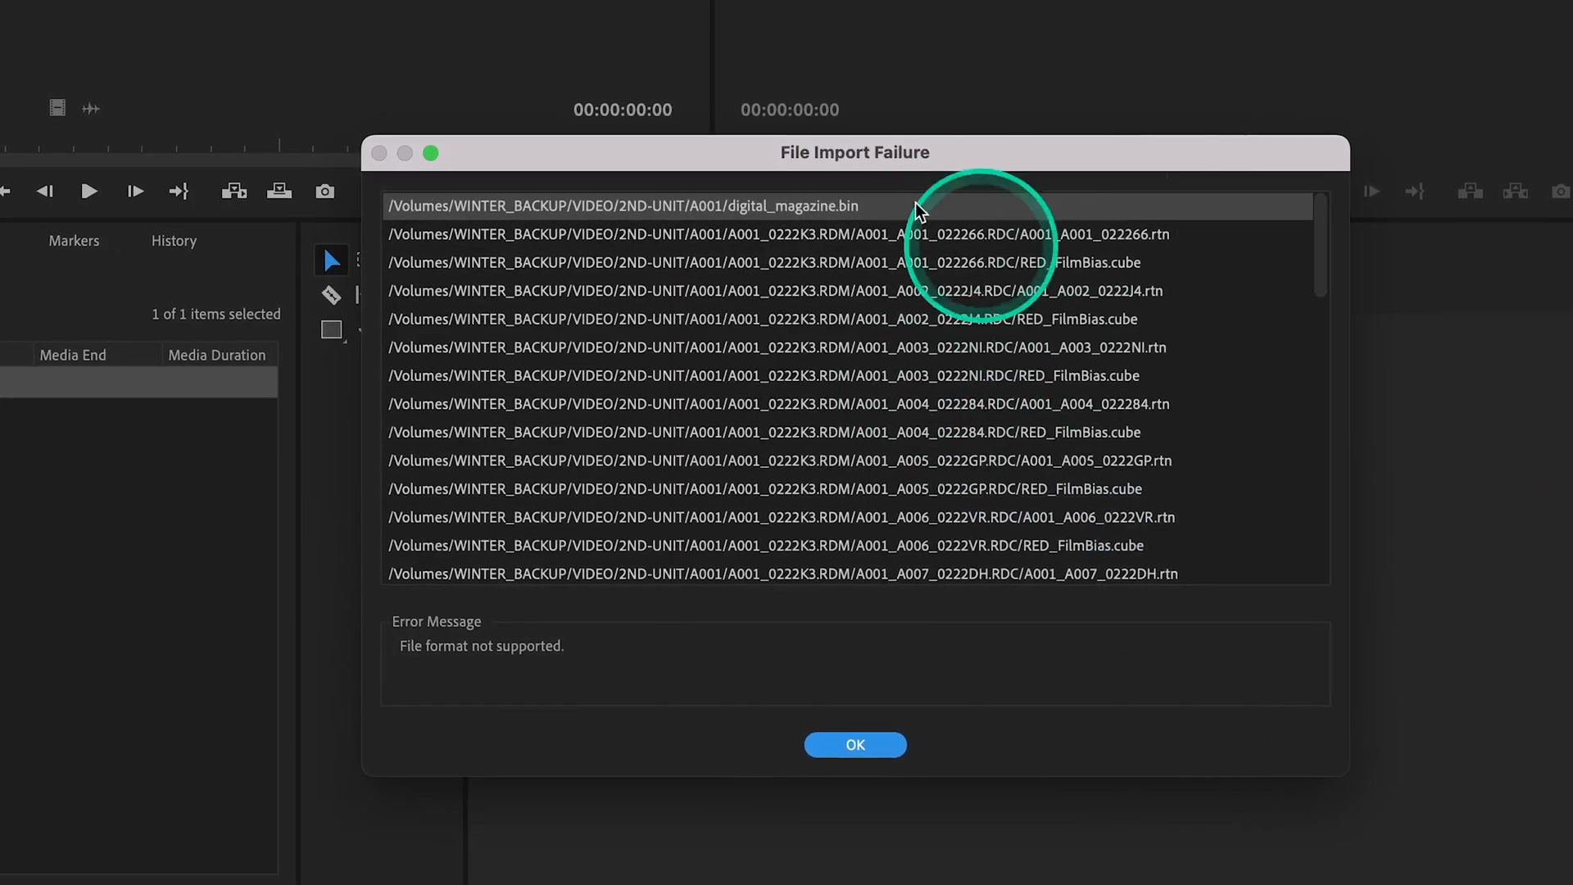
Step: Review the import failure list and remove the failed folder import, leaving the Proxy project empty
{"action": "scroll", "scroll_direction": "down", "scroll_amount": 3}
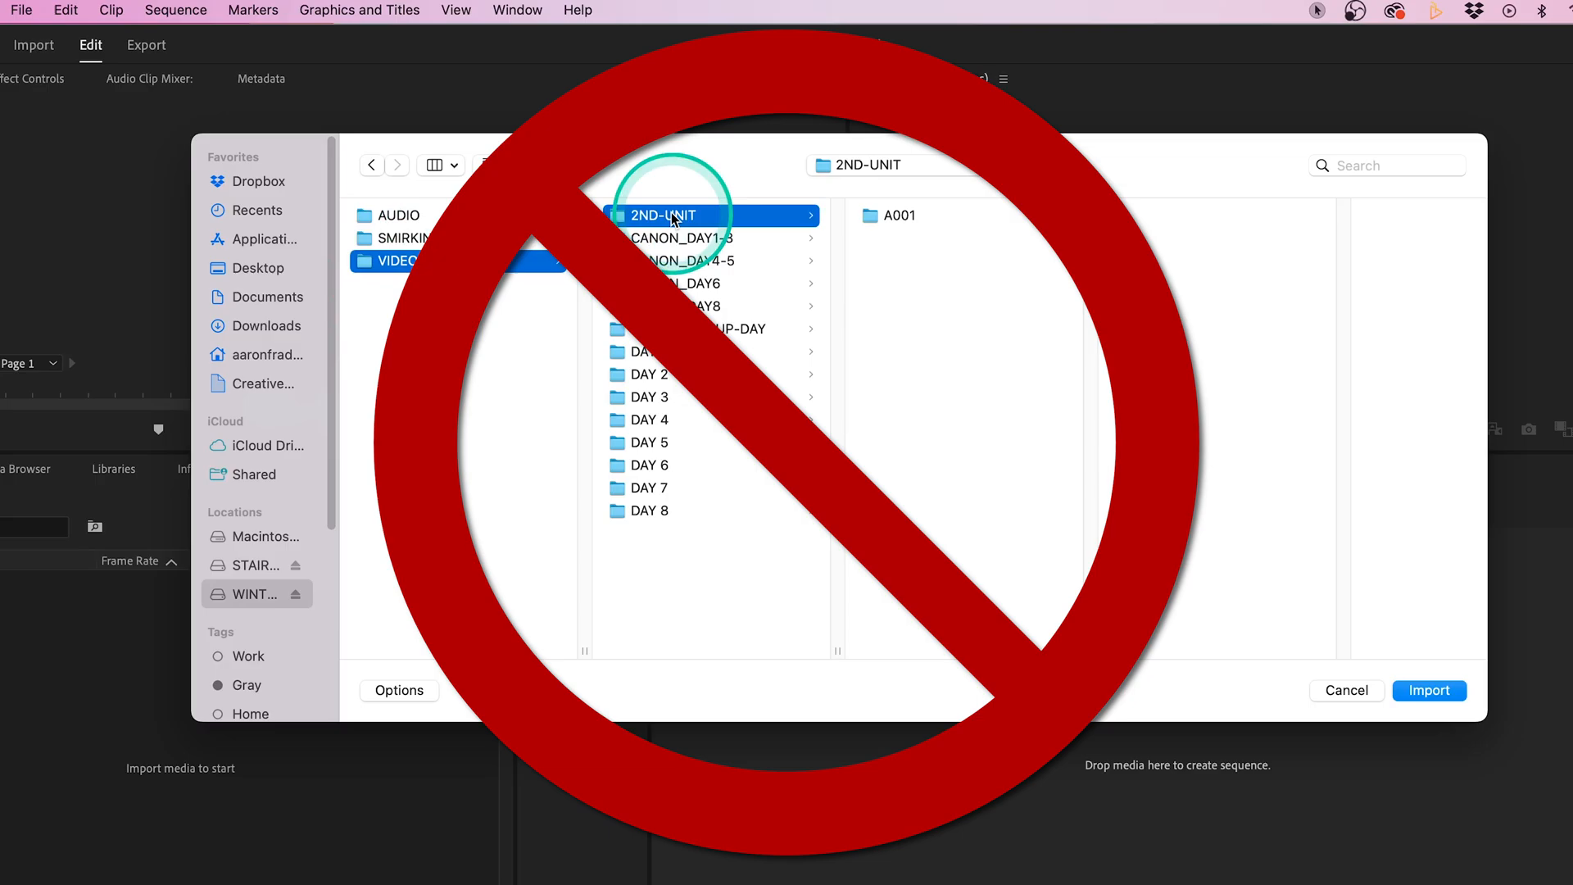
{"action": "left_click", "coordinate": [1429, 690]}
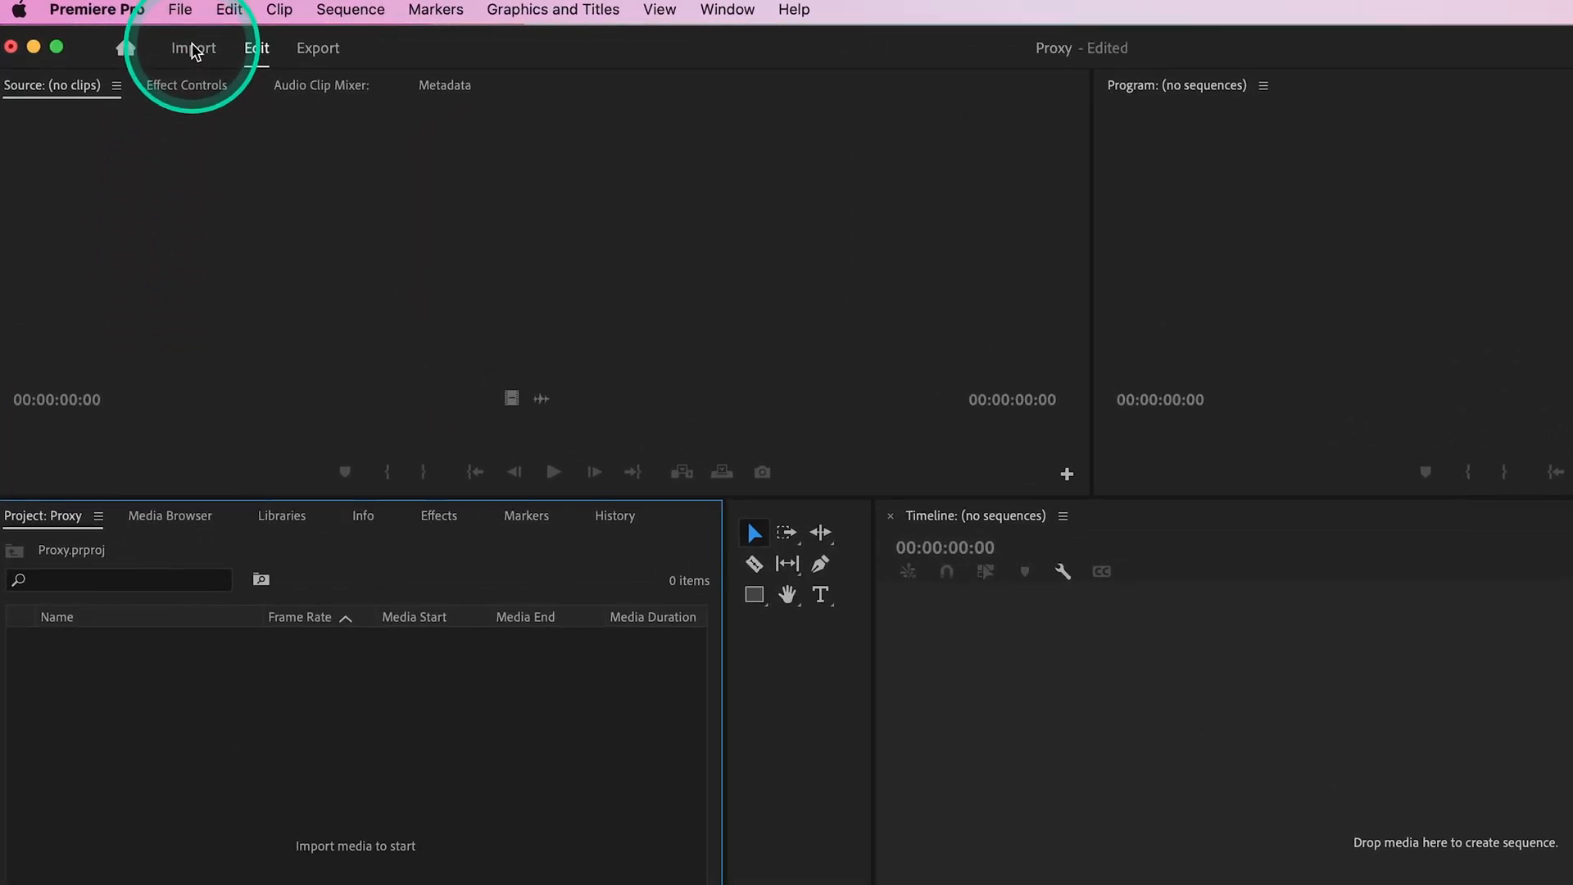
Step: In the Import workspace, import the 2ND-UNIT folder from VIDEO into a new '2nd Unit' bin
{"action": "left_click", "coordinate": [194, 47]}
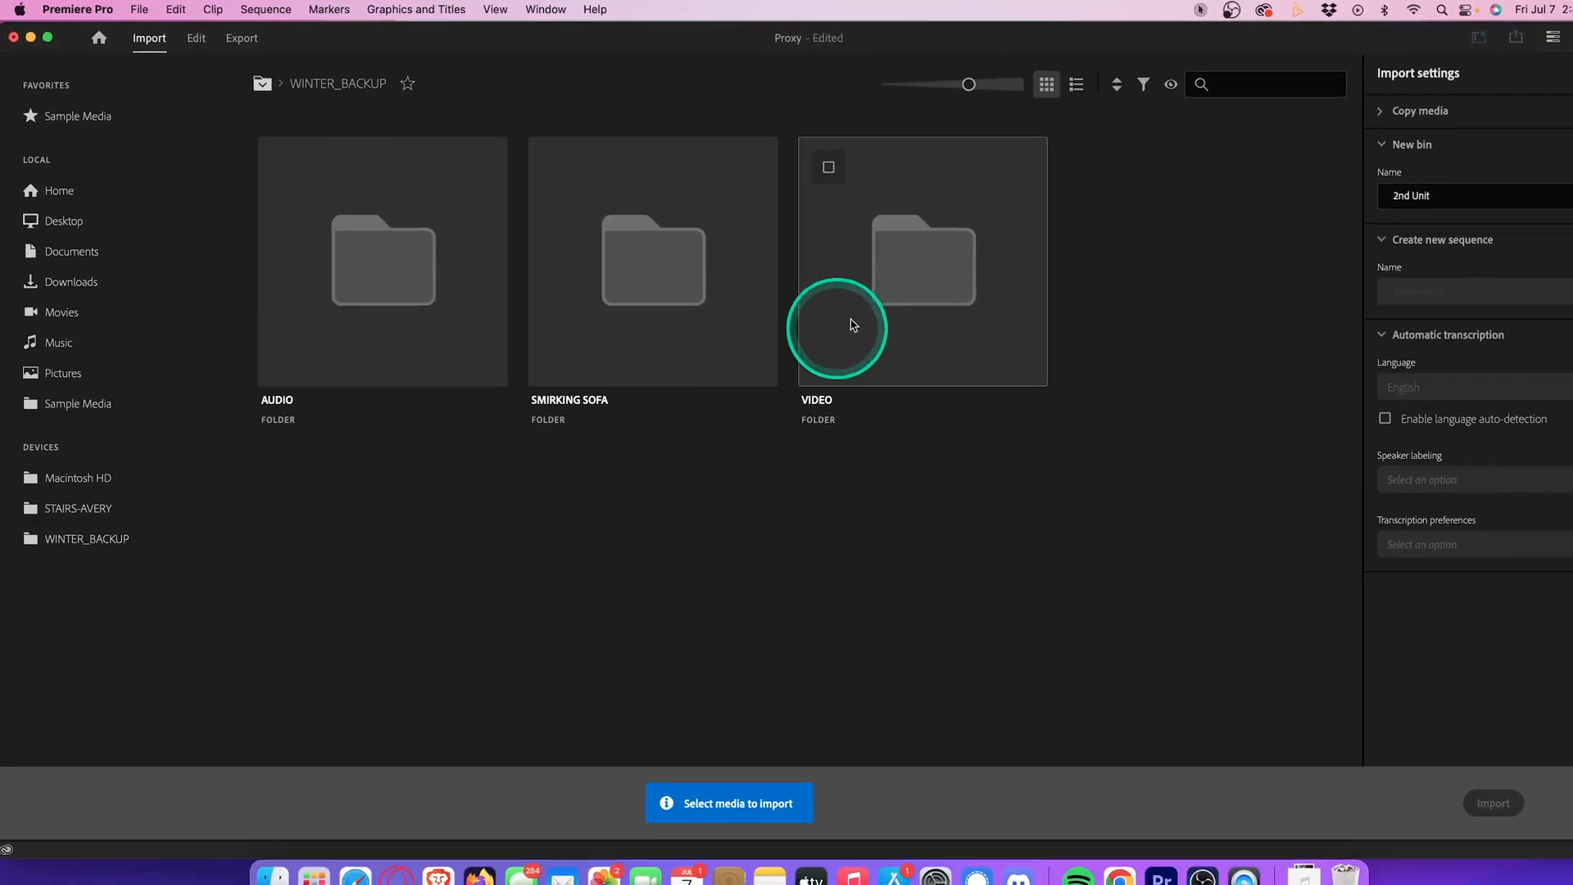
{"action": "double_click", "coordinate": [921, 260]}
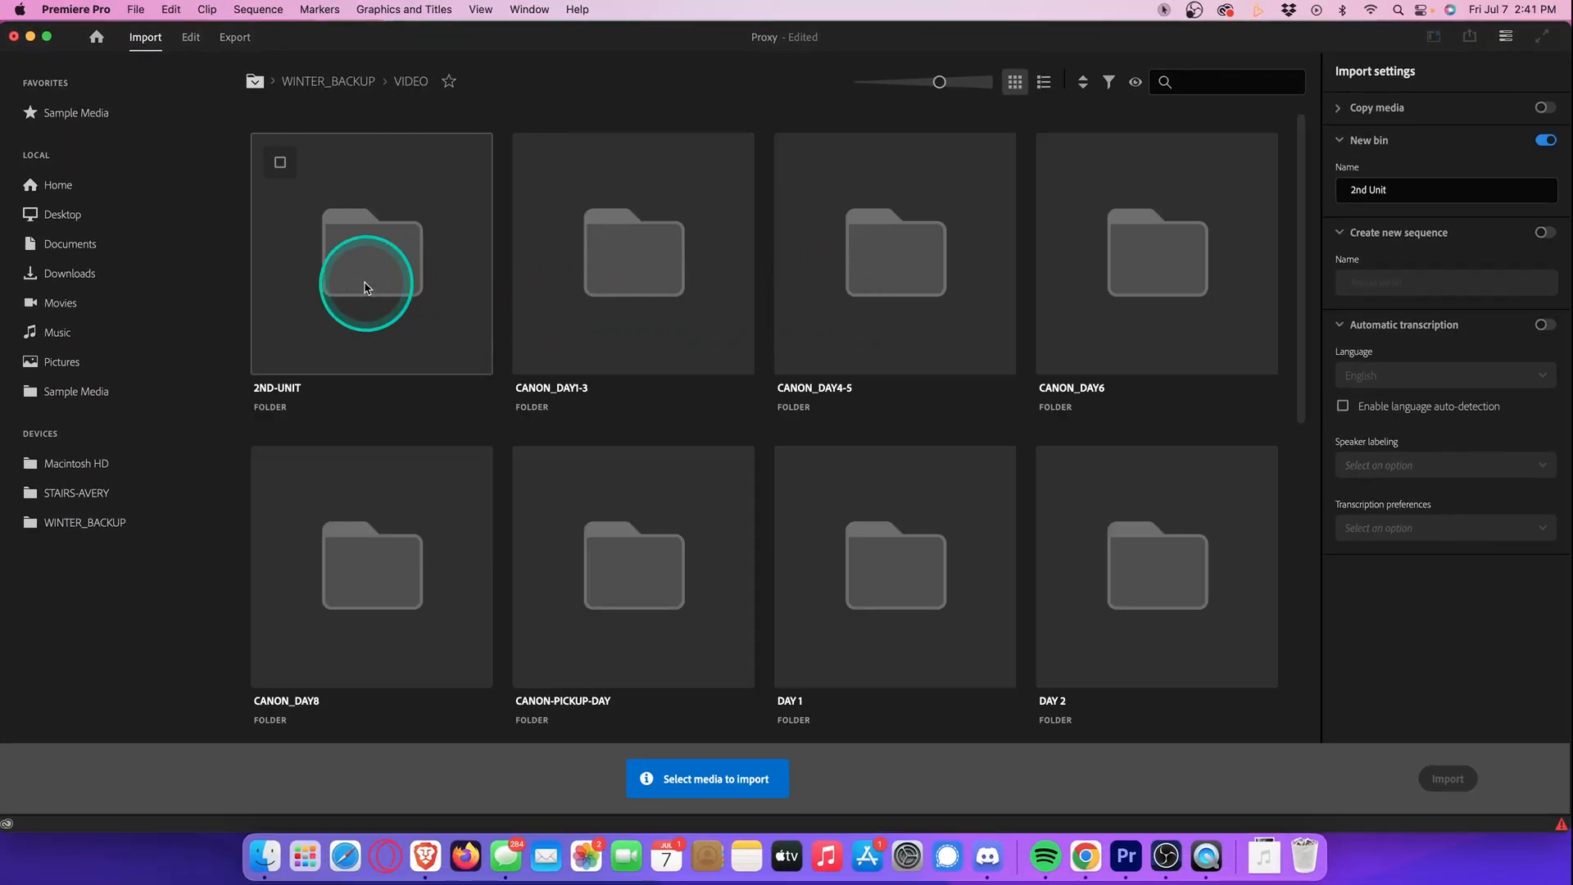
{"action": "left_click", "coordinate": [373, 252]}
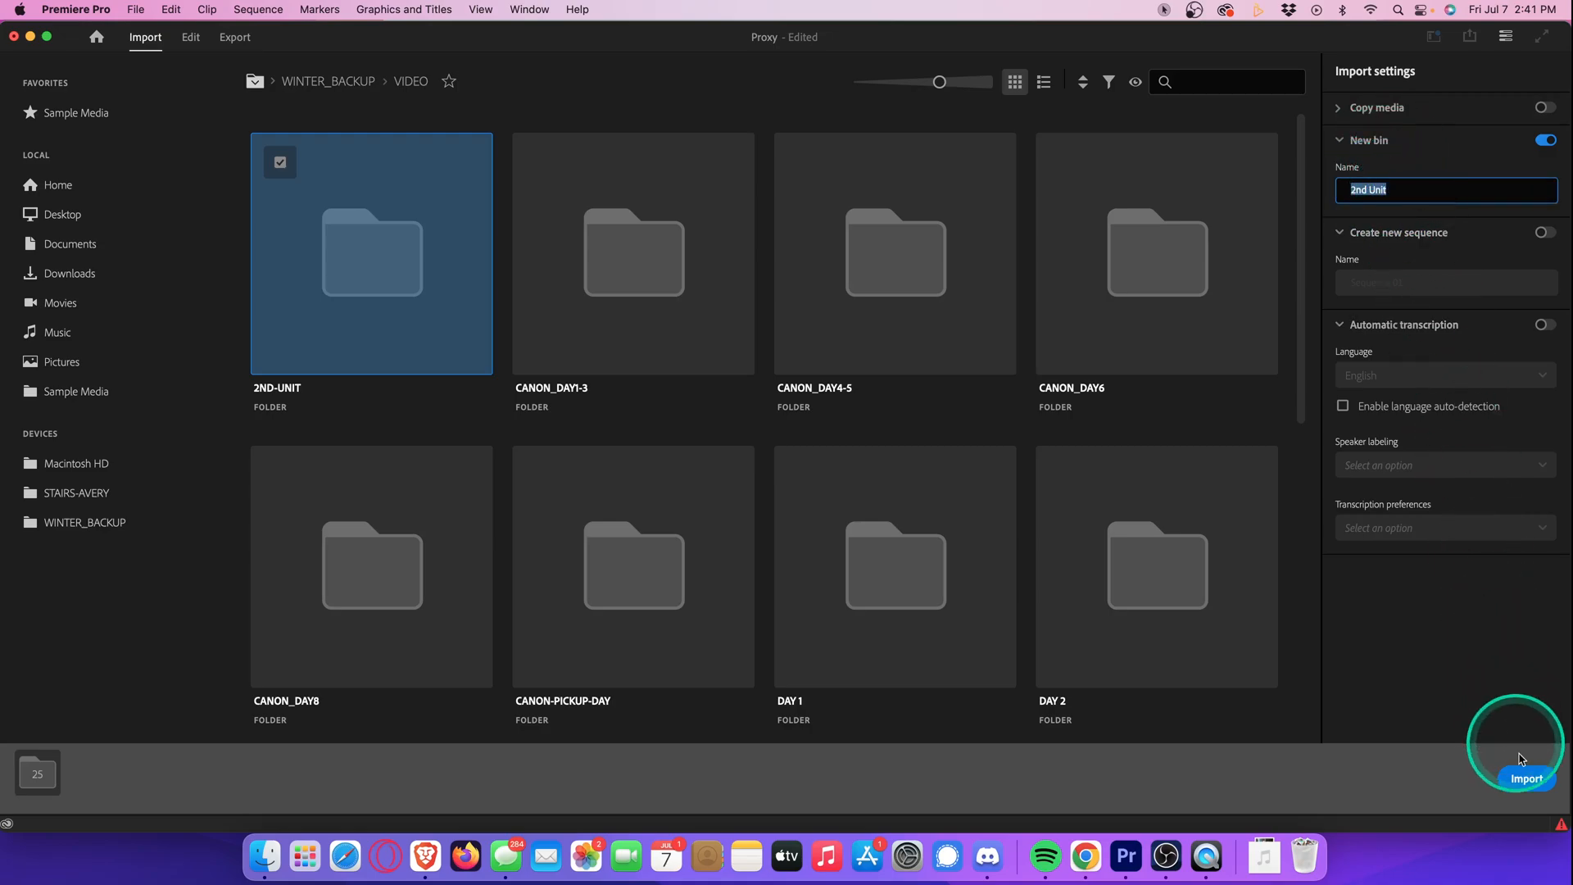
{"action": "left_click", "coordinate": [1526, 778]}
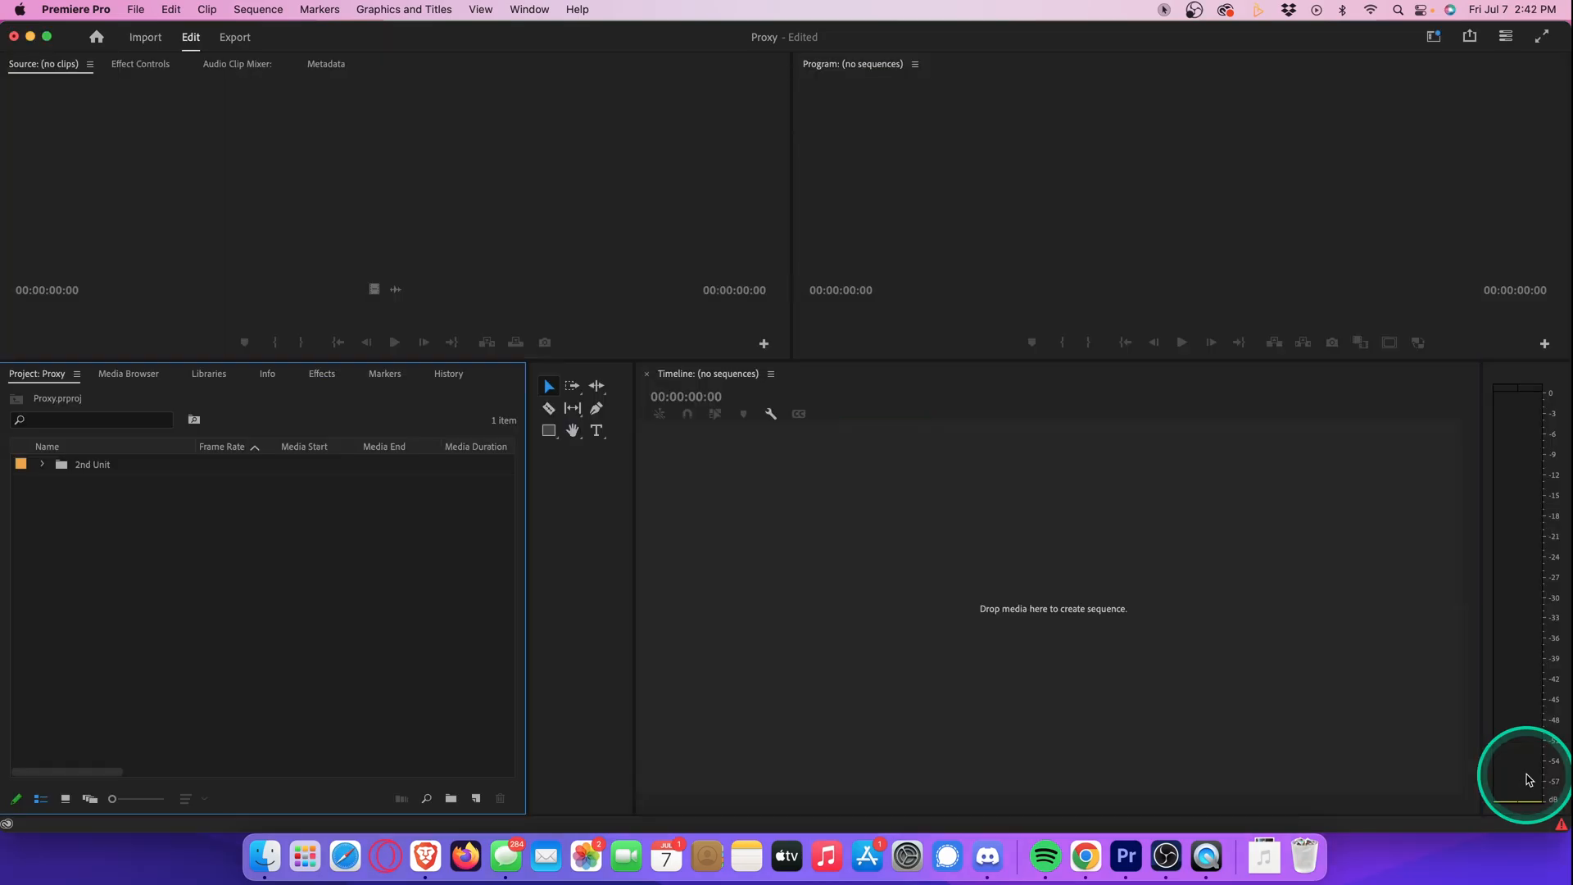
Step: Review the 25 RED clips in the 2nd Unit bin, then select the bin for proxy creation
{"action": "left_click", "coordinate": [43, 464]}
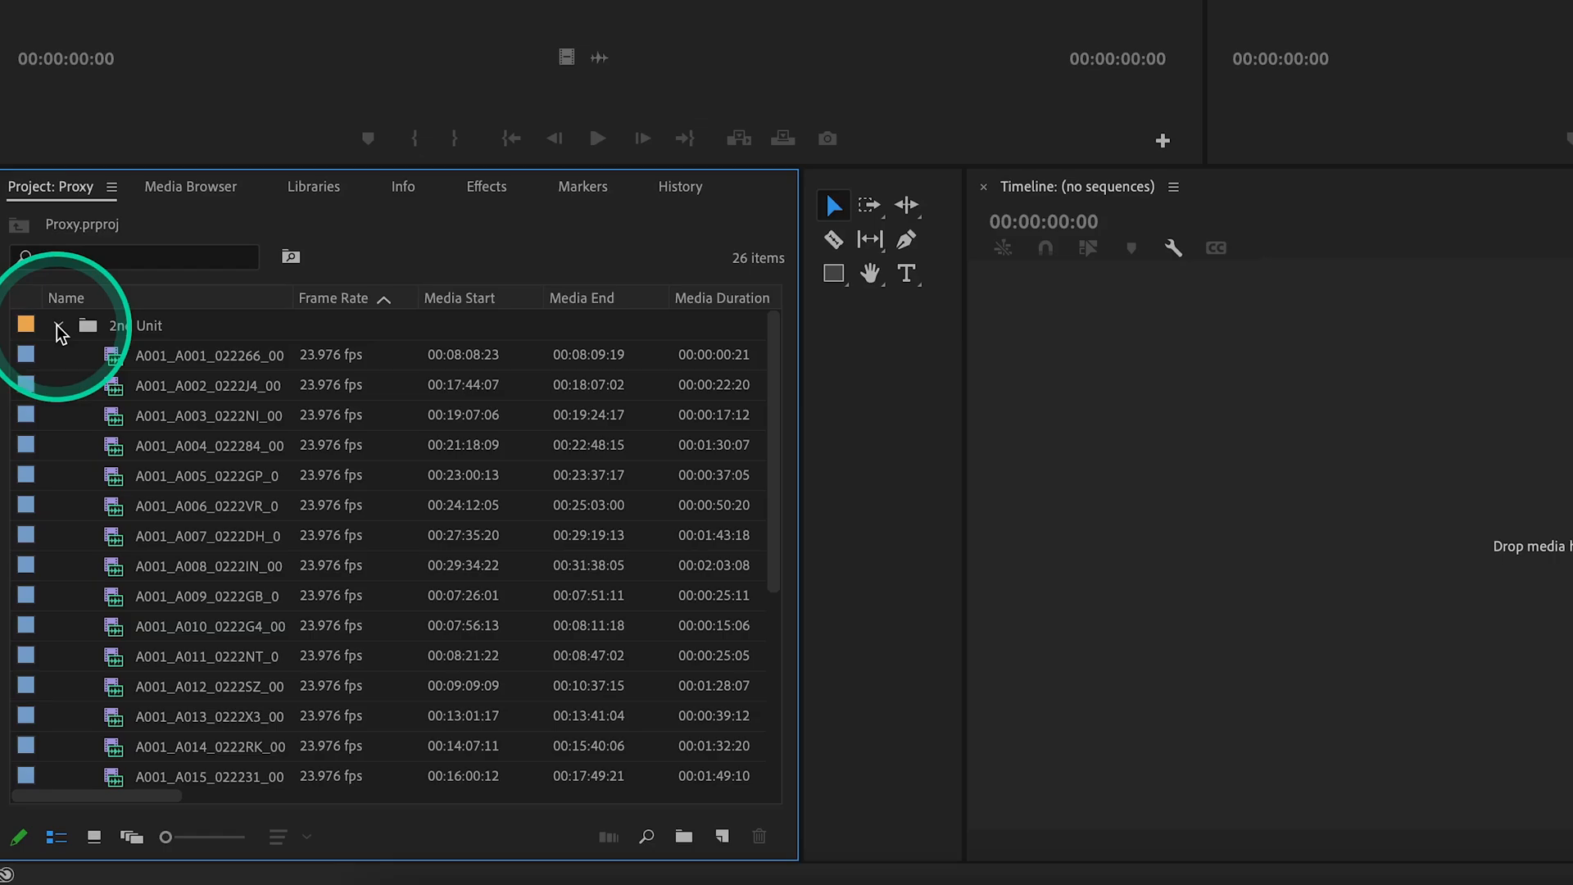
{"action": "scroll", "scroll_direction": "down", "scroll_amount": 3}
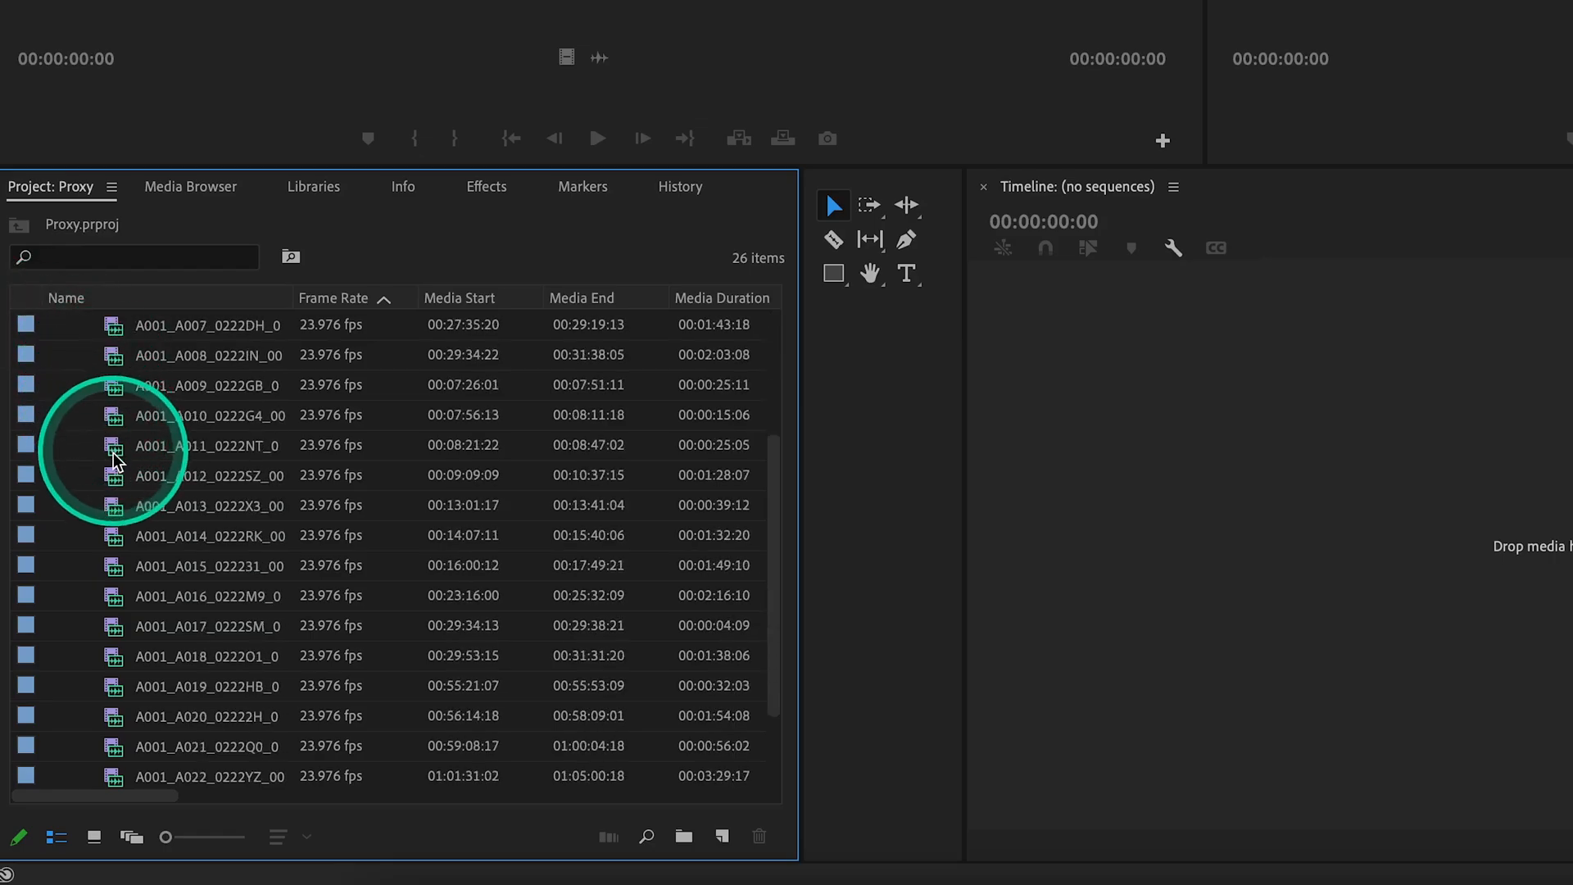
{"action": "scroll", "scroll_direction": "up", "scroll_amount": 3}
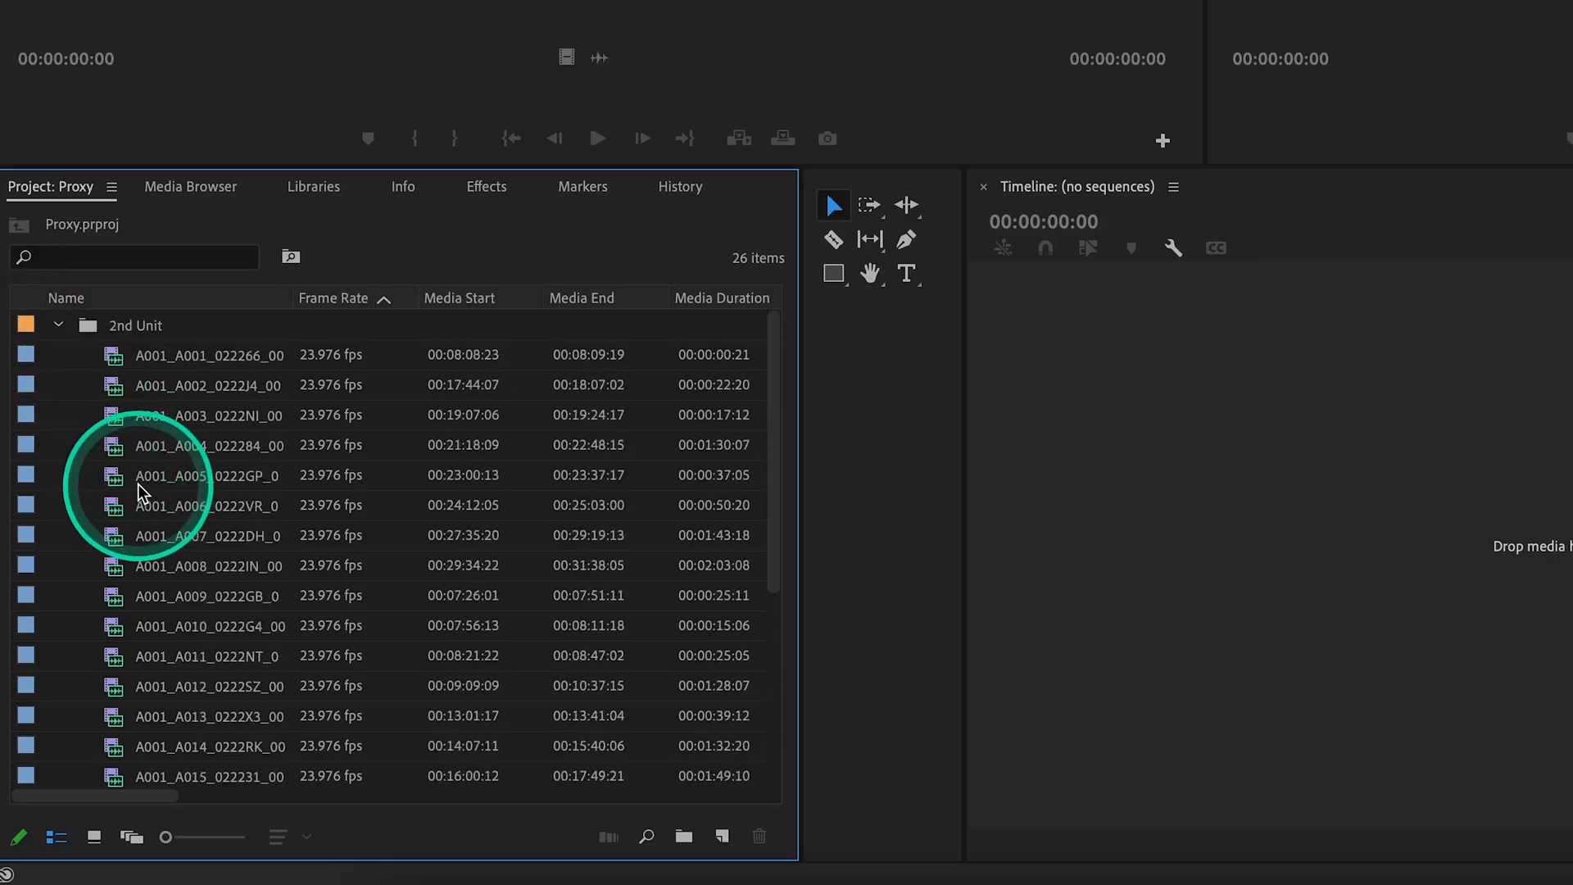
{"action": "mouse_move", "coordinate": [167, 475]}
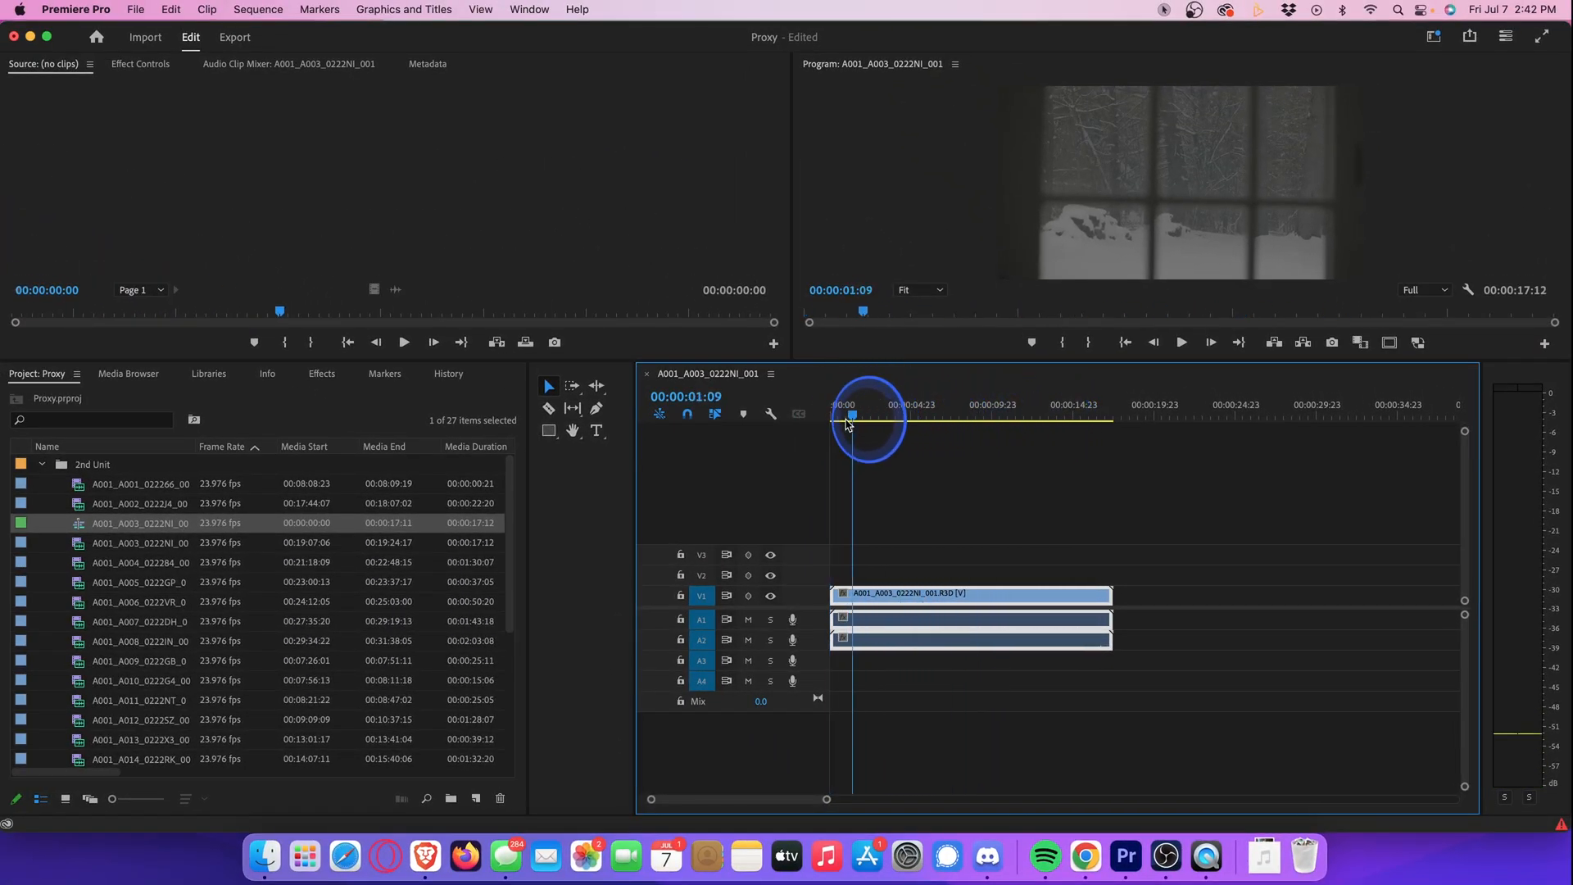
{"action": "left_click", "coordinate": [816, 423]}
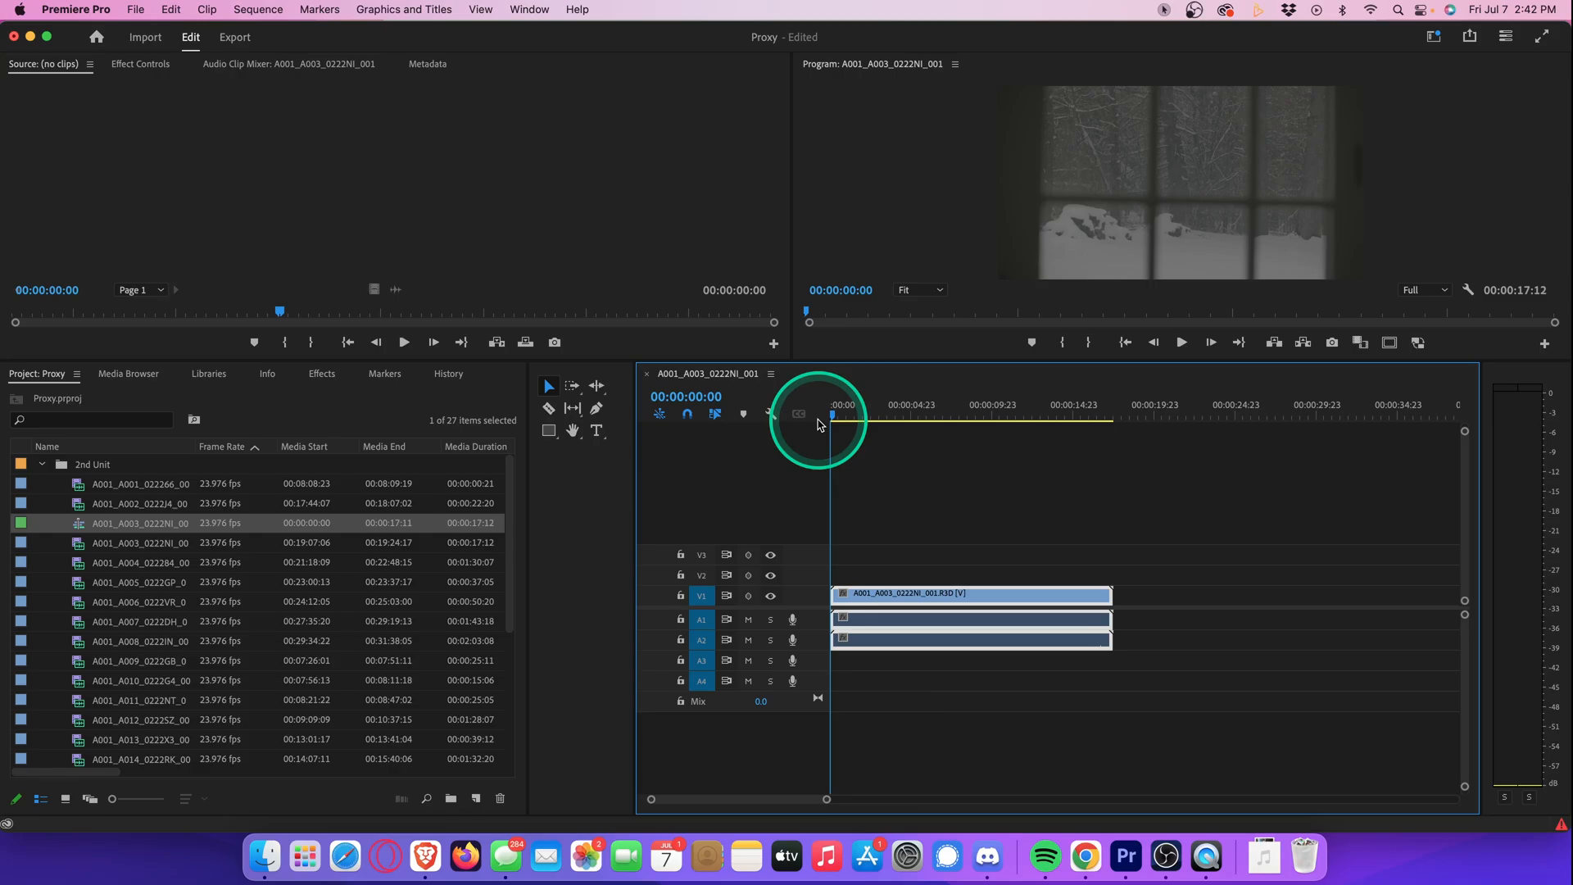
{"action": "left_click", "coordinate": [818, 419]}
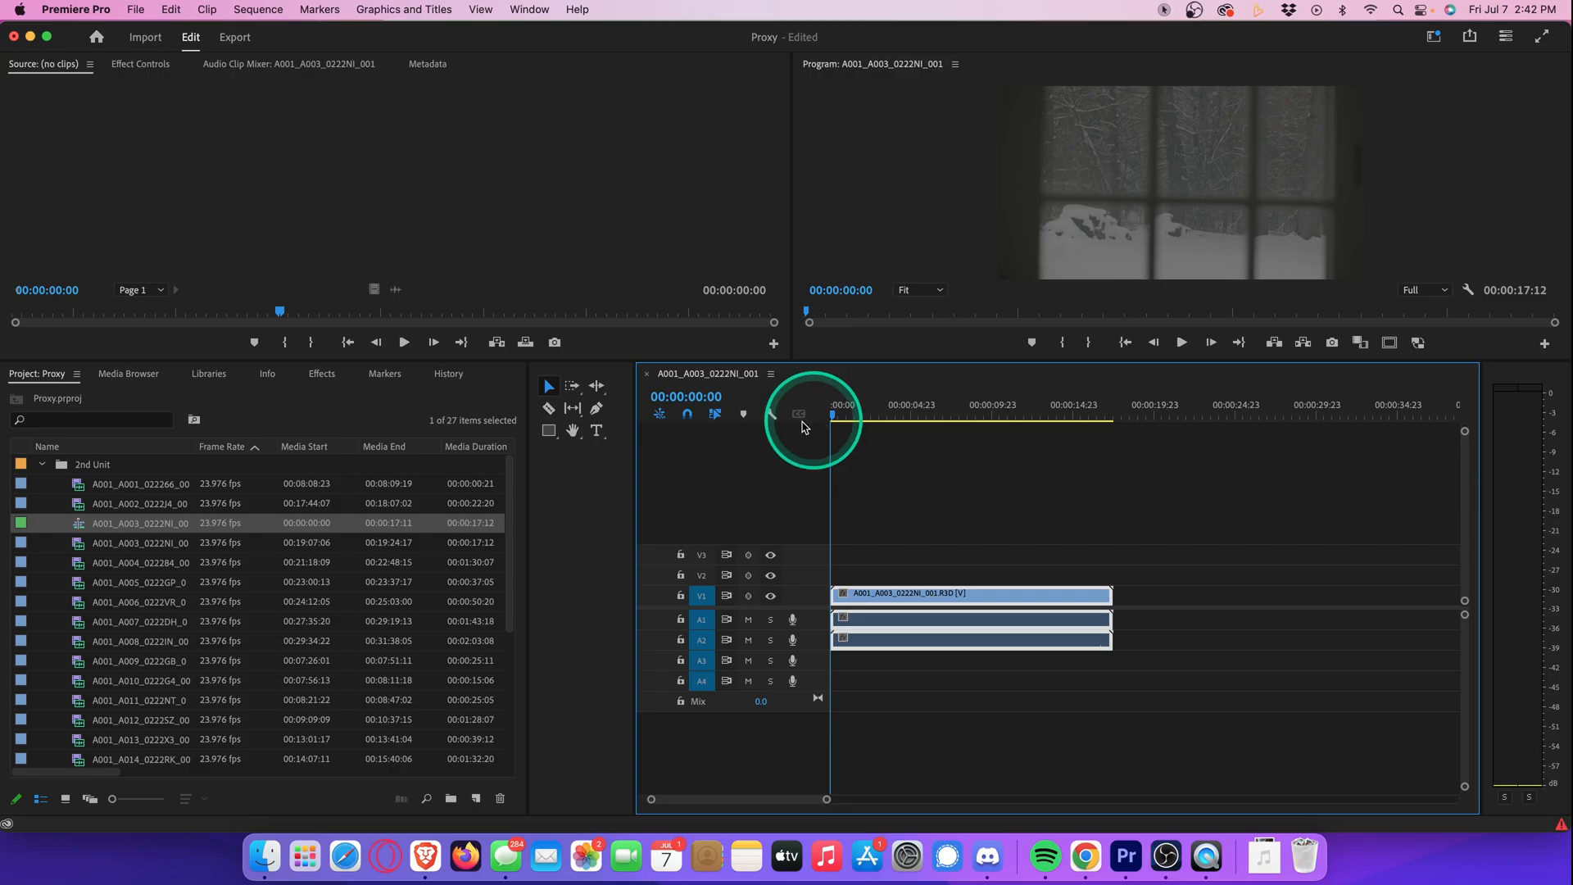
{"action": "left_click", "coordinate": [43, 463]}
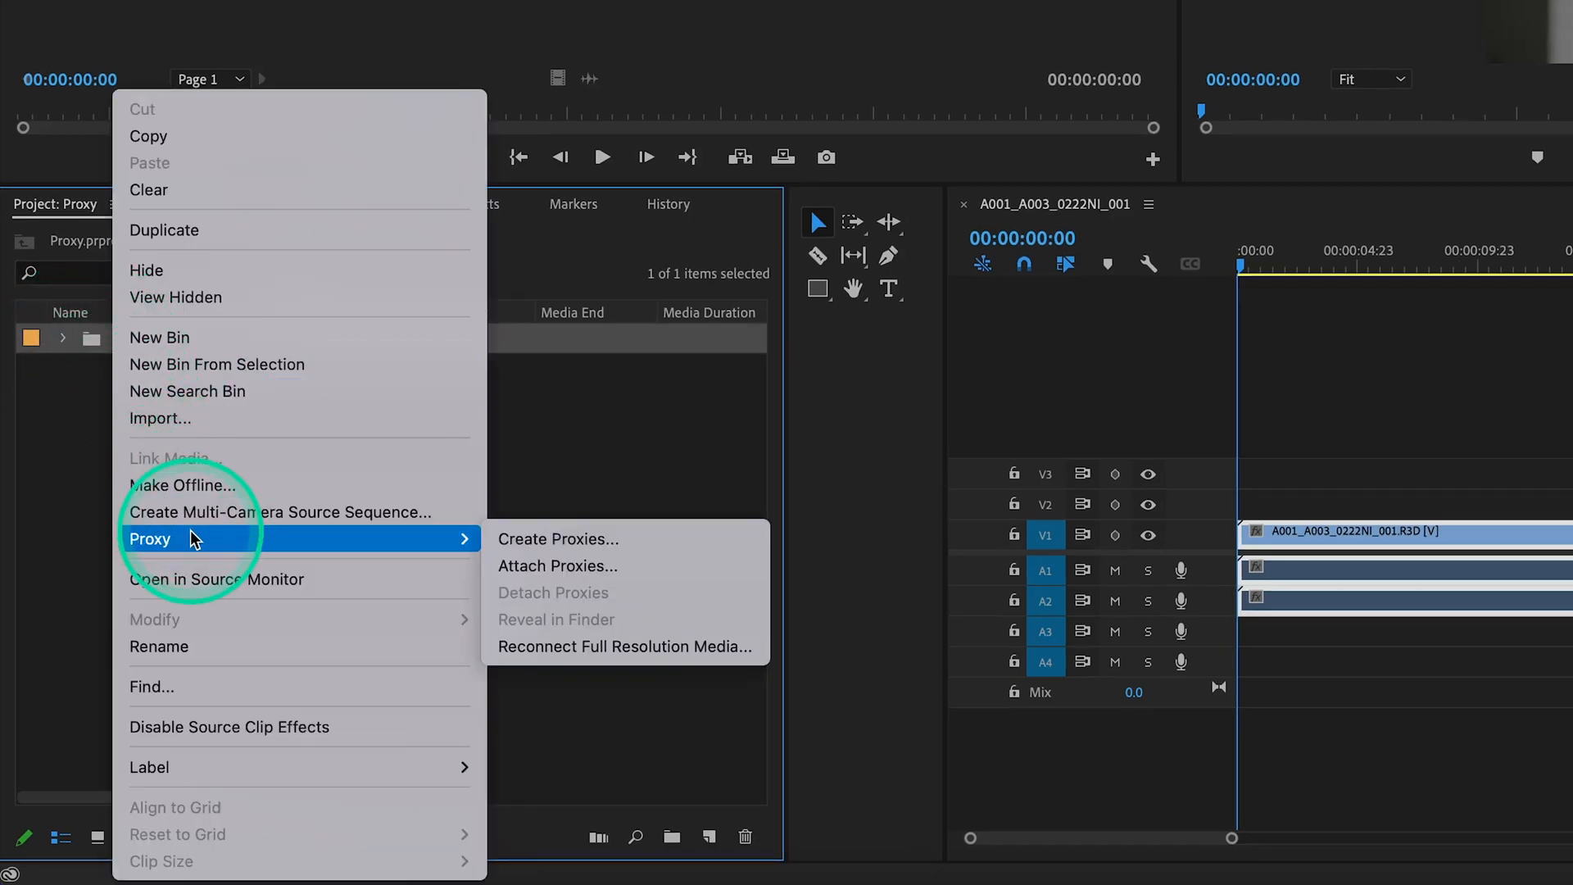
{"action": "mouse_move", "coordinate": [558, 540]}
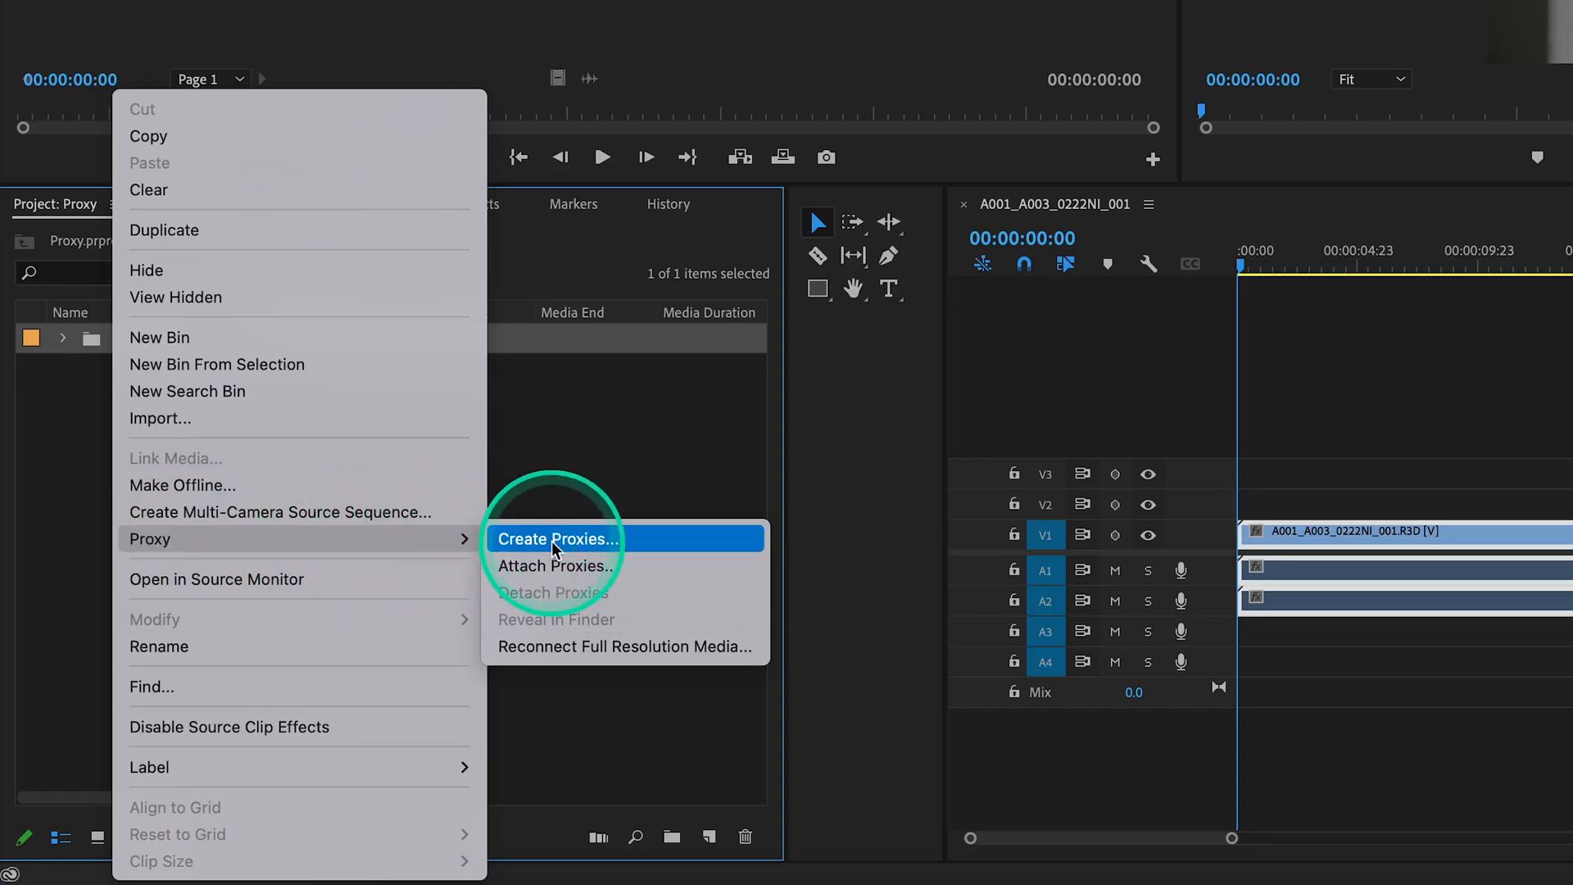
Step: In Create Proxies choose H.264 High Resolution Proxy with a custom destination and browse for its folder
{"action": "left_click", "coordinate": [557, 540]}
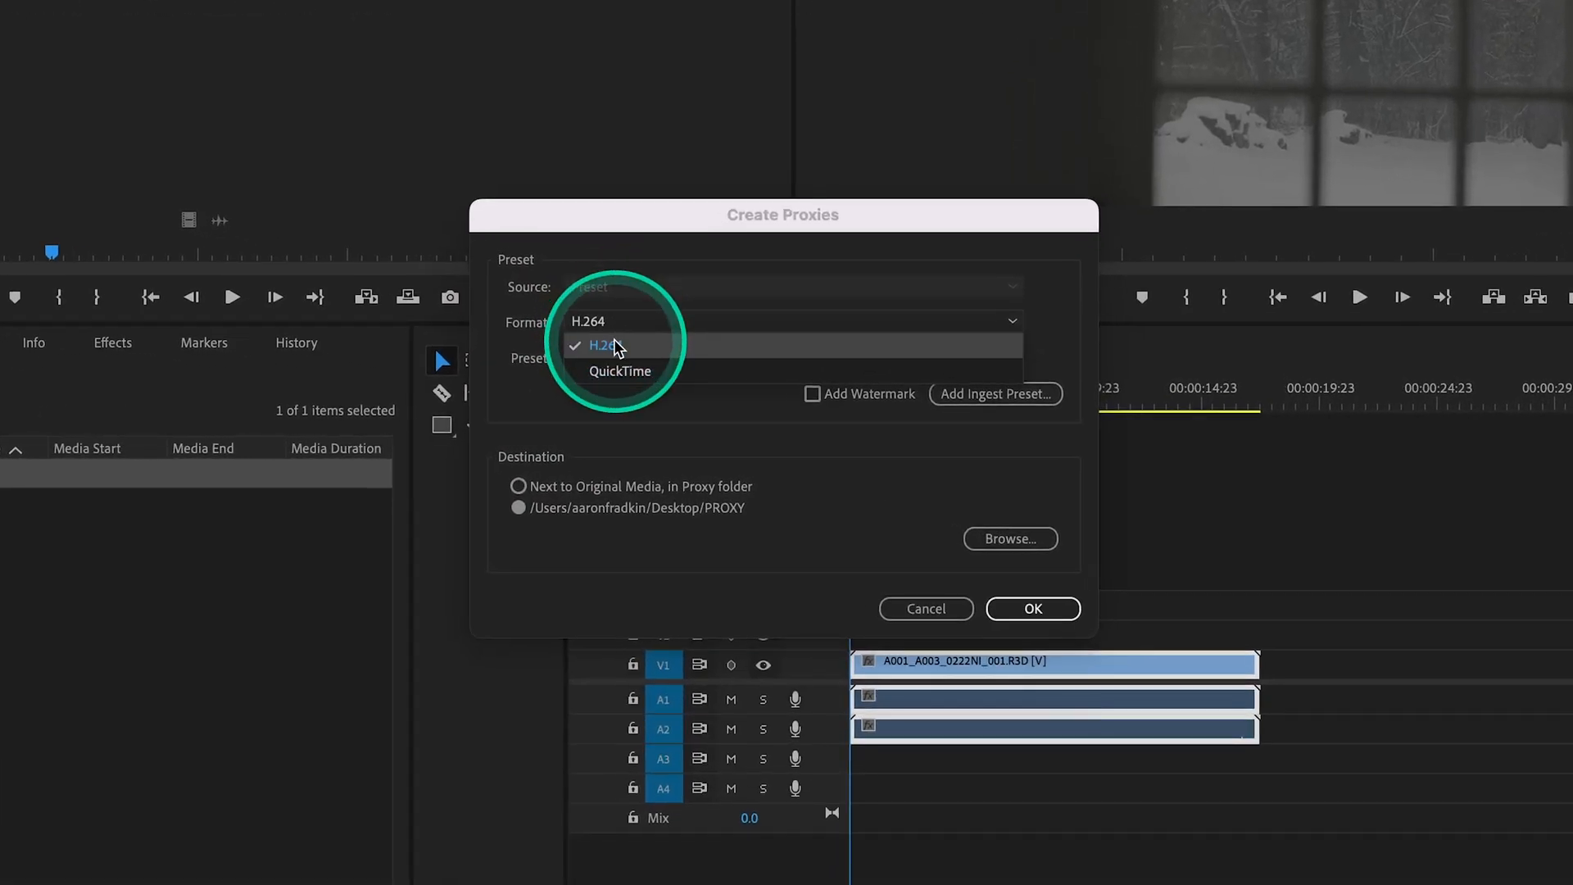
{"action": "left_click", "coordinate": [599, 344]}
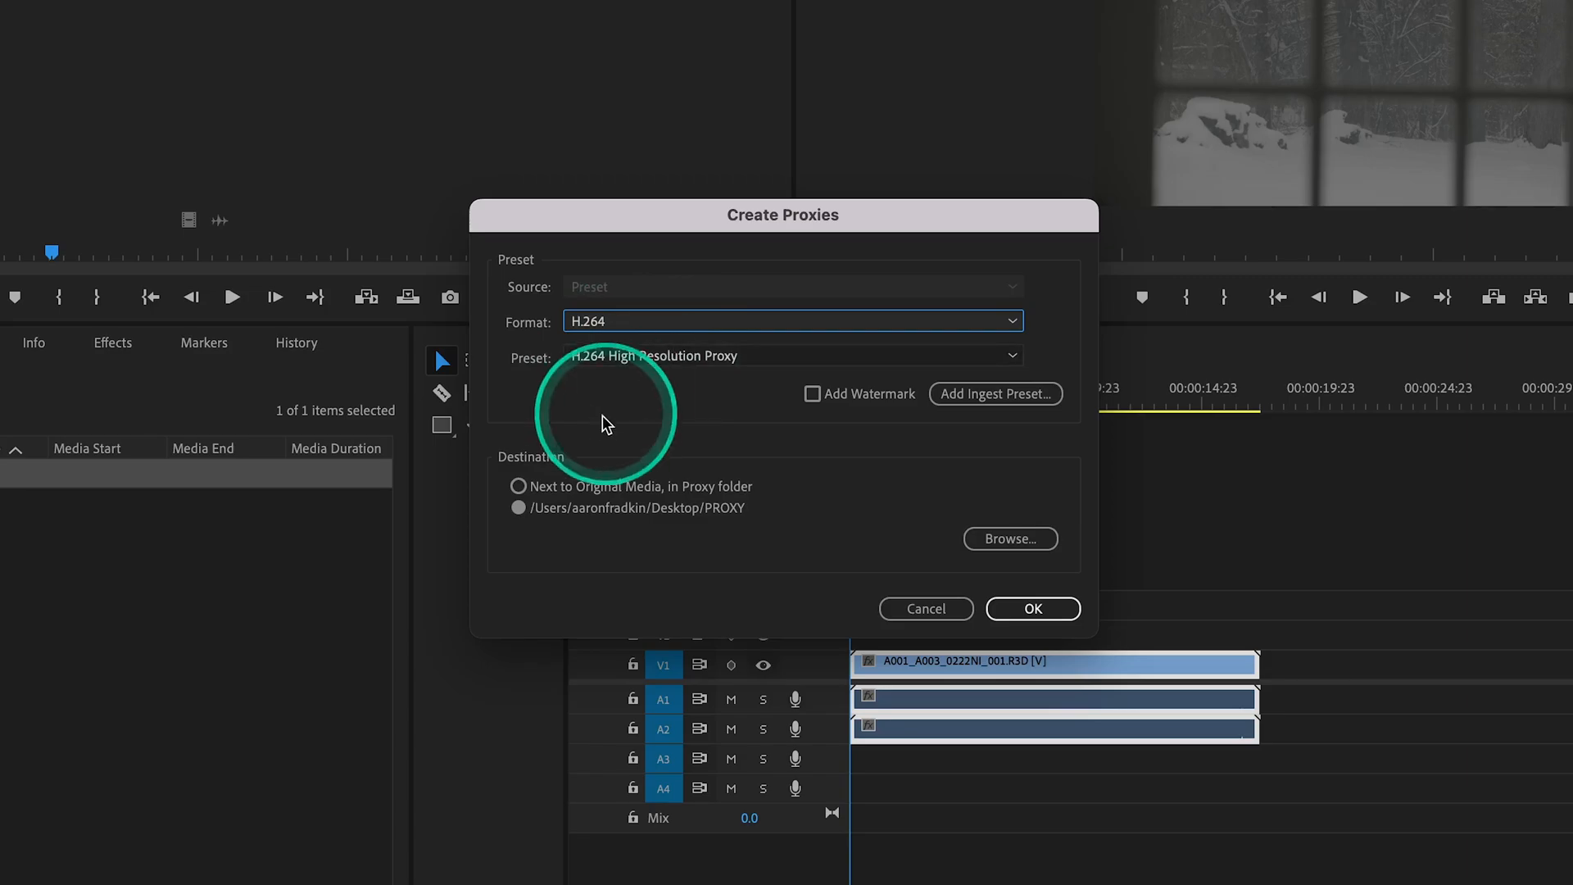
{"action": "mouse_move", "coordinate": [549, 462]}
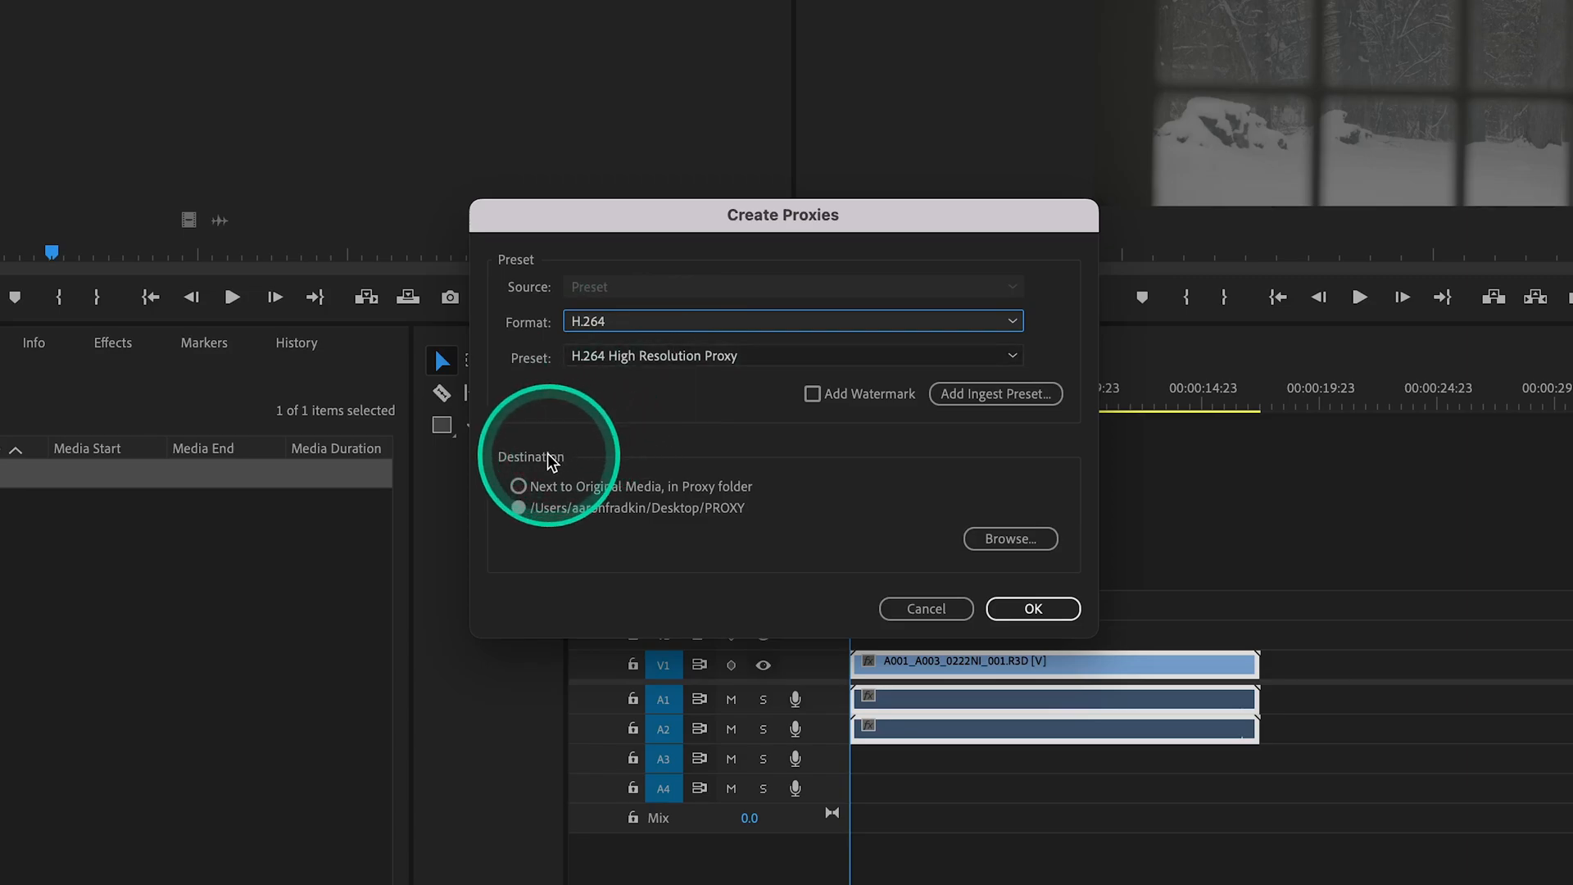
{"action": "left_click", "coordinate": [519, 487]}
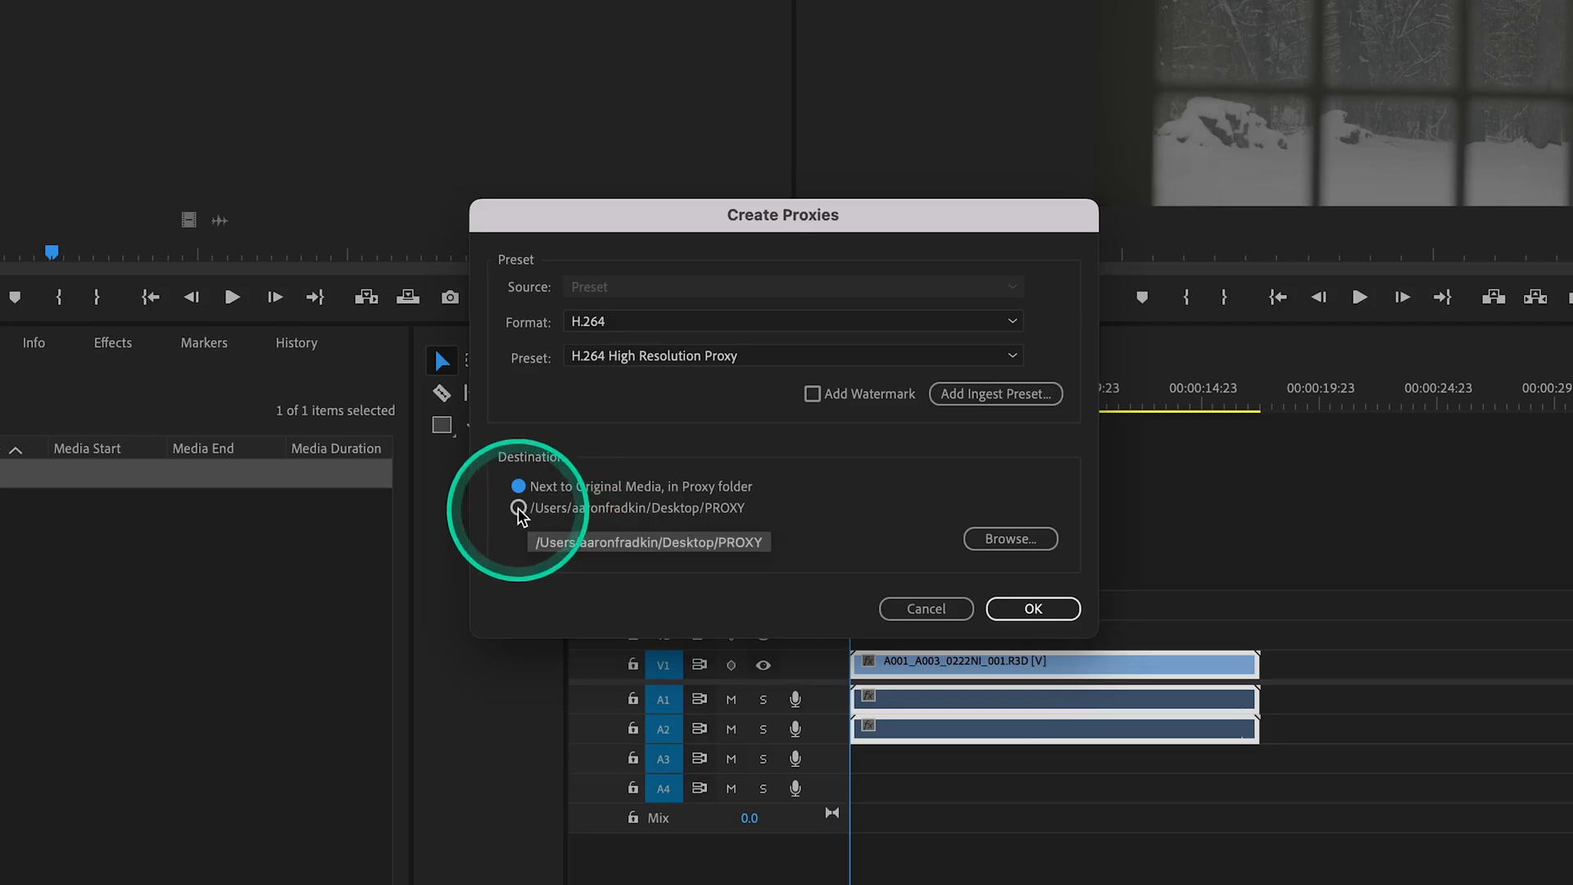
{"action": "left_click", "coordinate": [520, 508]}
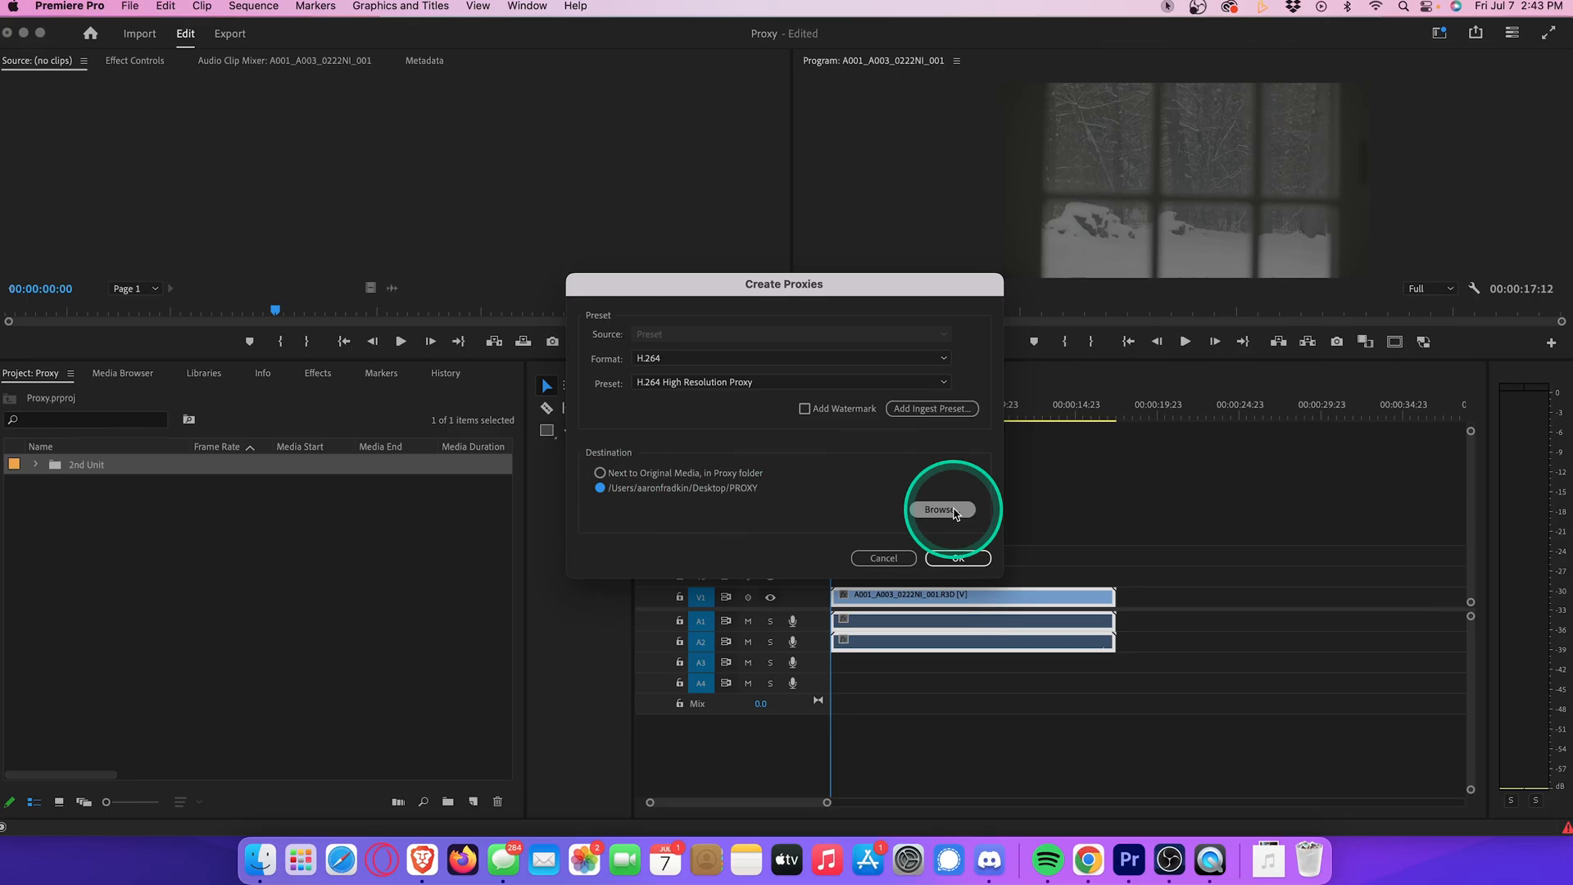
{"action": "left_click", "coordinate": [937, 510]}
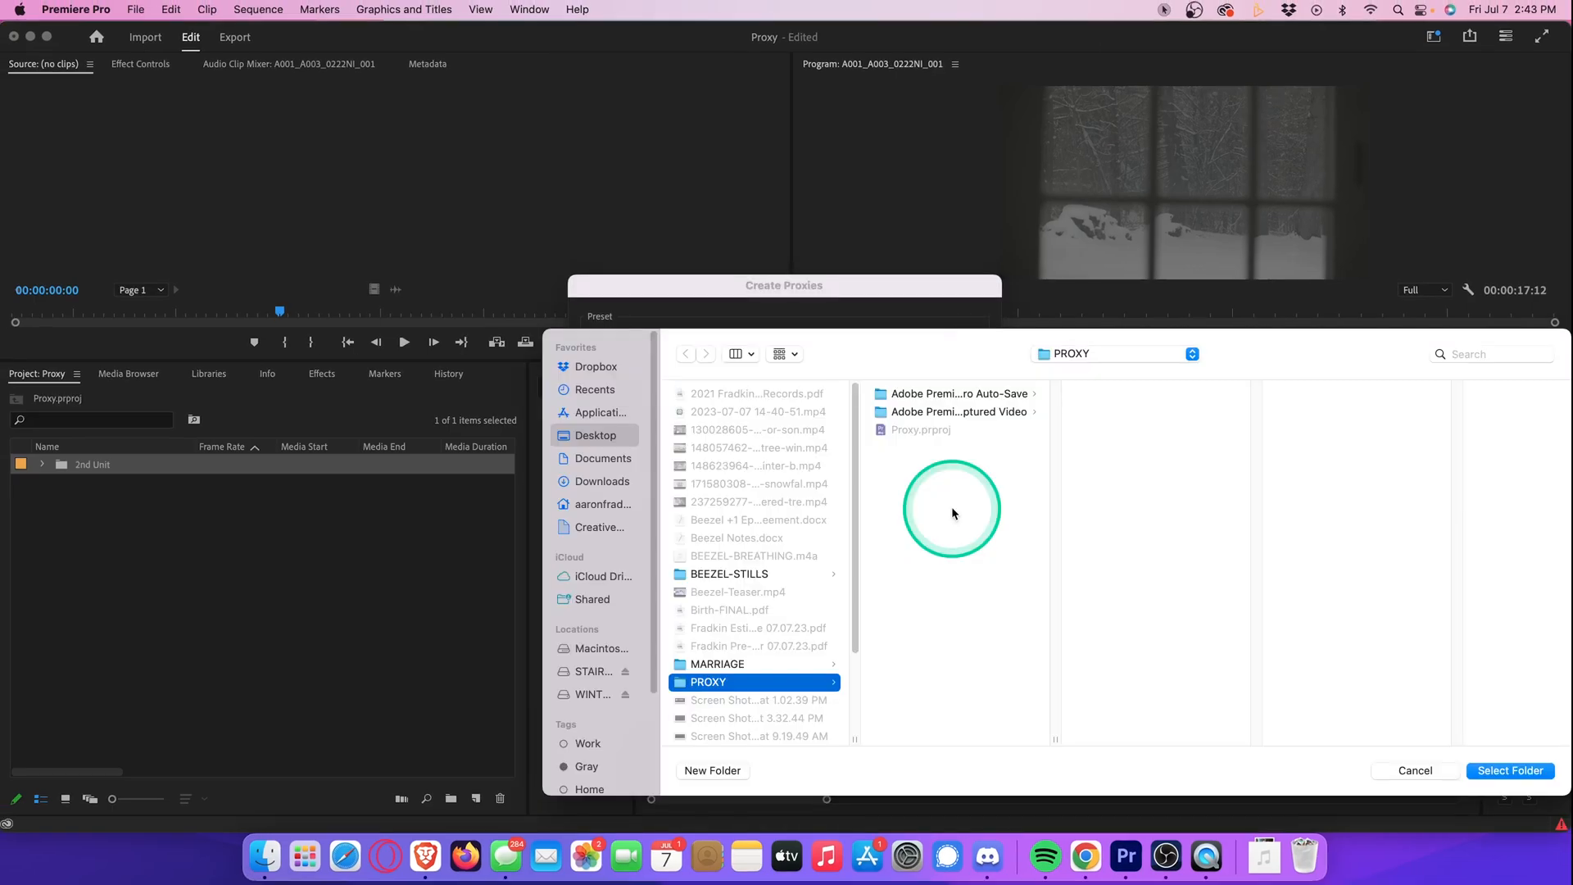
Step: Create a new '2nd Unit Proxies' folder inside WINTER_BACKUP > VIDEO > 2ND-UNIT
{"action": "left_click", "coordinate": [594, 695]}
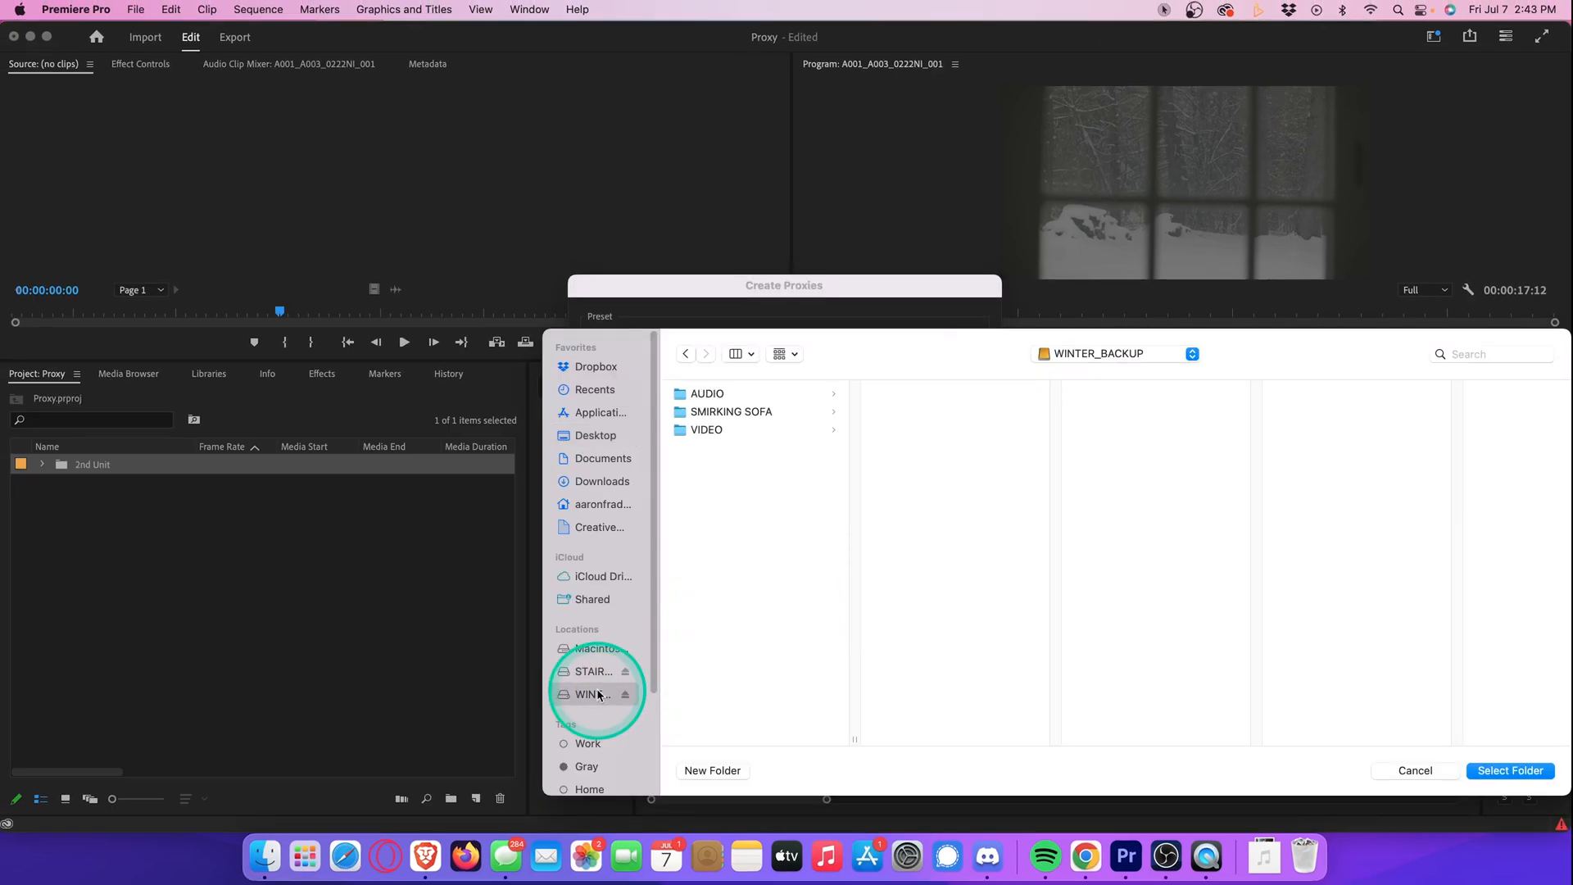
{"action": "left_click", "coordinate": [707, 430]}
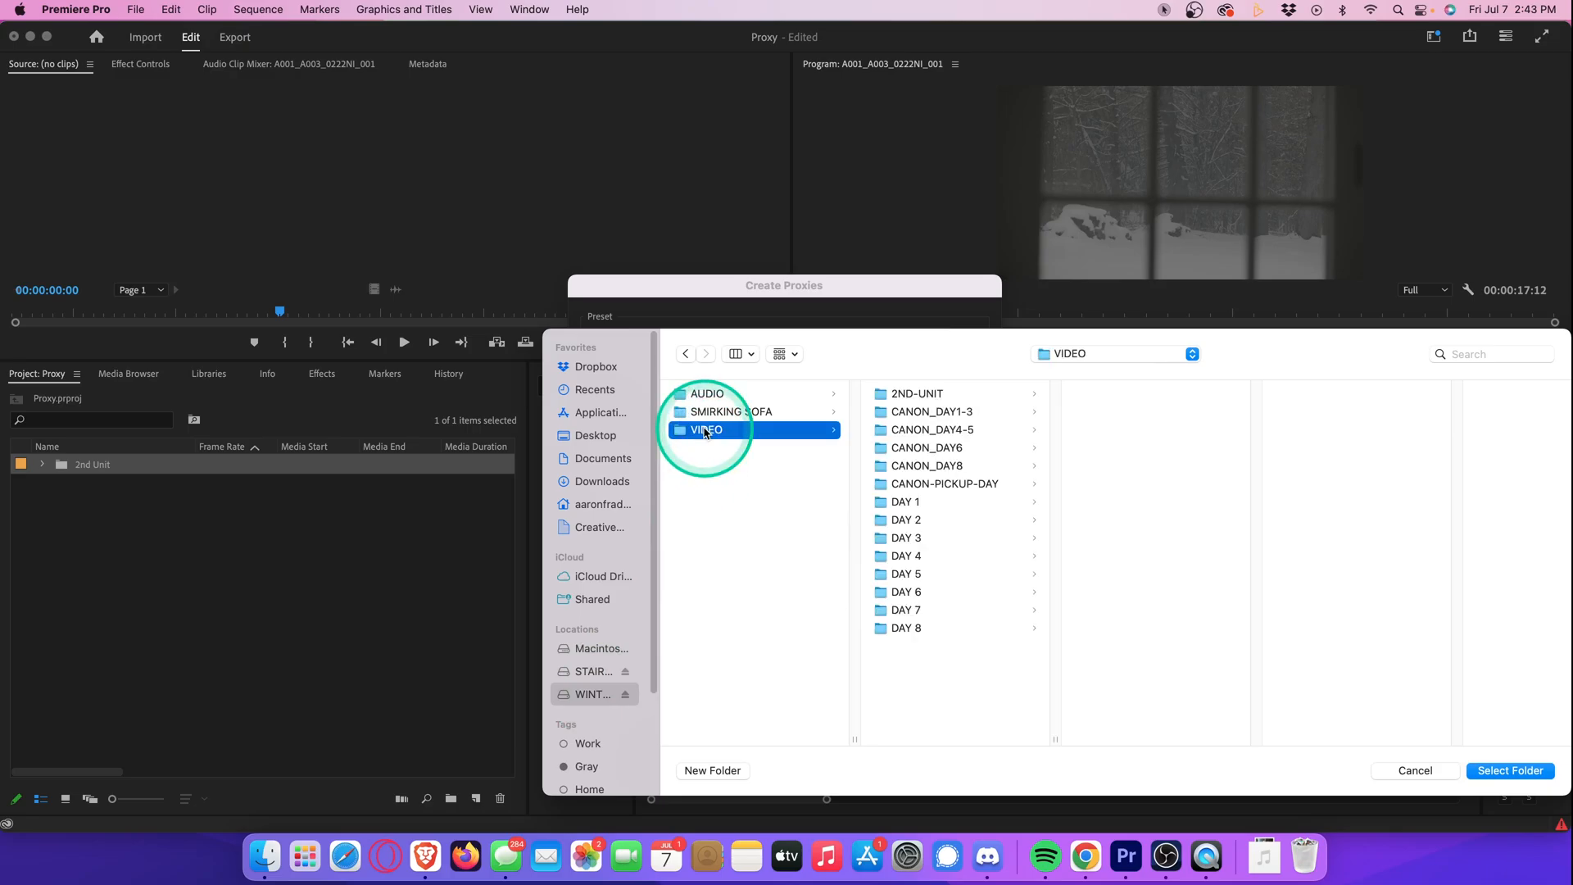
{"action": "left_click", "coordinate": [915, 393]}
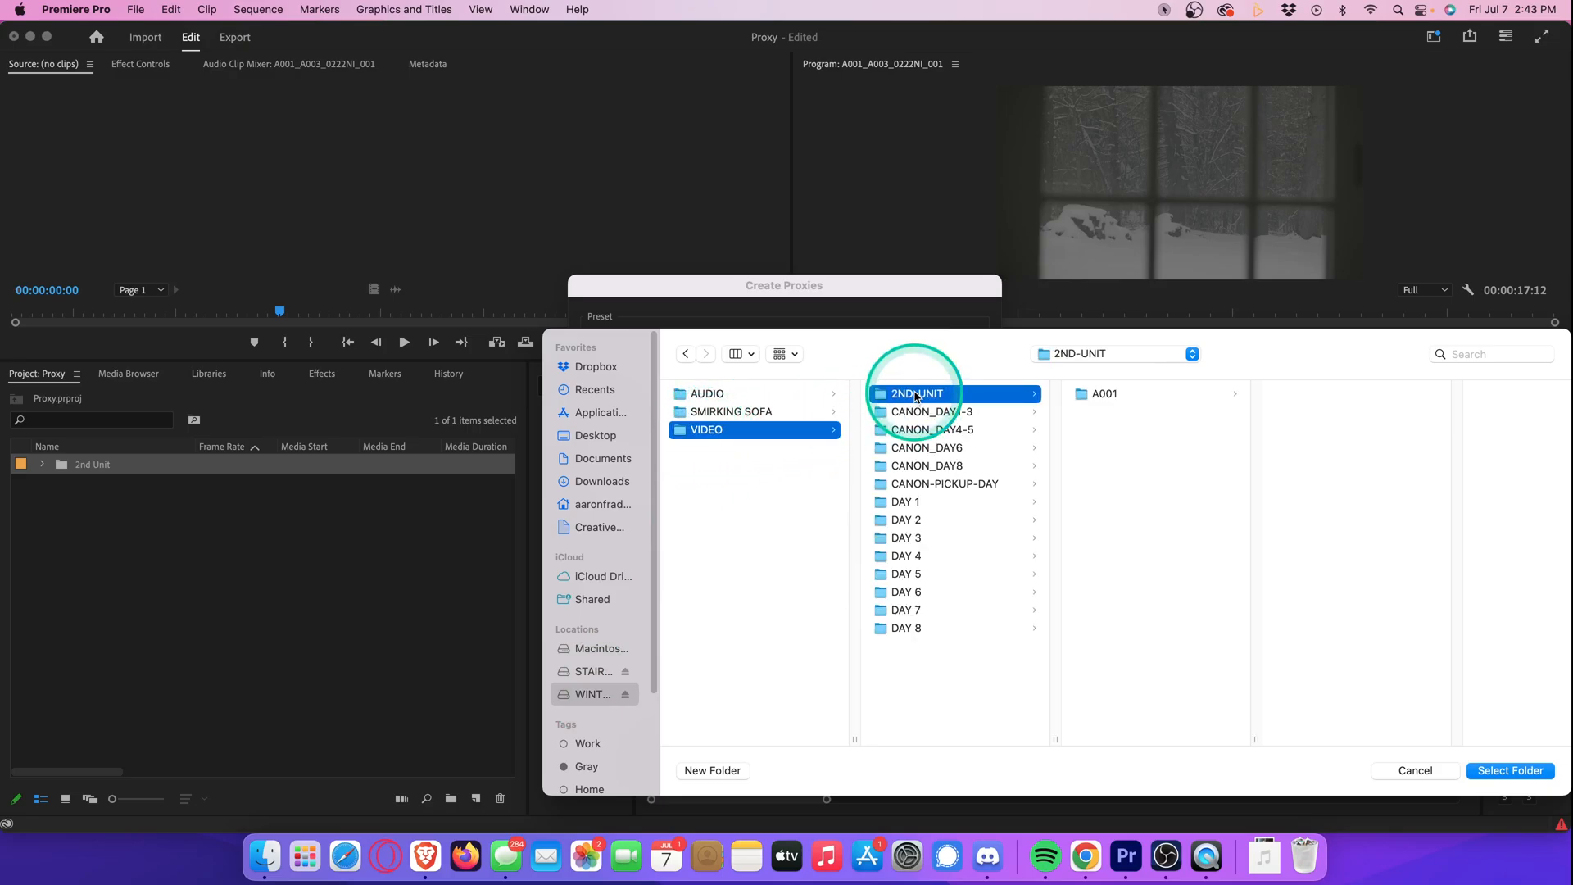
{"action": "left_click", "coordinate": [713, 771]}
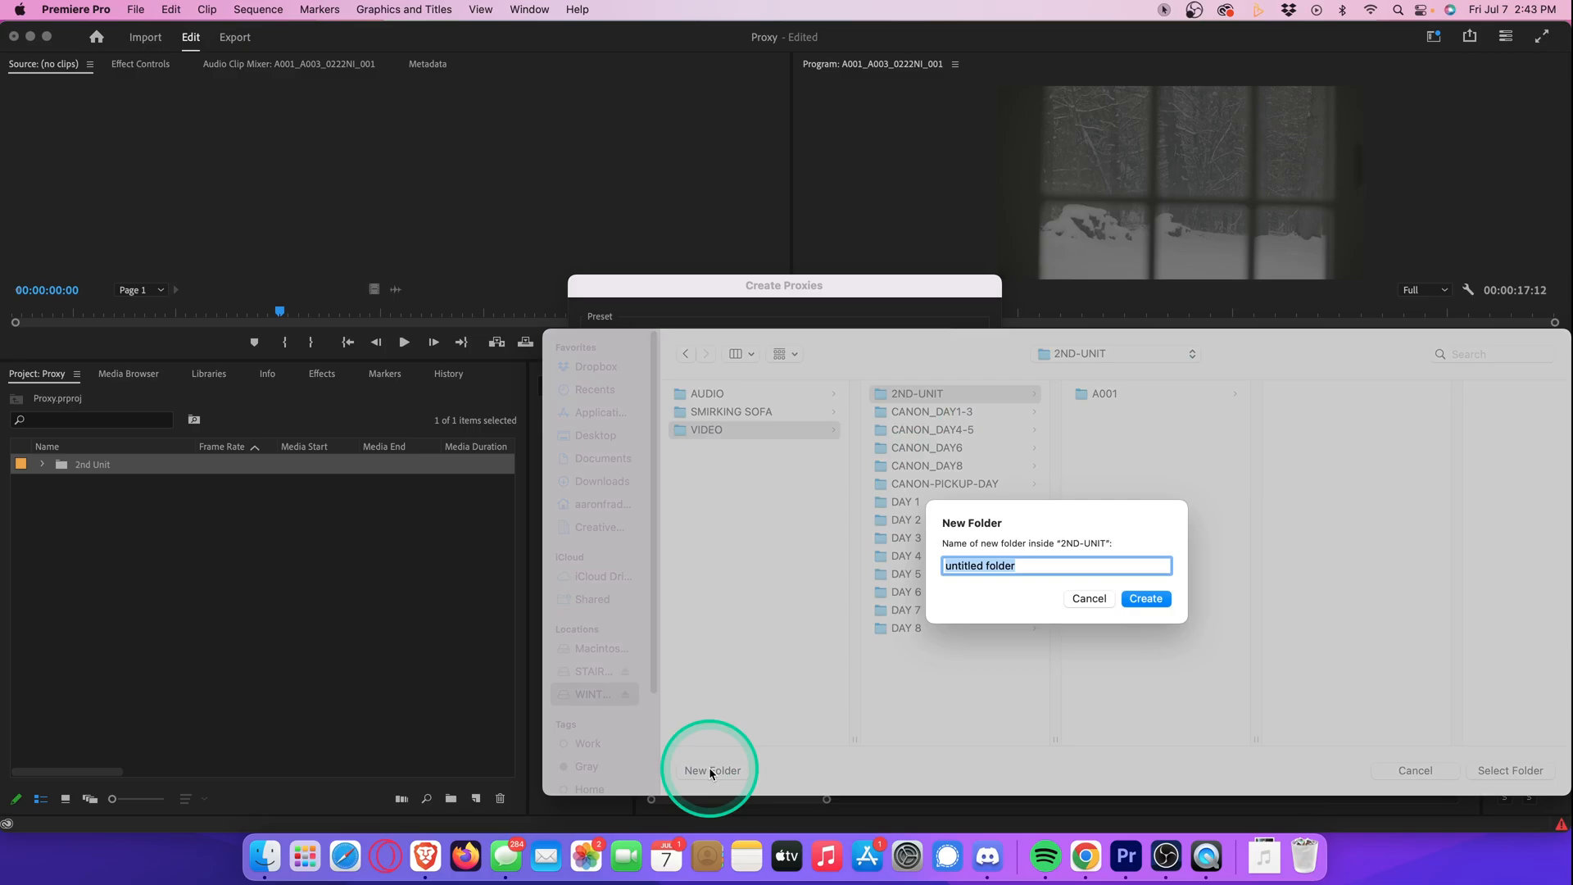
{"action": "type", "text": "2nd Unit"}
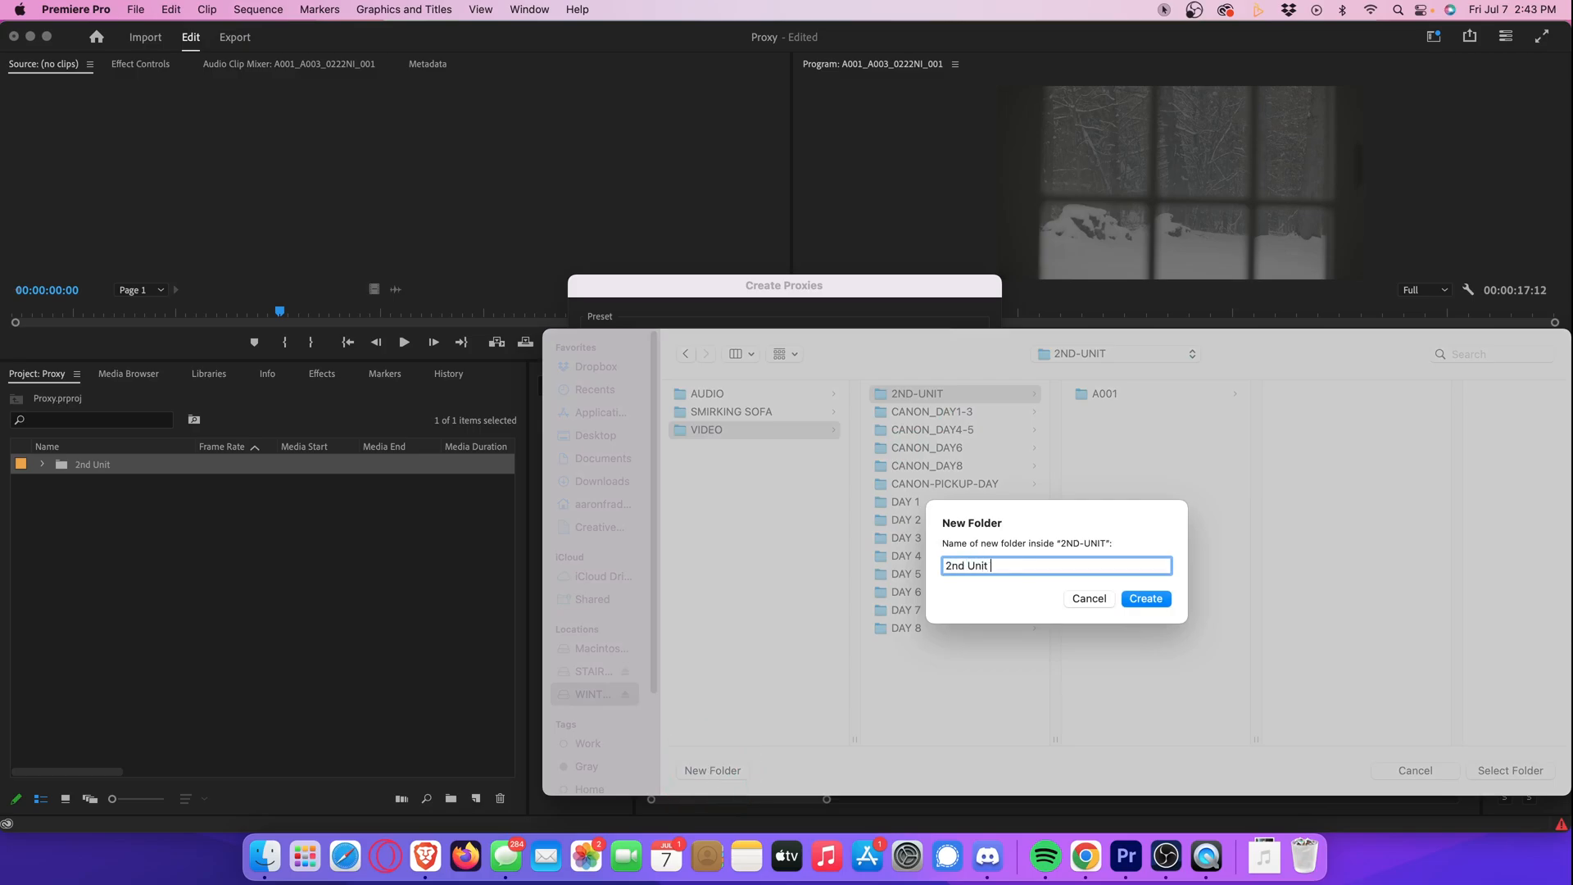
{"action": "type", "text": "Proxies"}
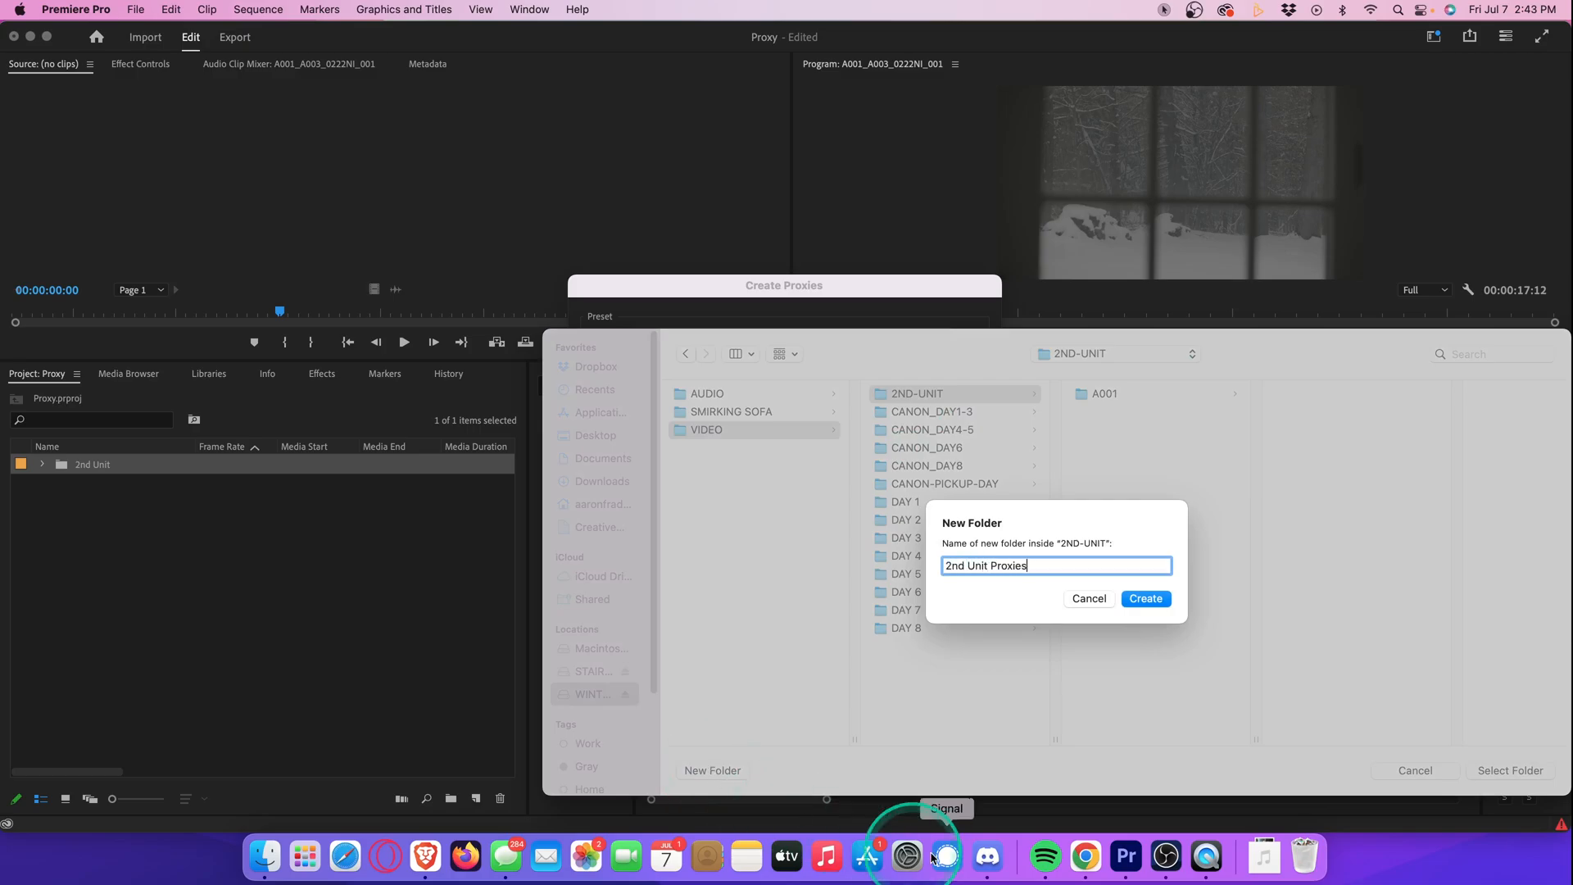
{"action": "left_click", "coordinate": [1145, 598]}
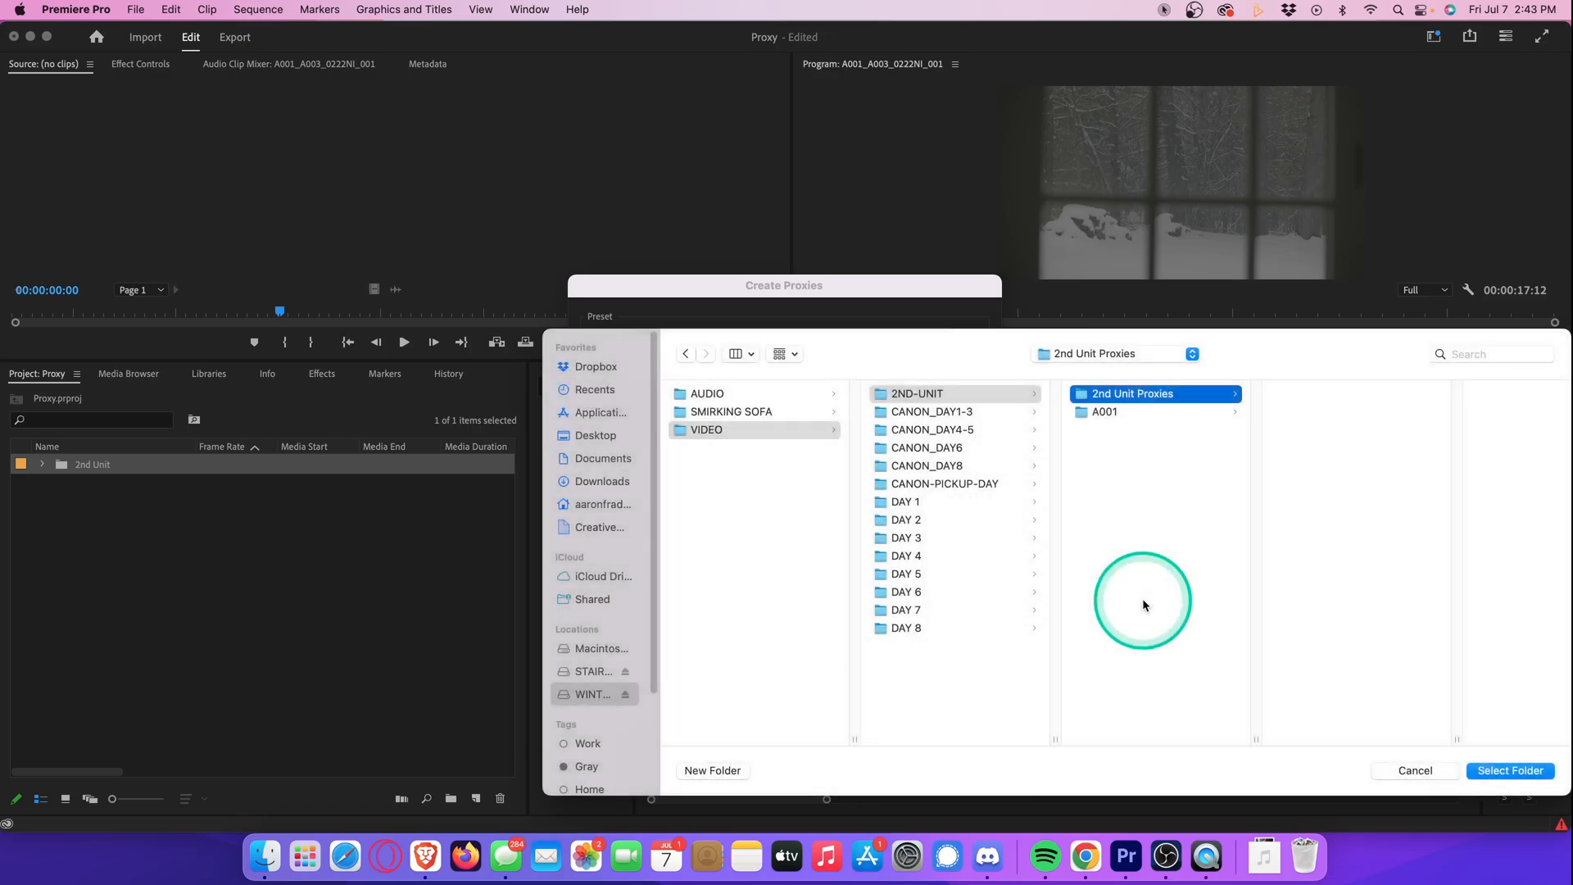
{"action": "mouse_move", "coordinate": [1182, 393]}
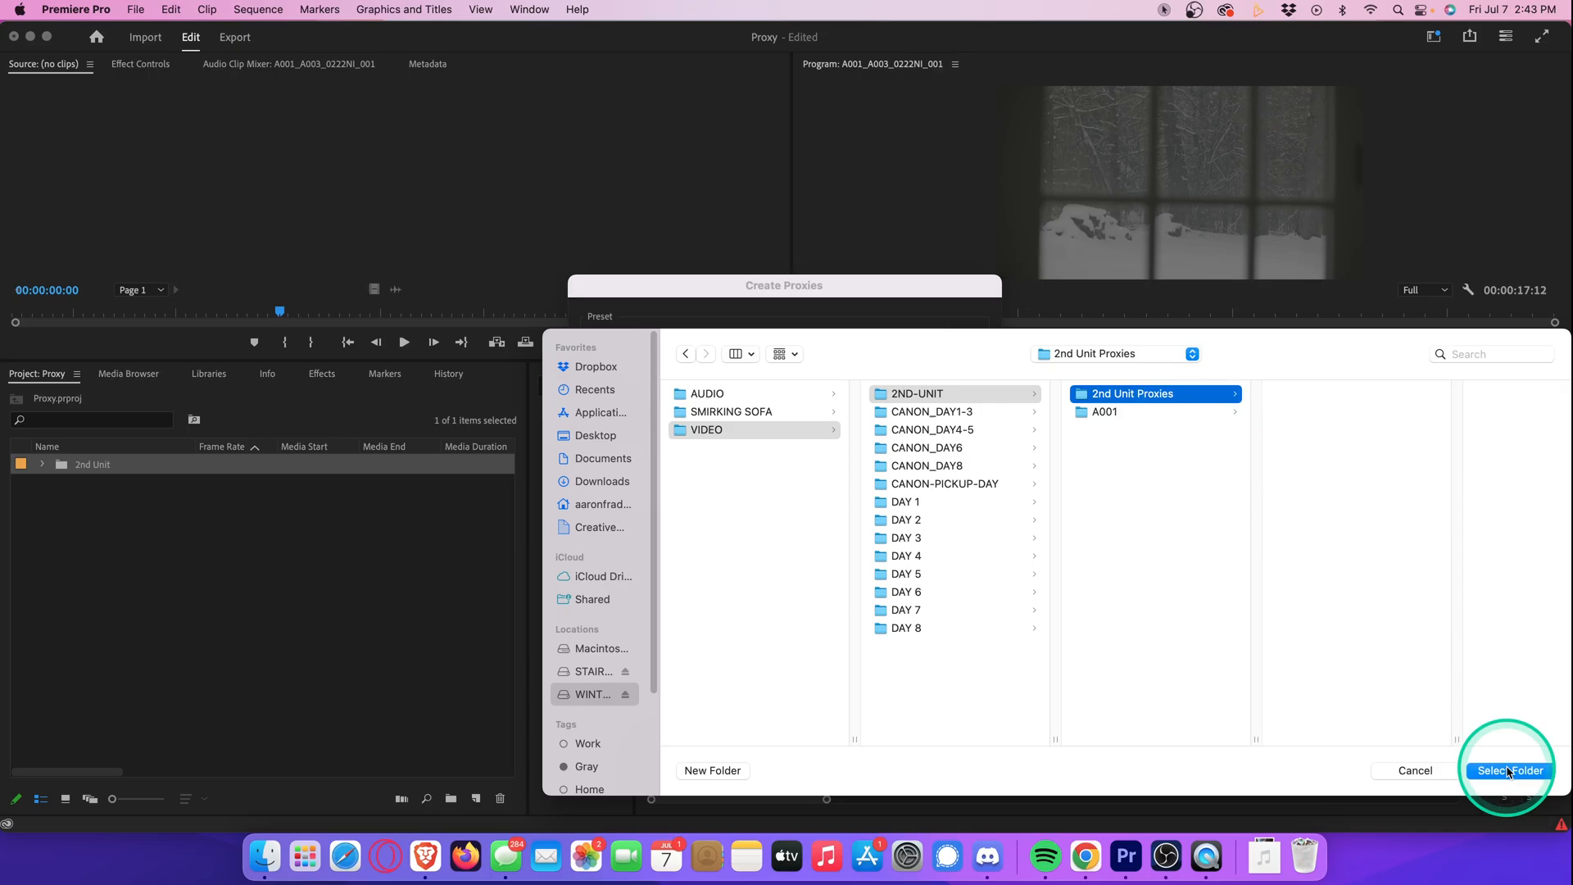
Step: Use 2nd Unit Proxies as the proxy destination and confirm proxy creation
{"action": "left_click", "coordinate": [1509, 771]}
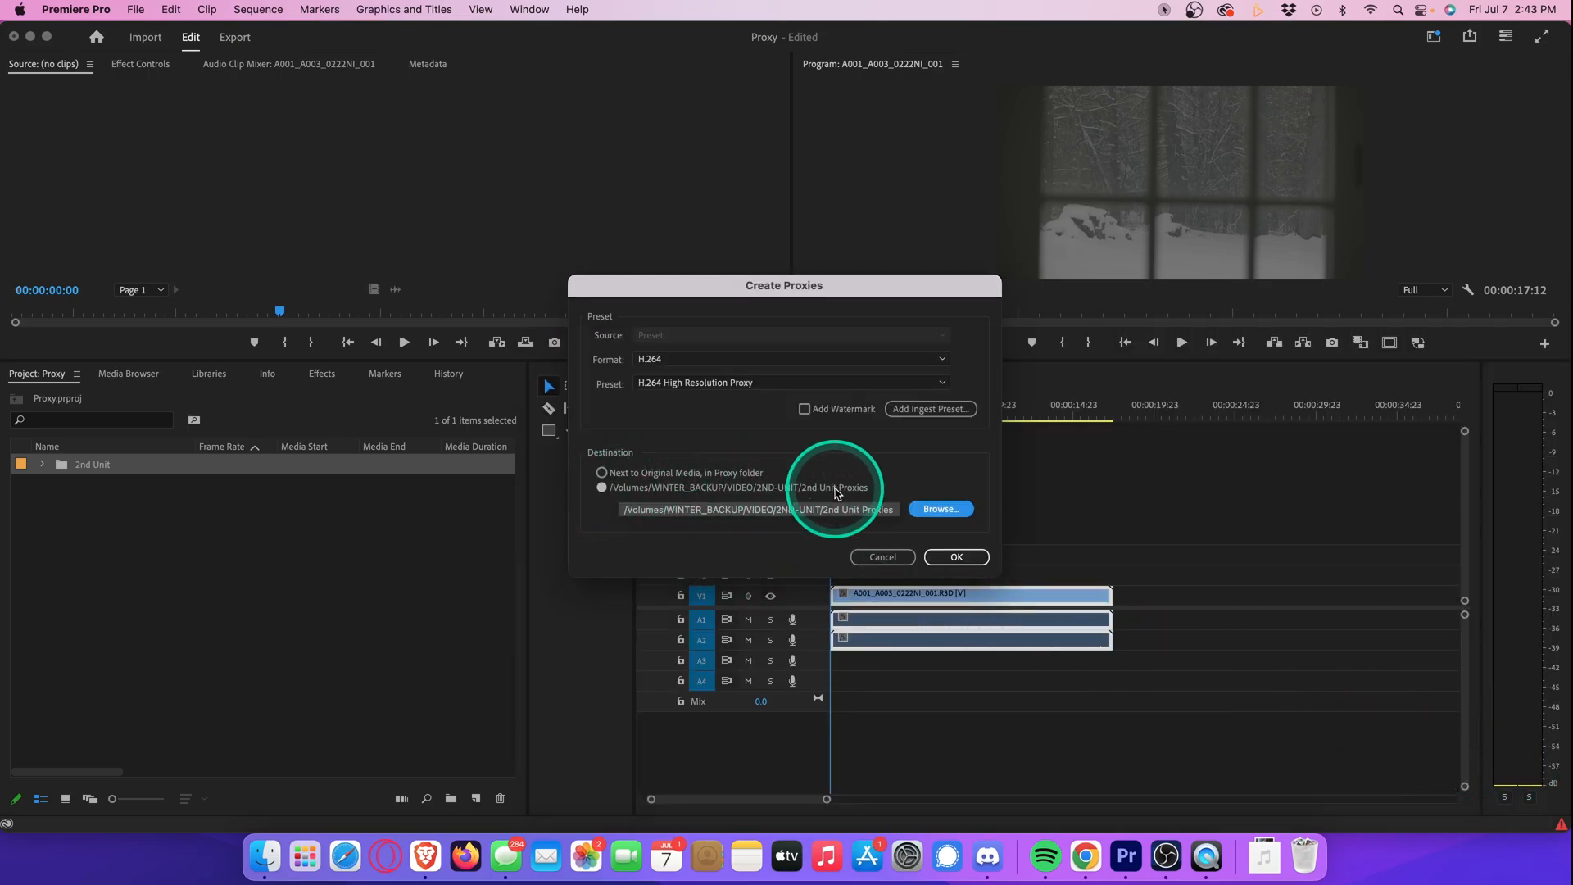
{"action": "left_click", "coordinate": [954, 557]}
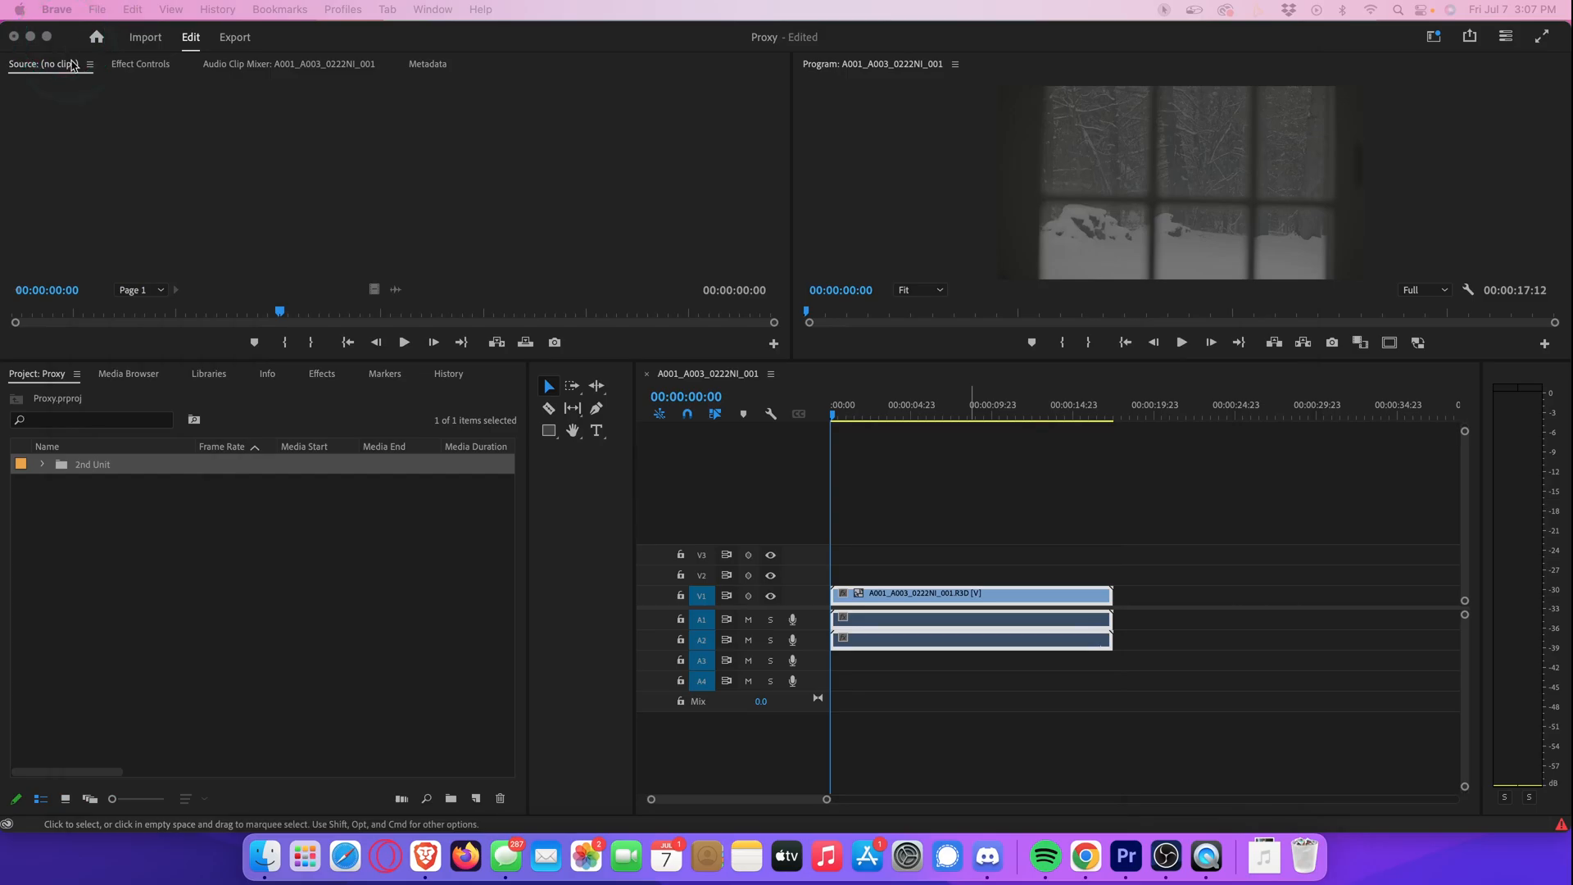
Step: After Media Encoder finishes the proxies, switch to Finder at the VIDEO folder
{"action": "left_click", "coordinate": [264, 855]}
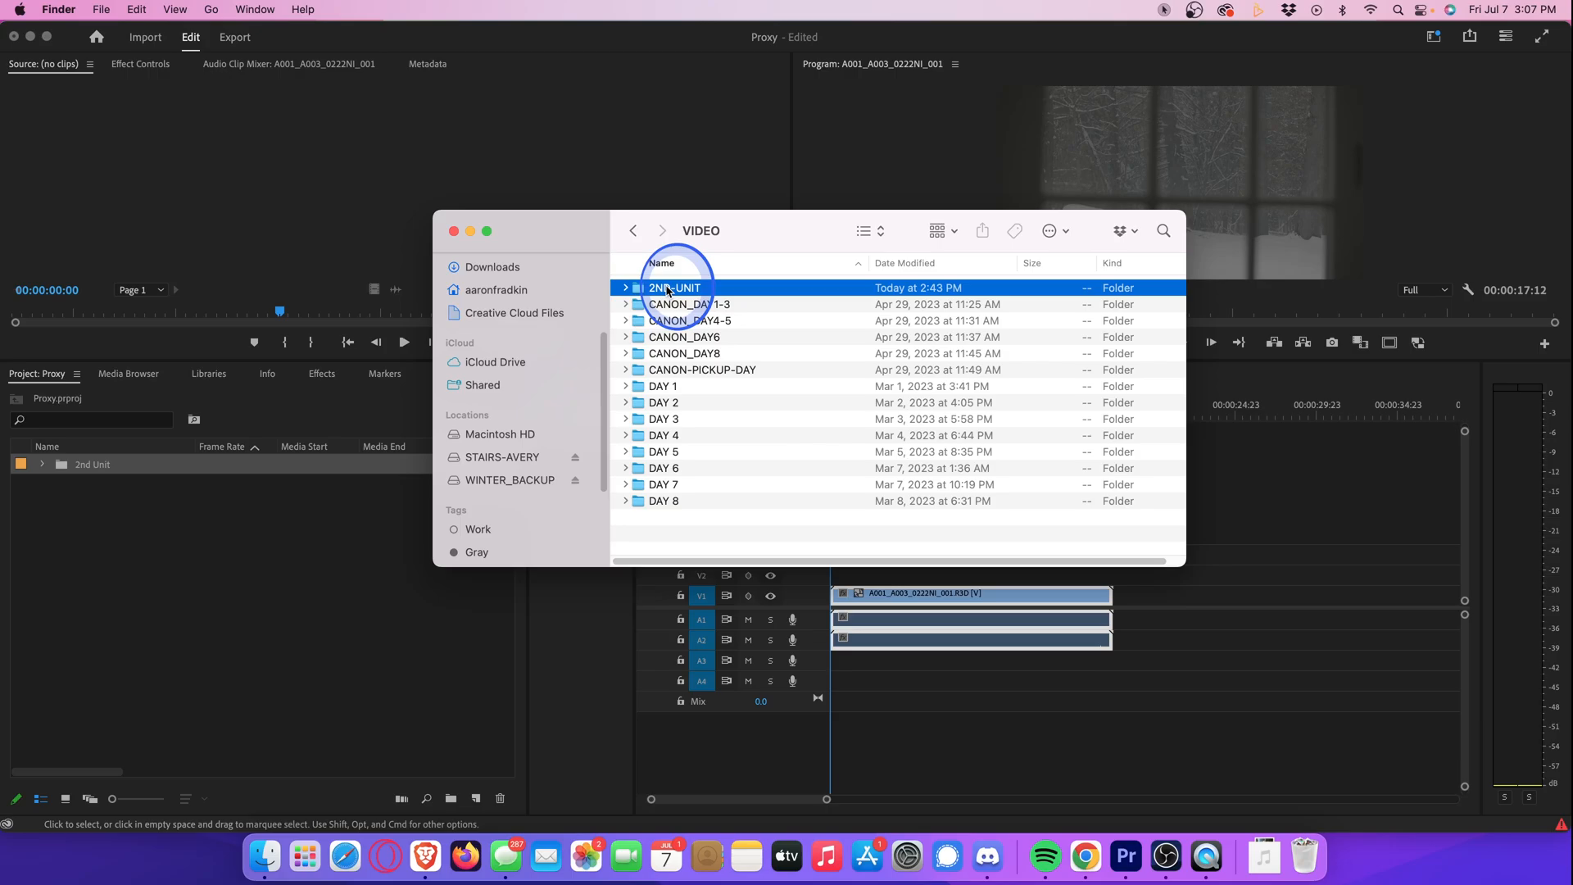
{"action": "double_click", "coordinate": [674, 288]}
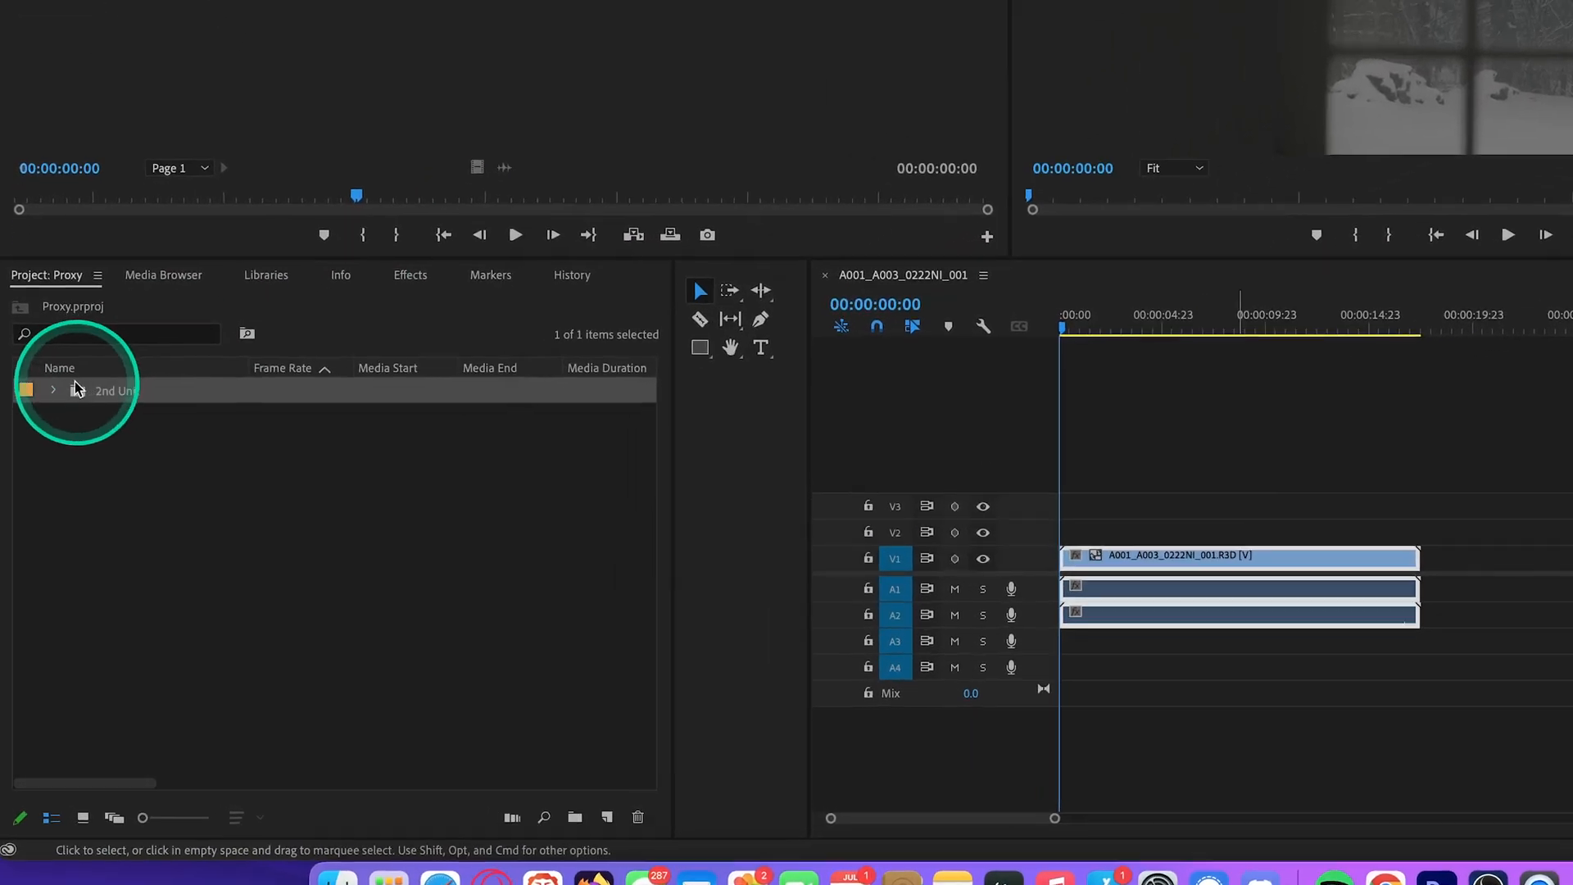
{"action": "left_click", "coordinate": [52, 390]}
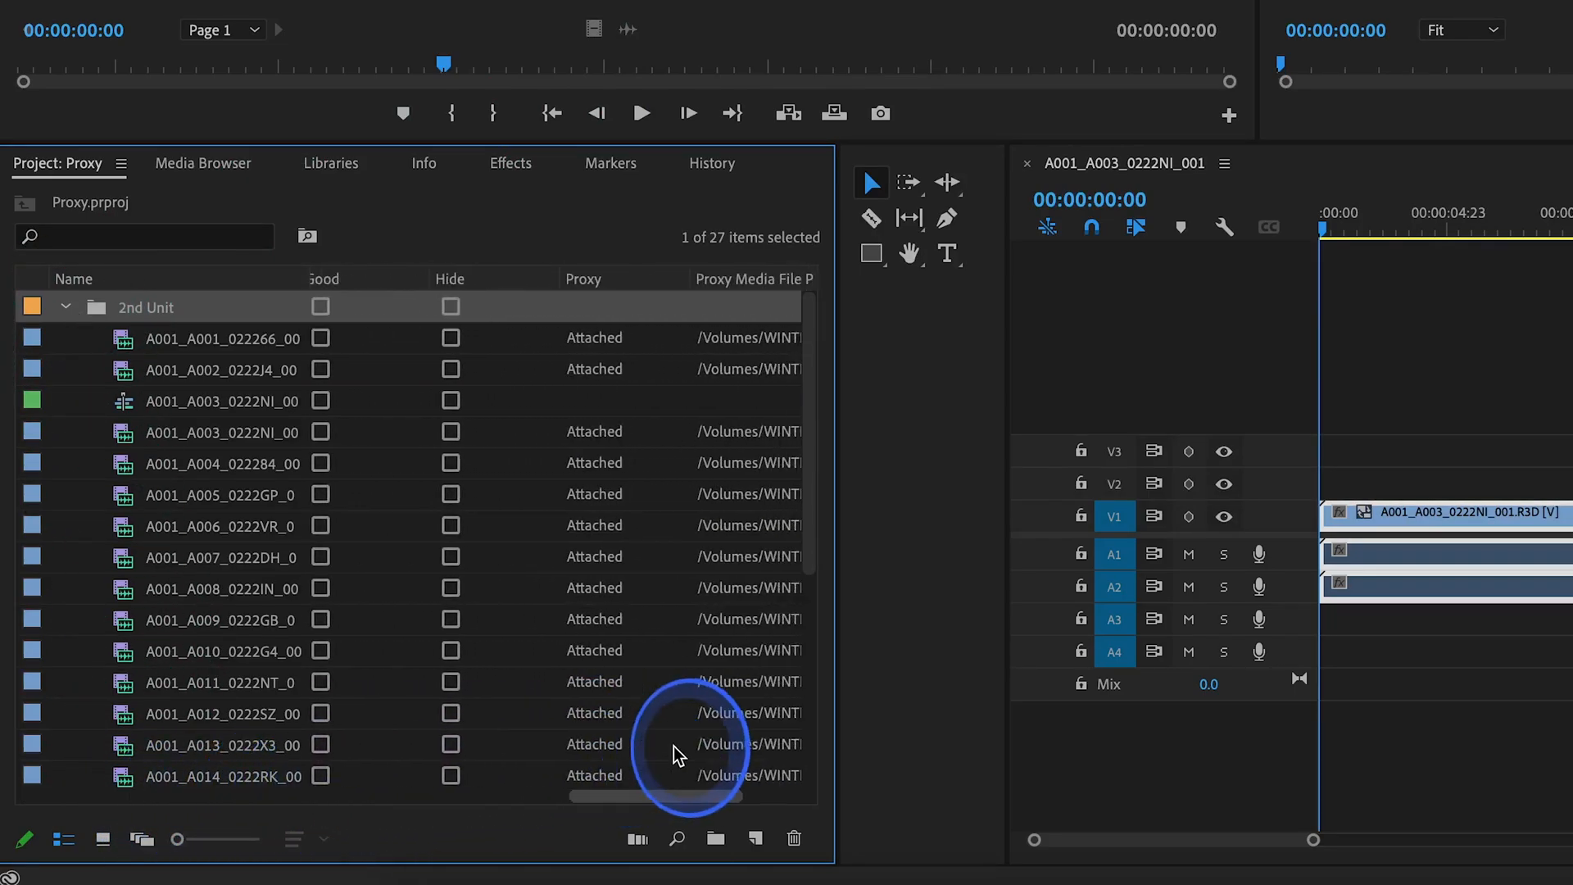
Step: Scroll the A001_A003_0222NI_001 sequence timeline to view the clip with proxies attached
{"action": "scroll", "scroll_direction": "down", "scroll_amount": 3}
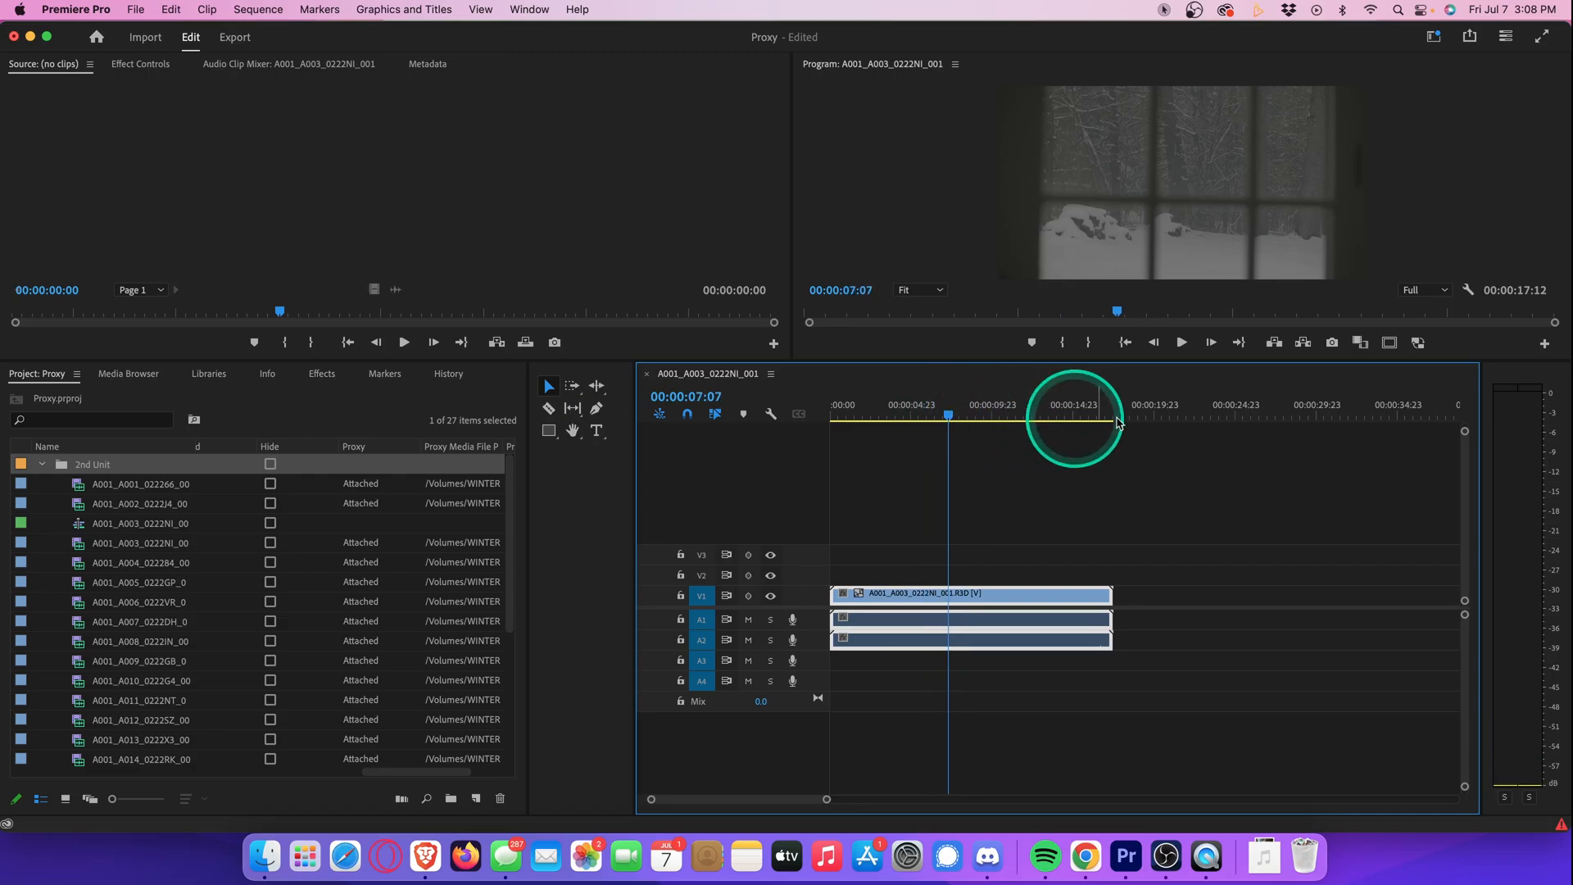
{"action": "mouse_move", "coordinate": [1416, 343]}
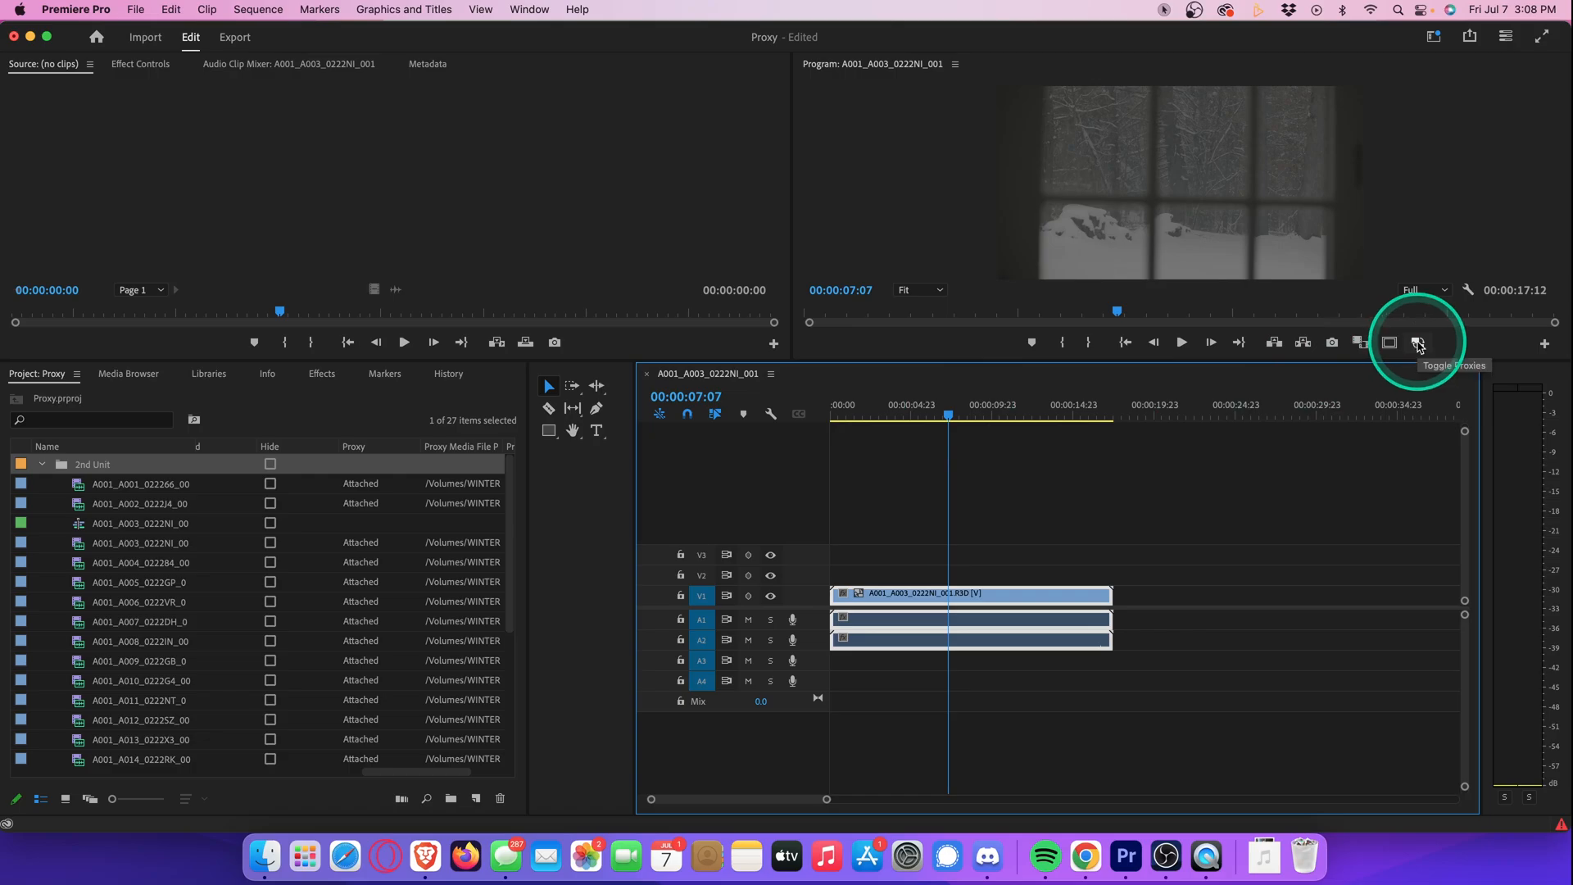
Step: Enable Toggle Proxies in the Program Monitor and confirm the Button Editor layout with OK
{"action": "left_click", "coordinate": [1416, 342]}
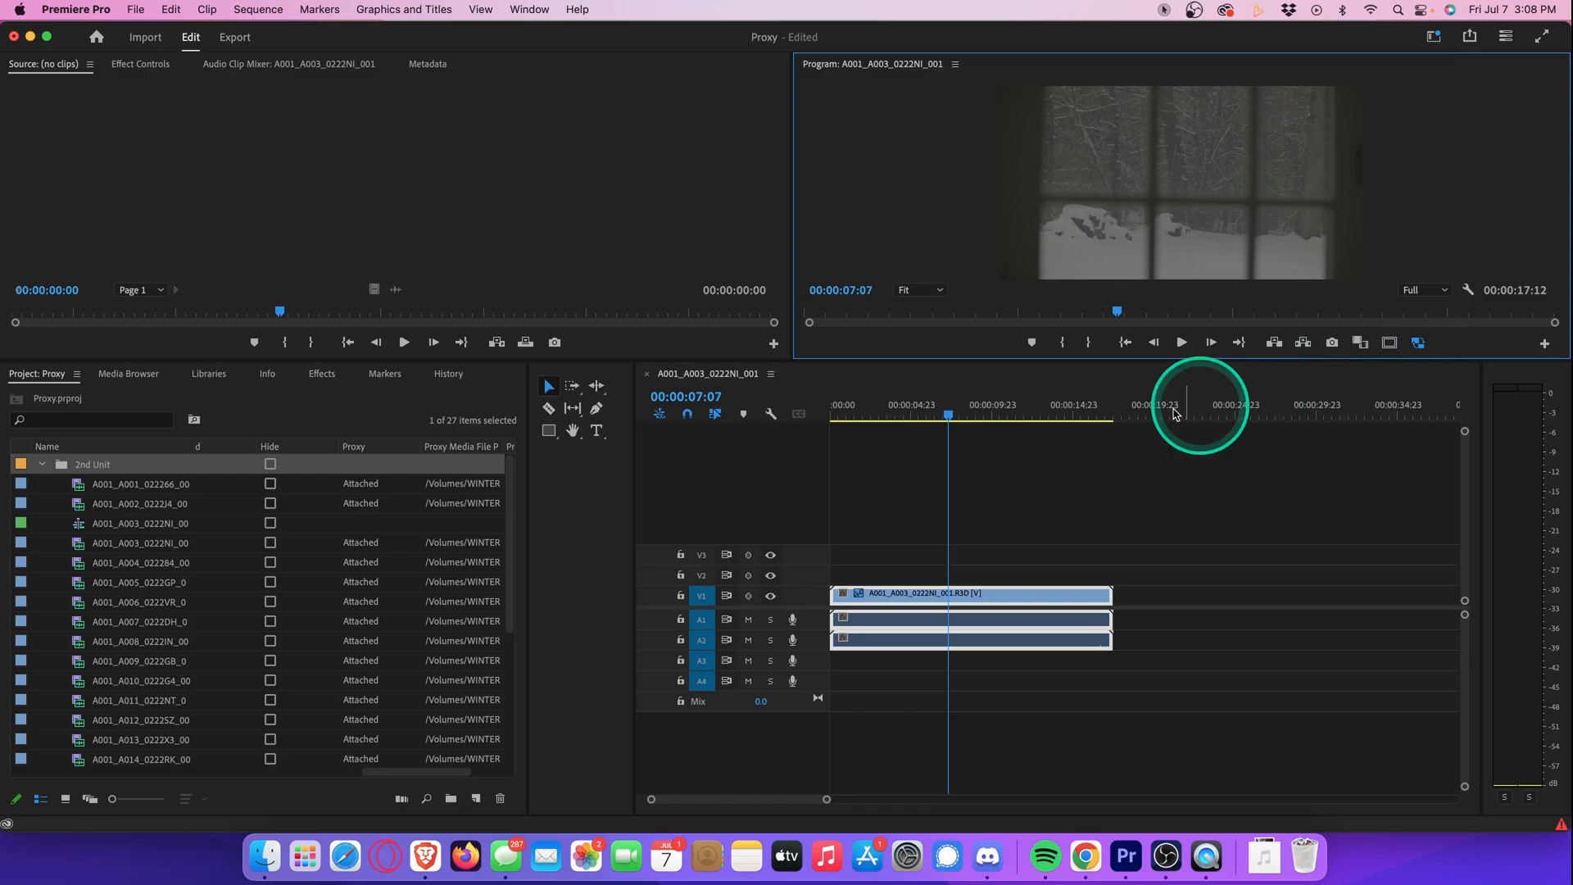
{"action": "left_click", "coordinate": [917, 418]}
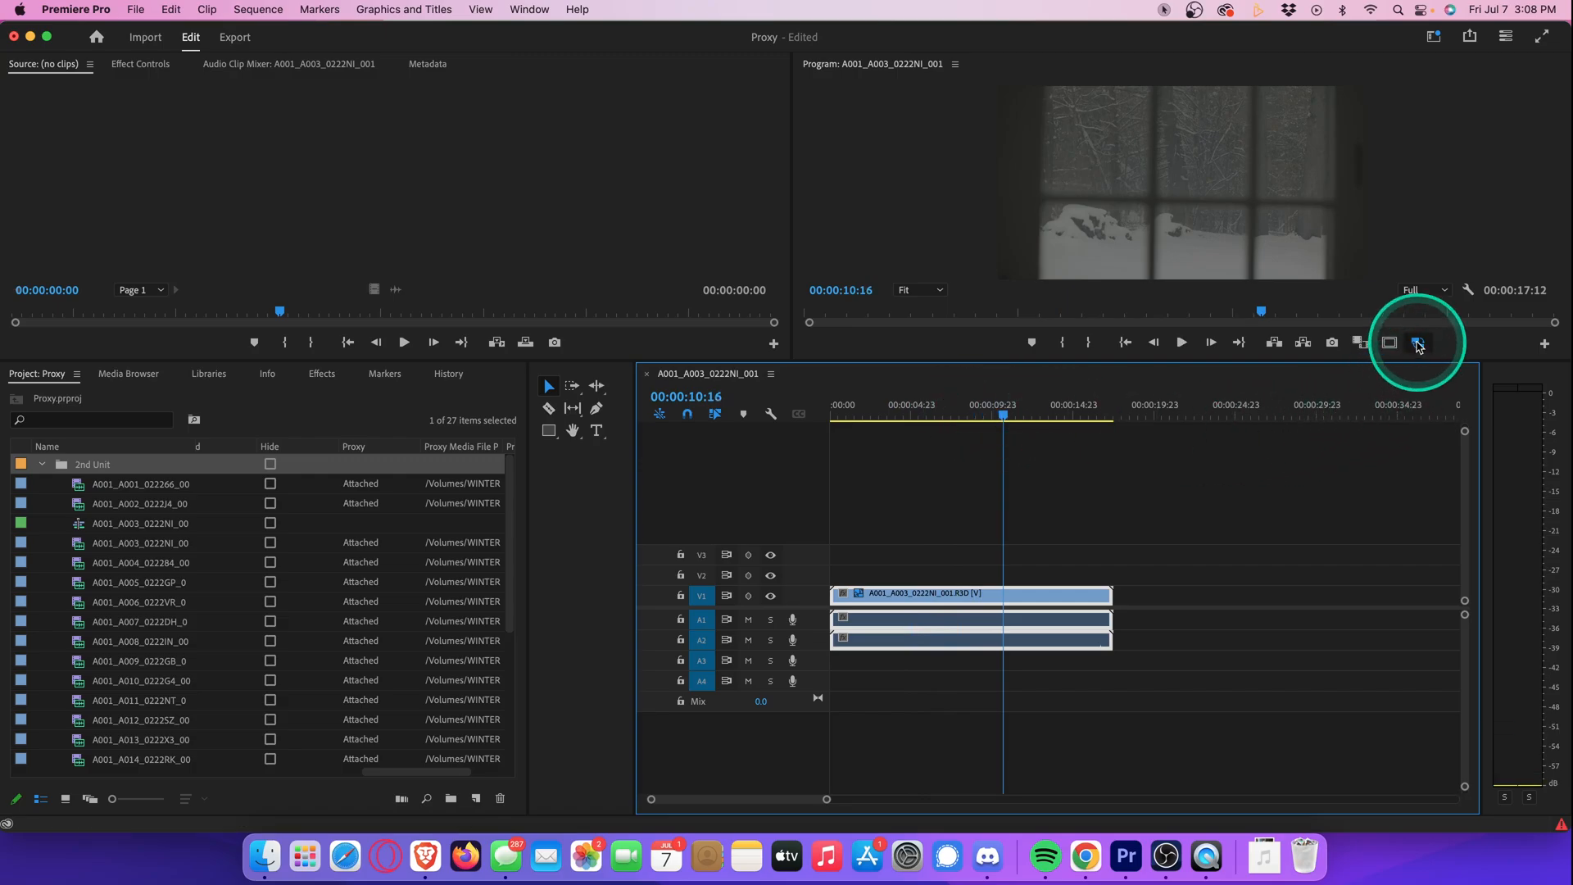
{"action": "mouse_move", "coordinate": [1545, 344]}
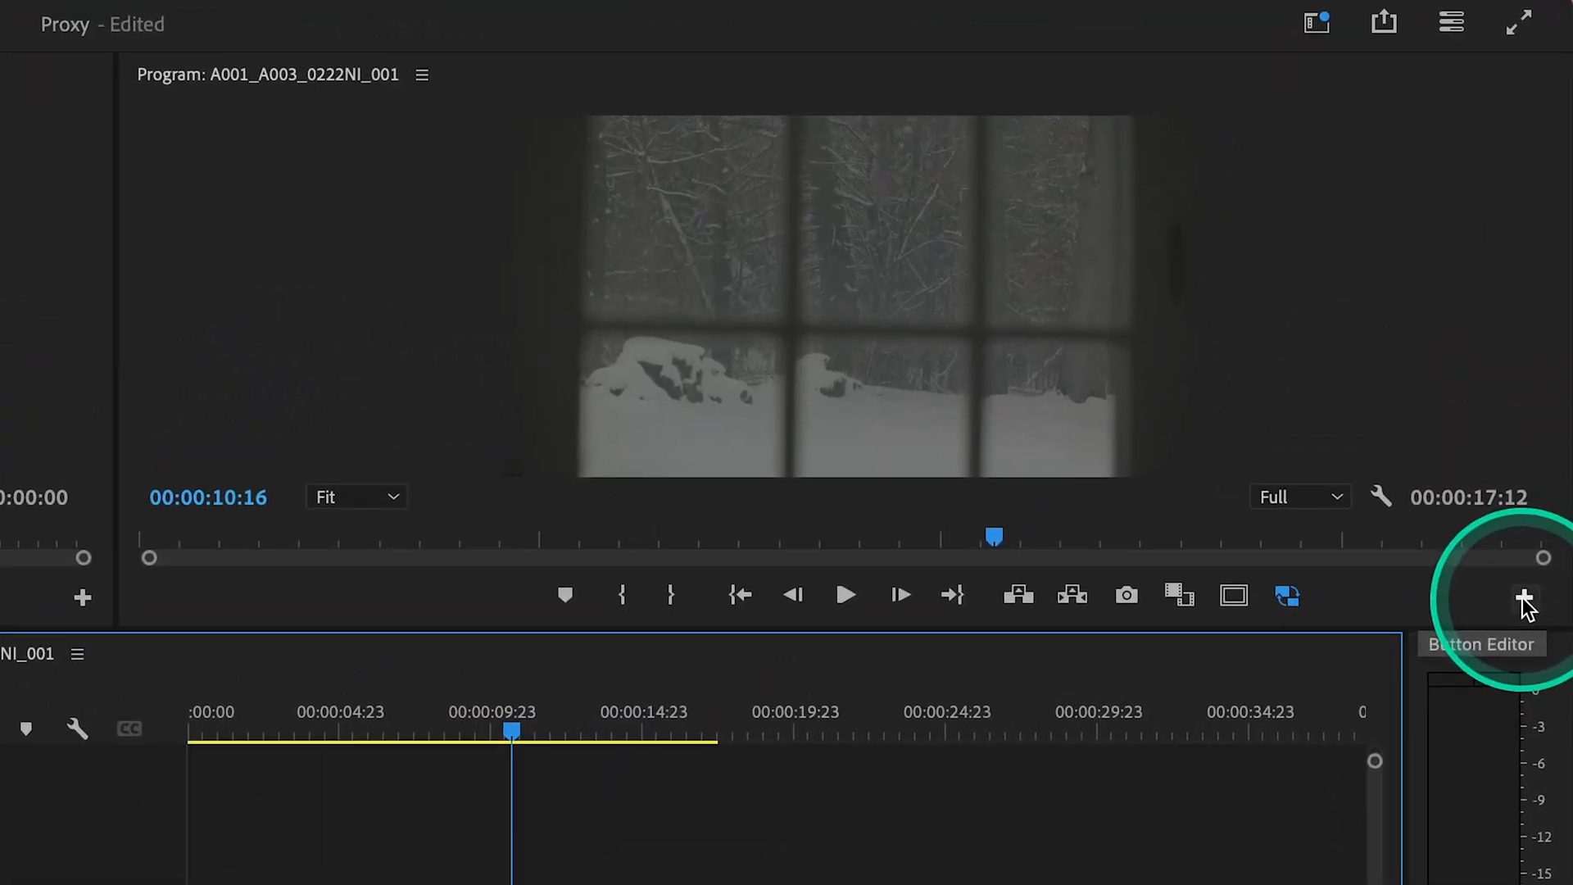
{"action": "left_click", "coordinate": [1523, 598]}
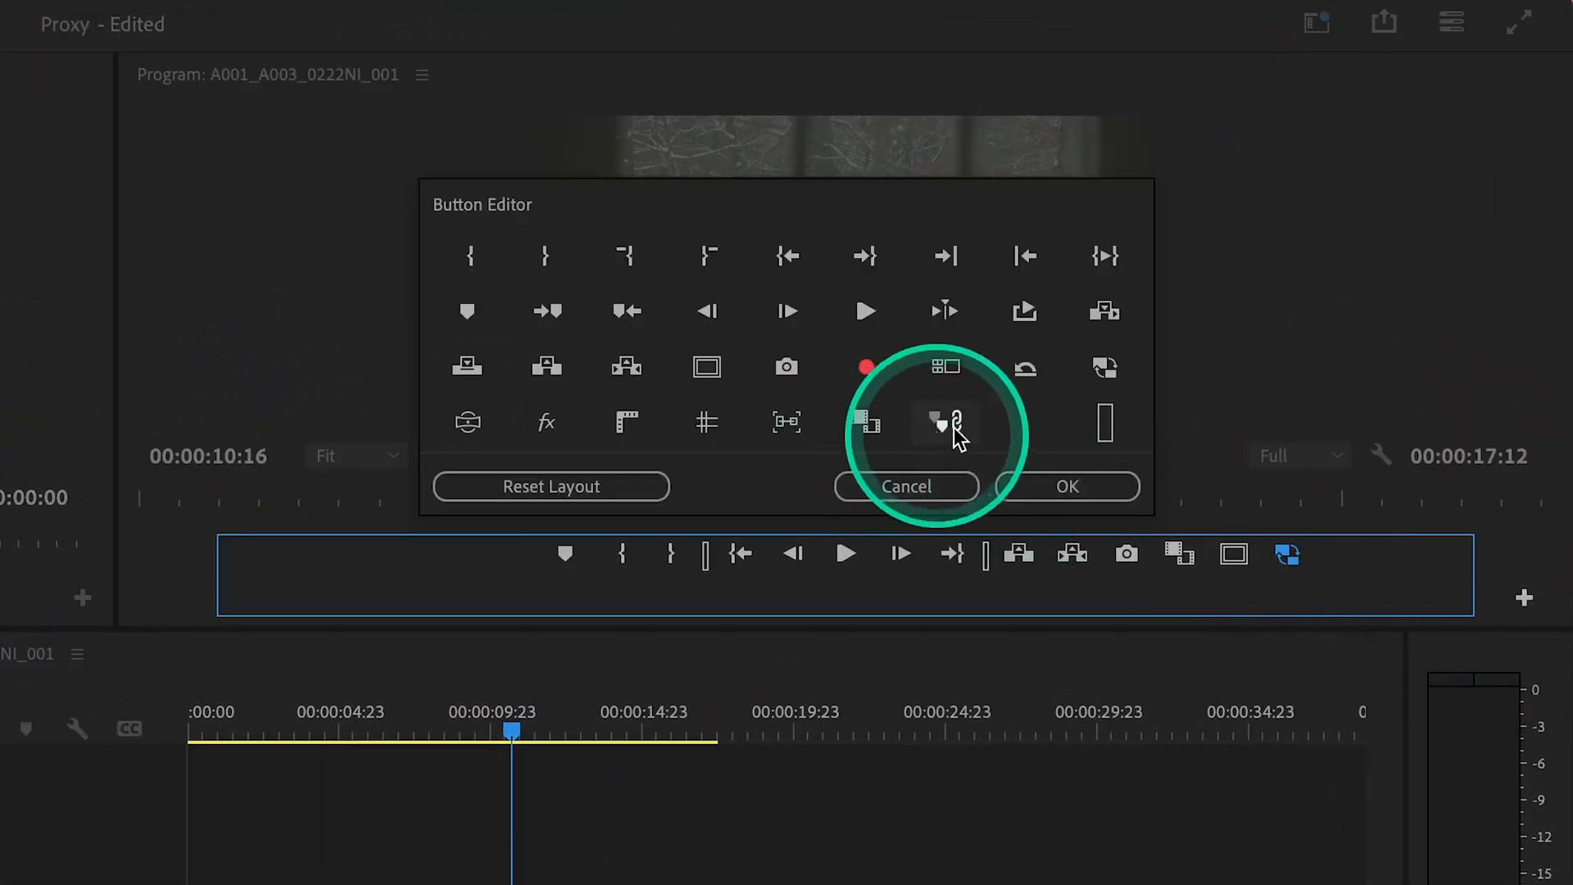
{"action": "mouse_move", "coordinate": [1008, 416]}
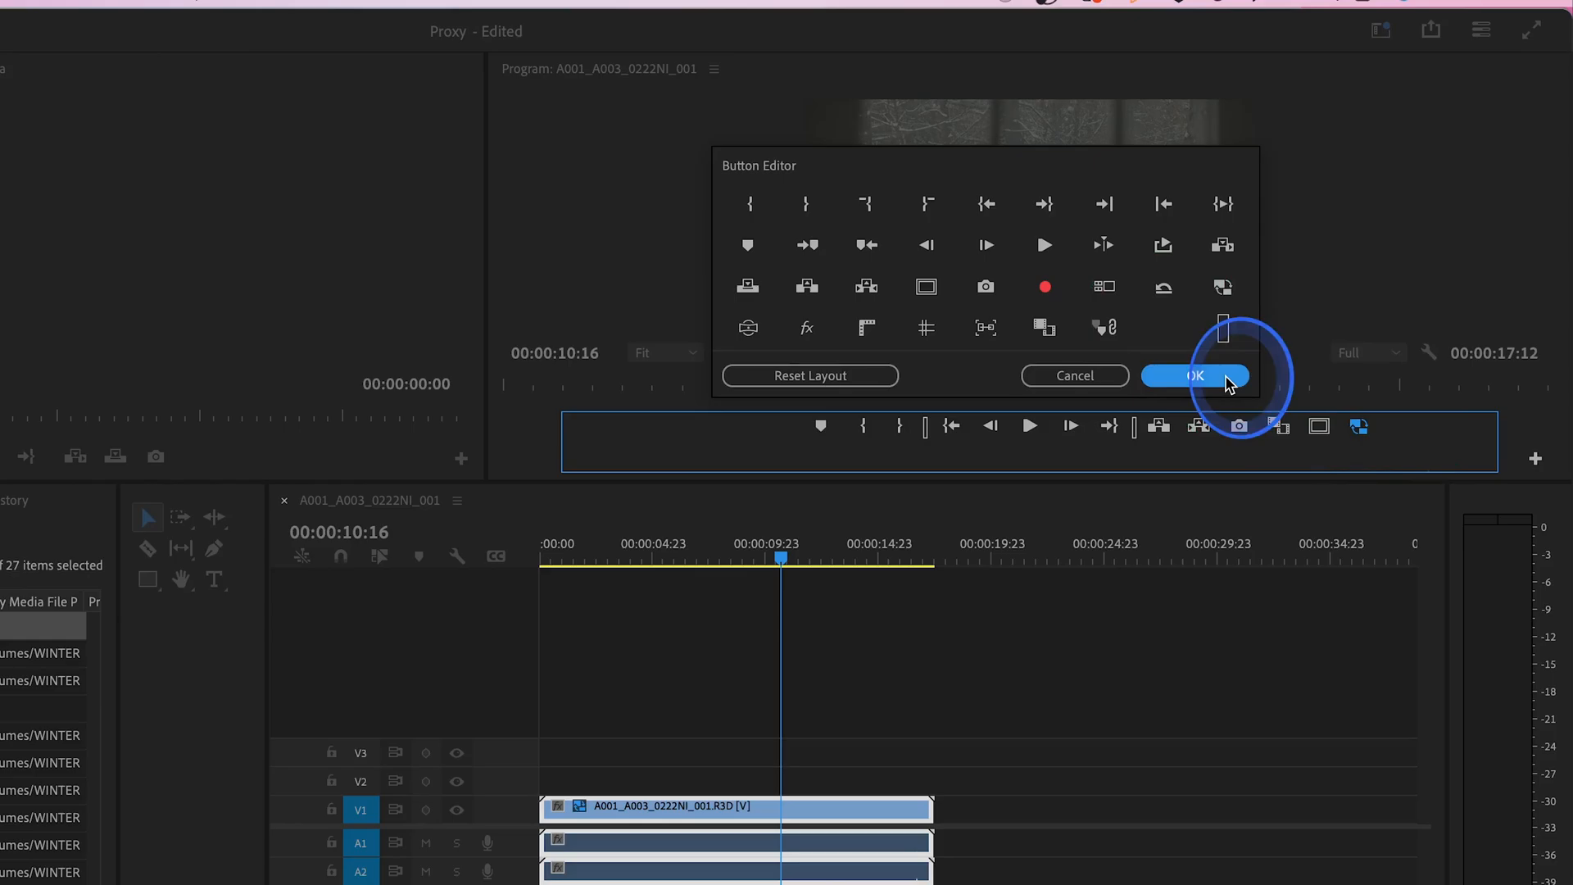
{"action": "left_click", "coordinate": [1195, 376]}
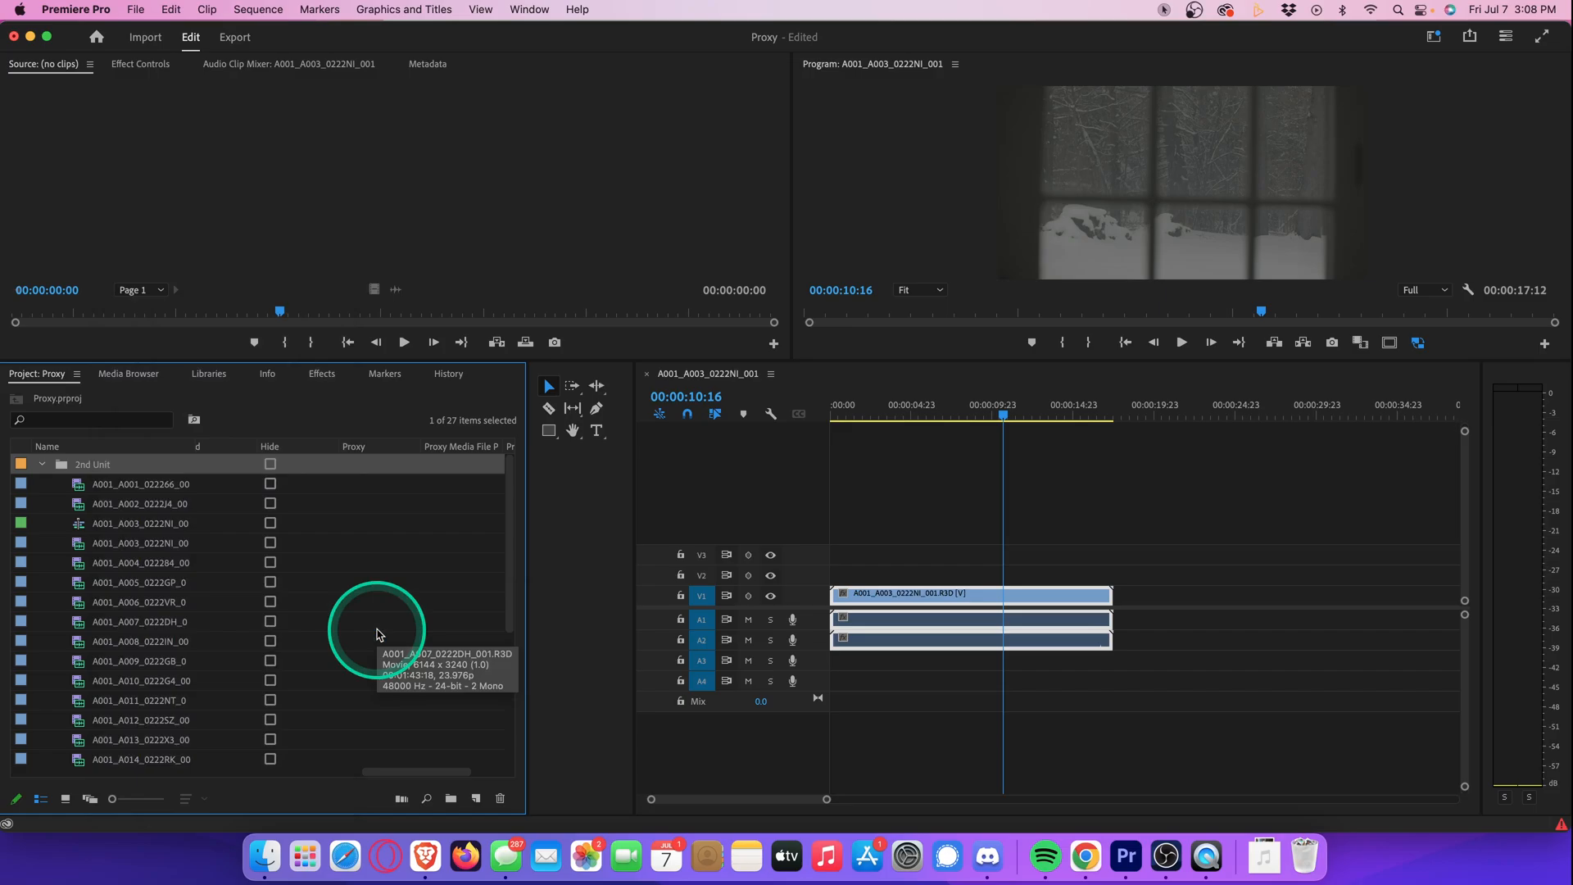
{"action": "mouse_move", "coordinate": [100, 468]}
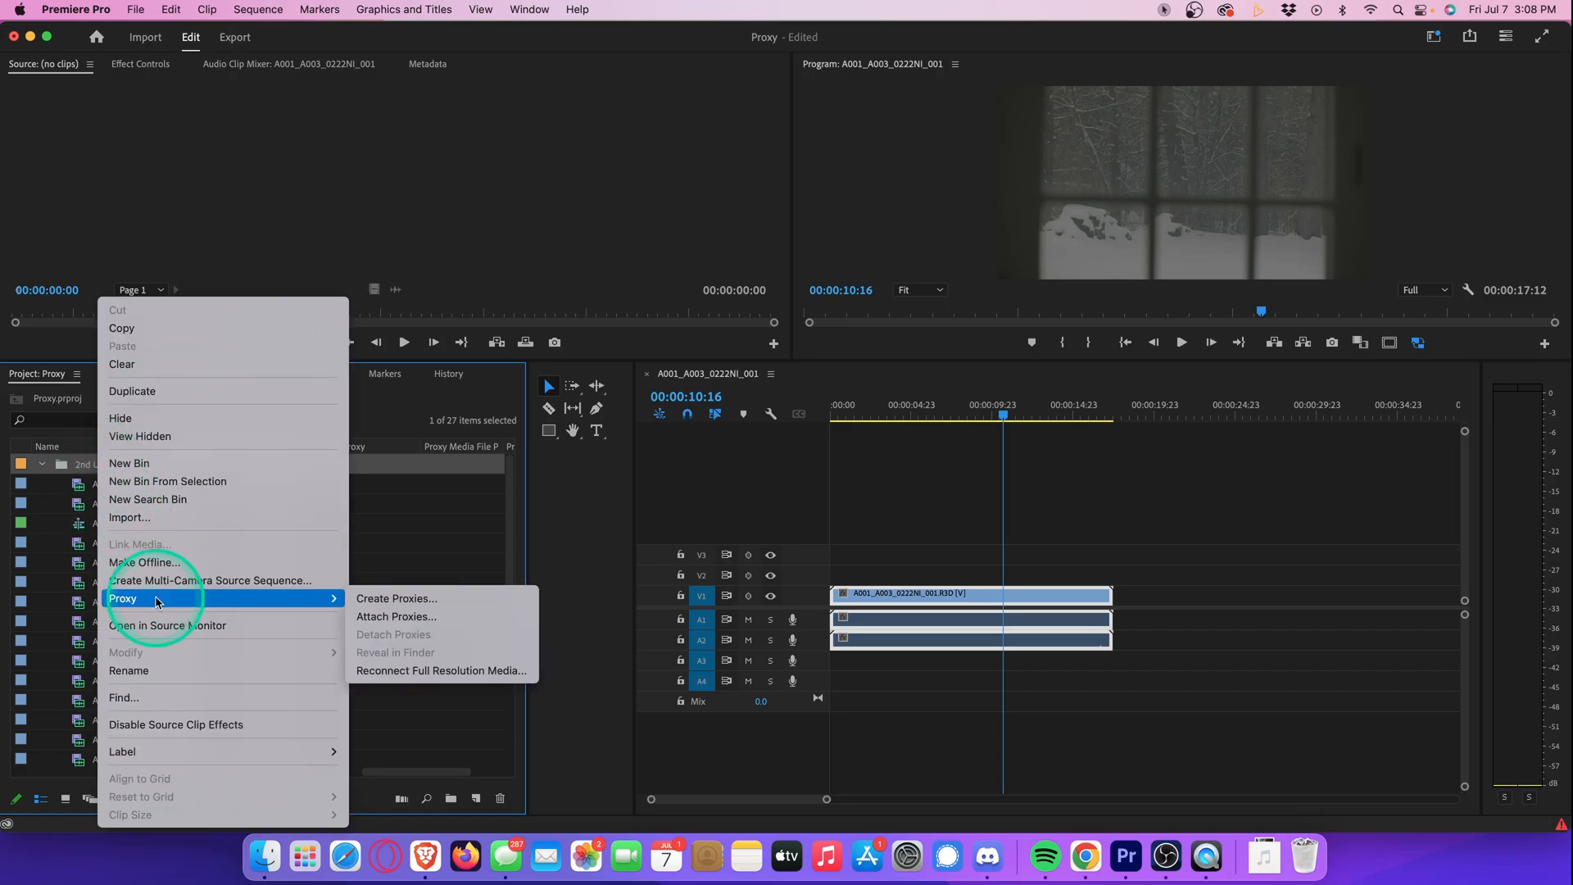
Step: Attach the matching proxy from the 2nd Unit Proxies folder so every 2nd Unit clip relinks
{"action": "left_click", "coordinate": [395, 618]}
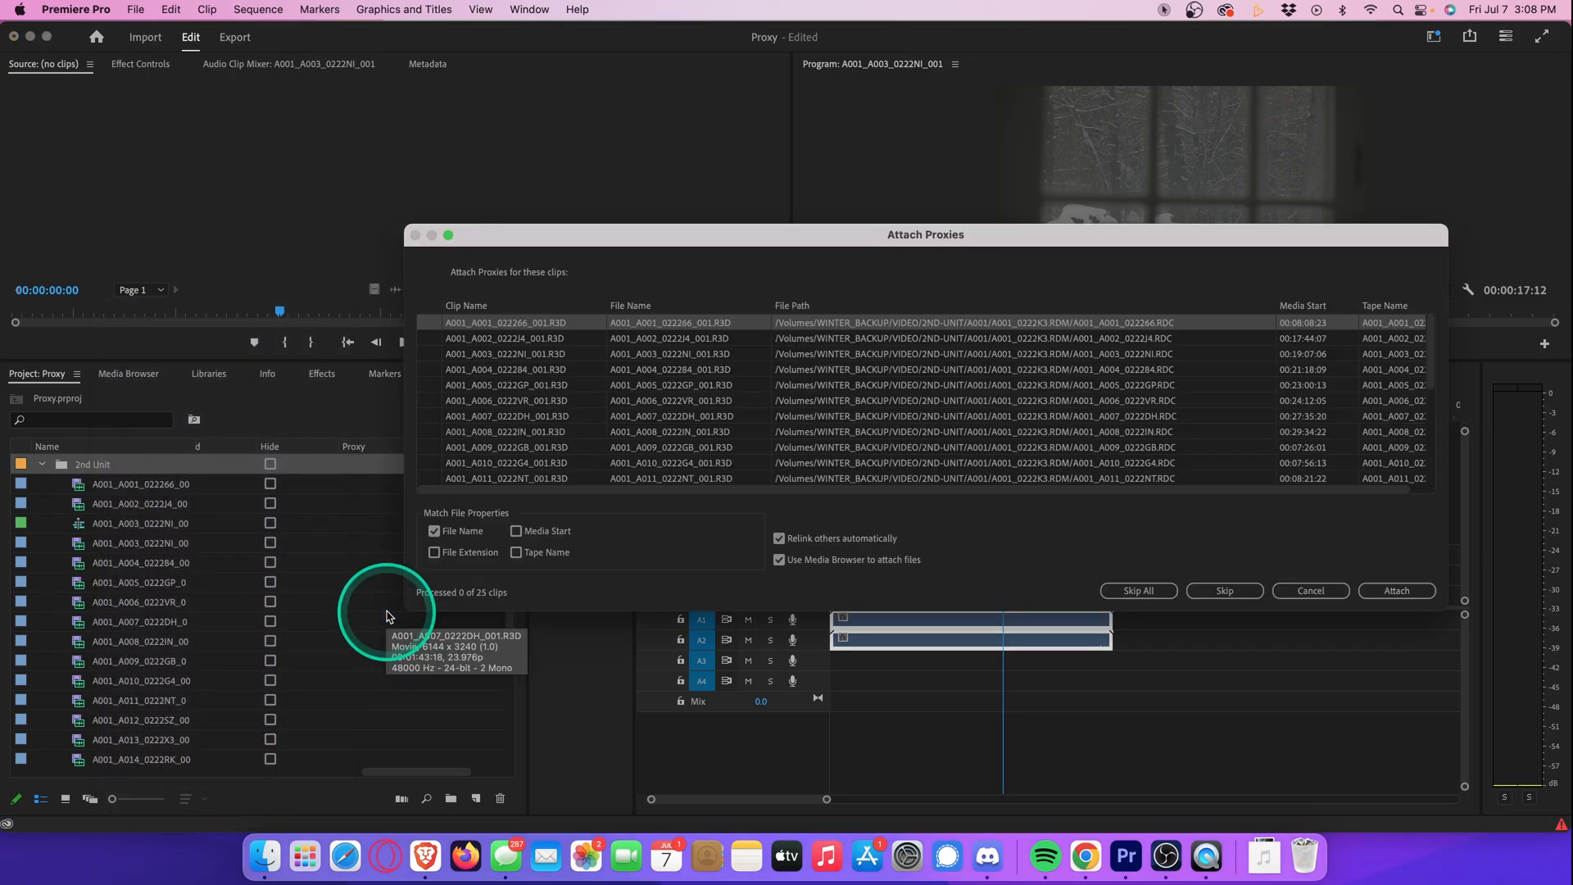
{"action": "left_click", "coordinate": [1397, 590]}
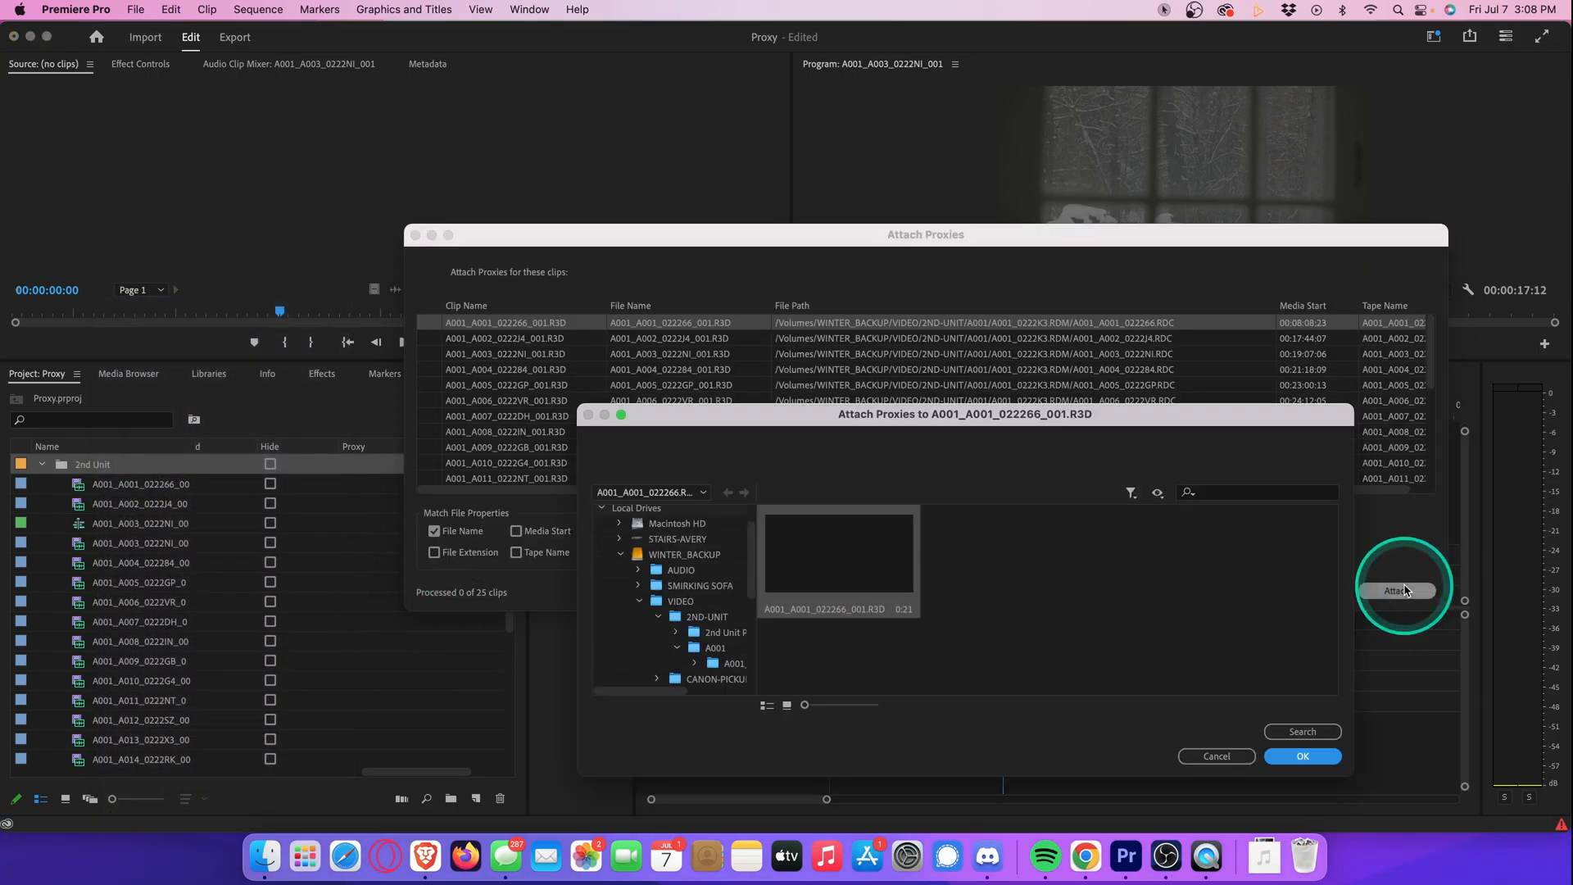
{"action": "left_click", "coordinate": [721, 633]}
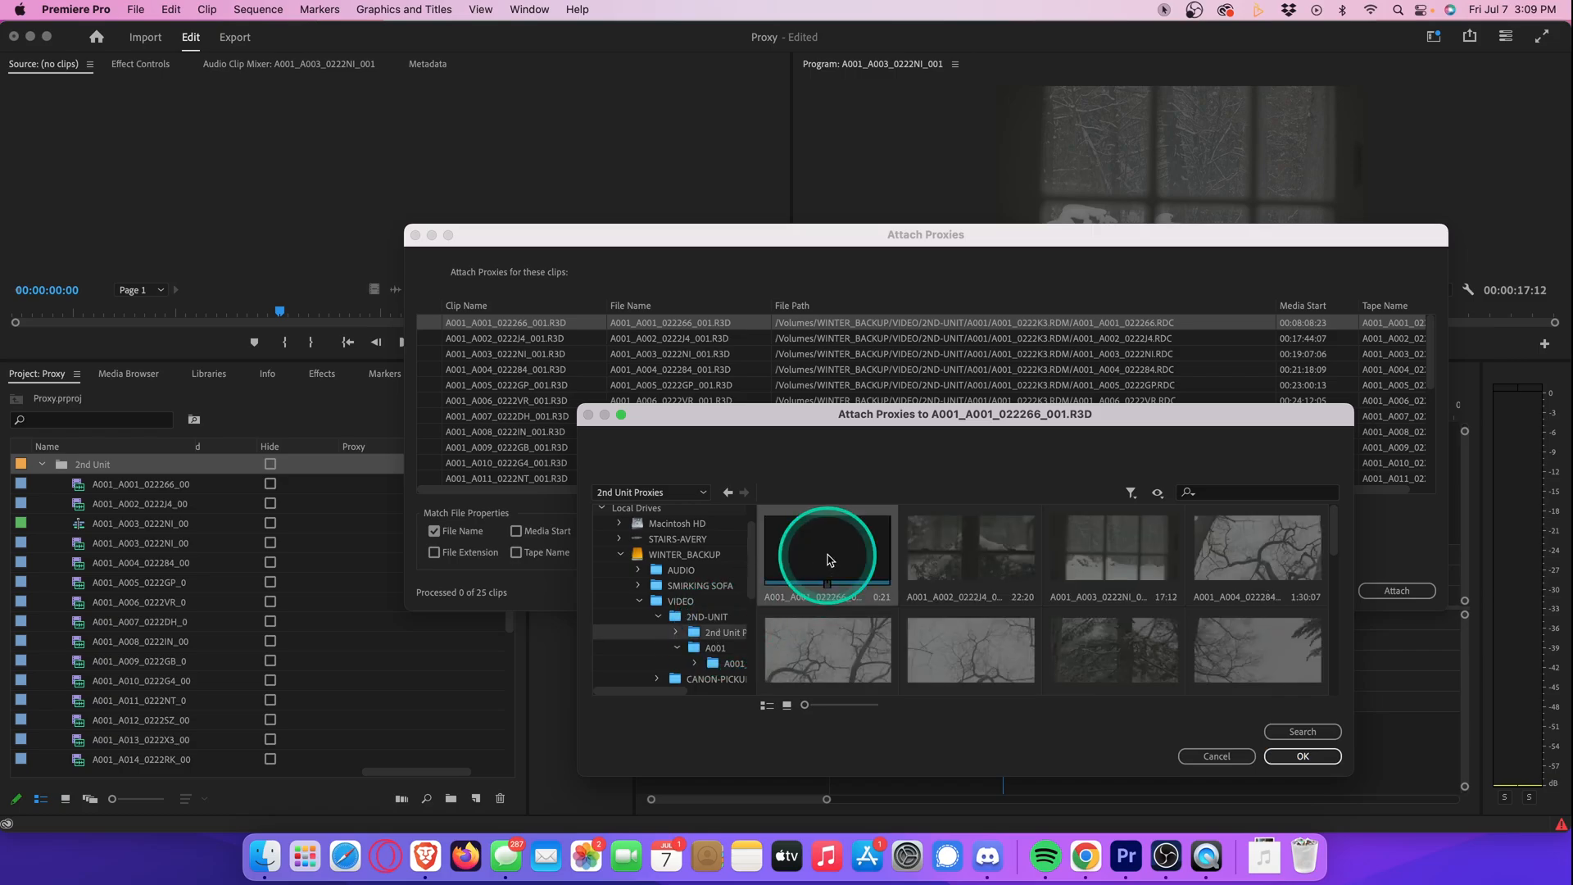
{"action": "left_click", "coordinate": [1303, 755]}
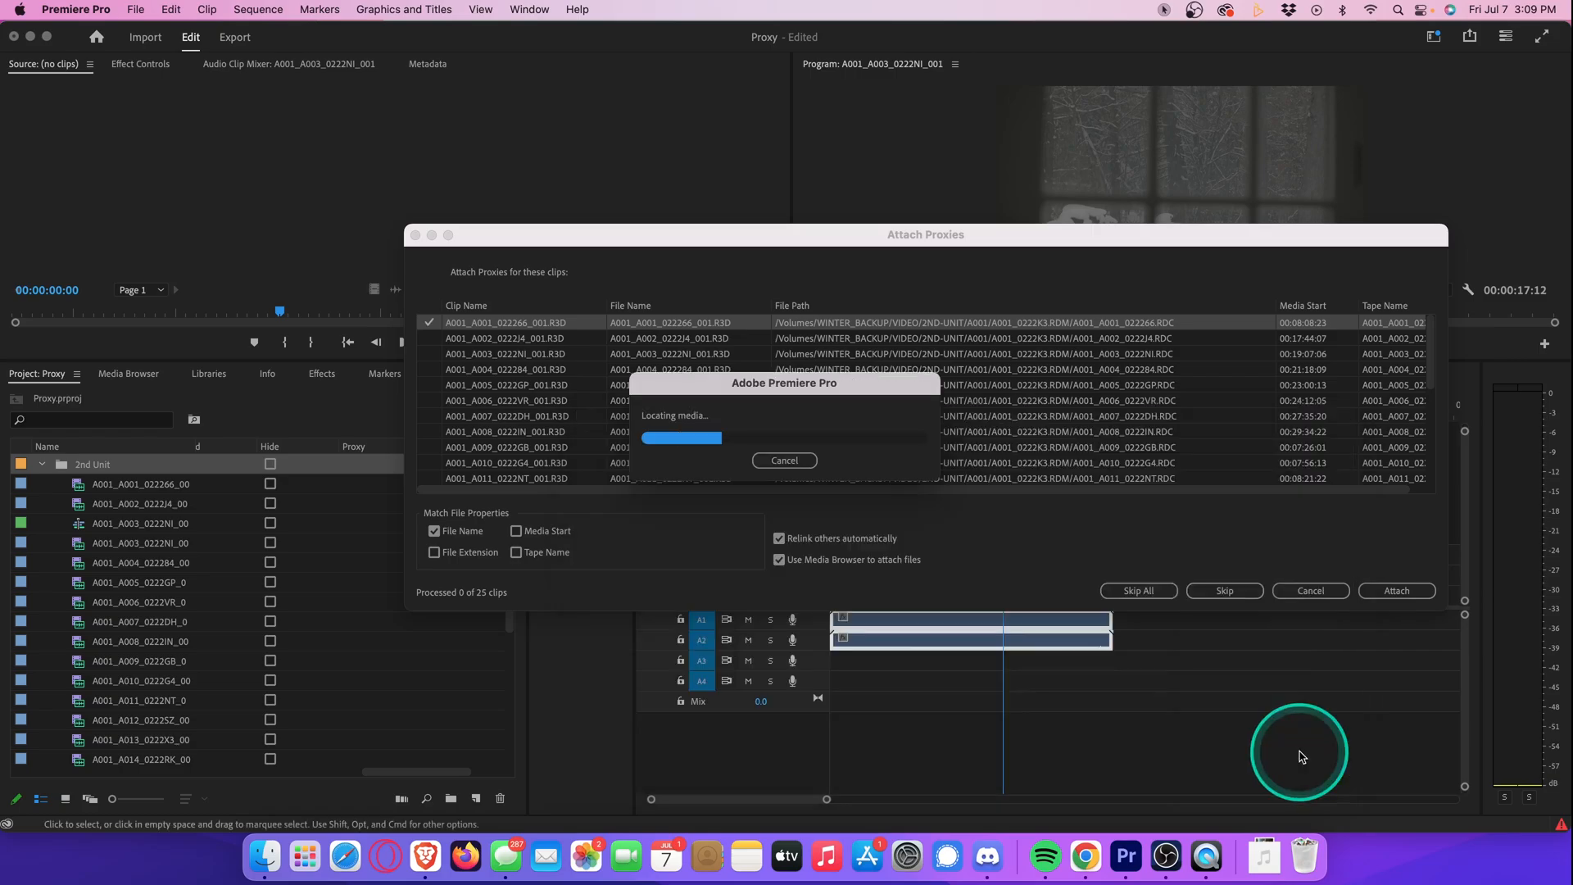
{"action": "left_click", "coordinate": [1393, 591]}
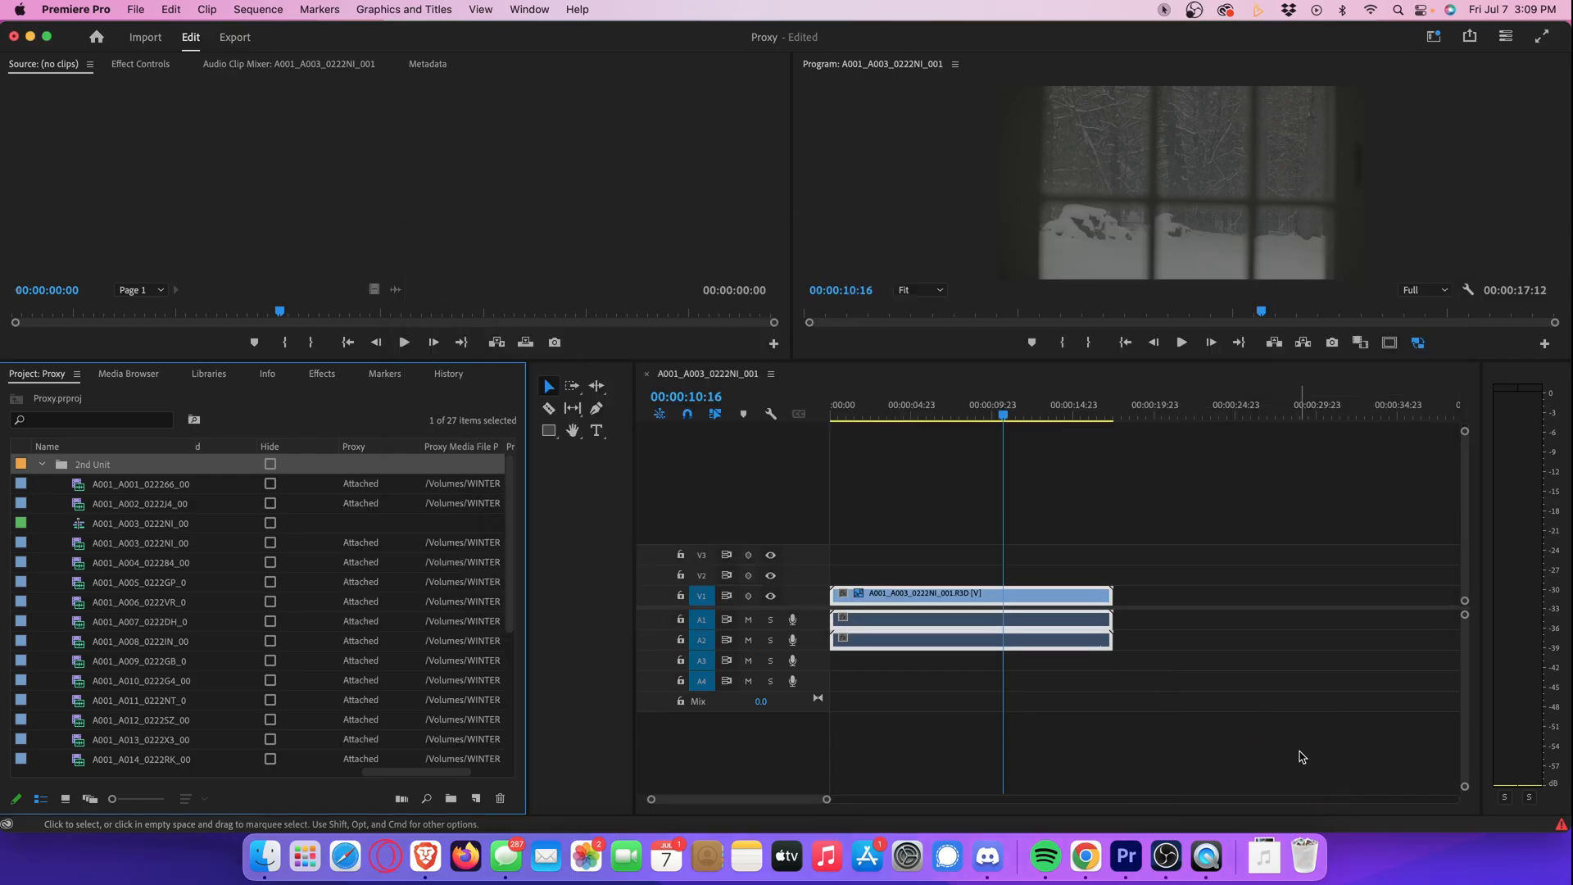
{"action": "left_click", "coordinate": [344, 569]}
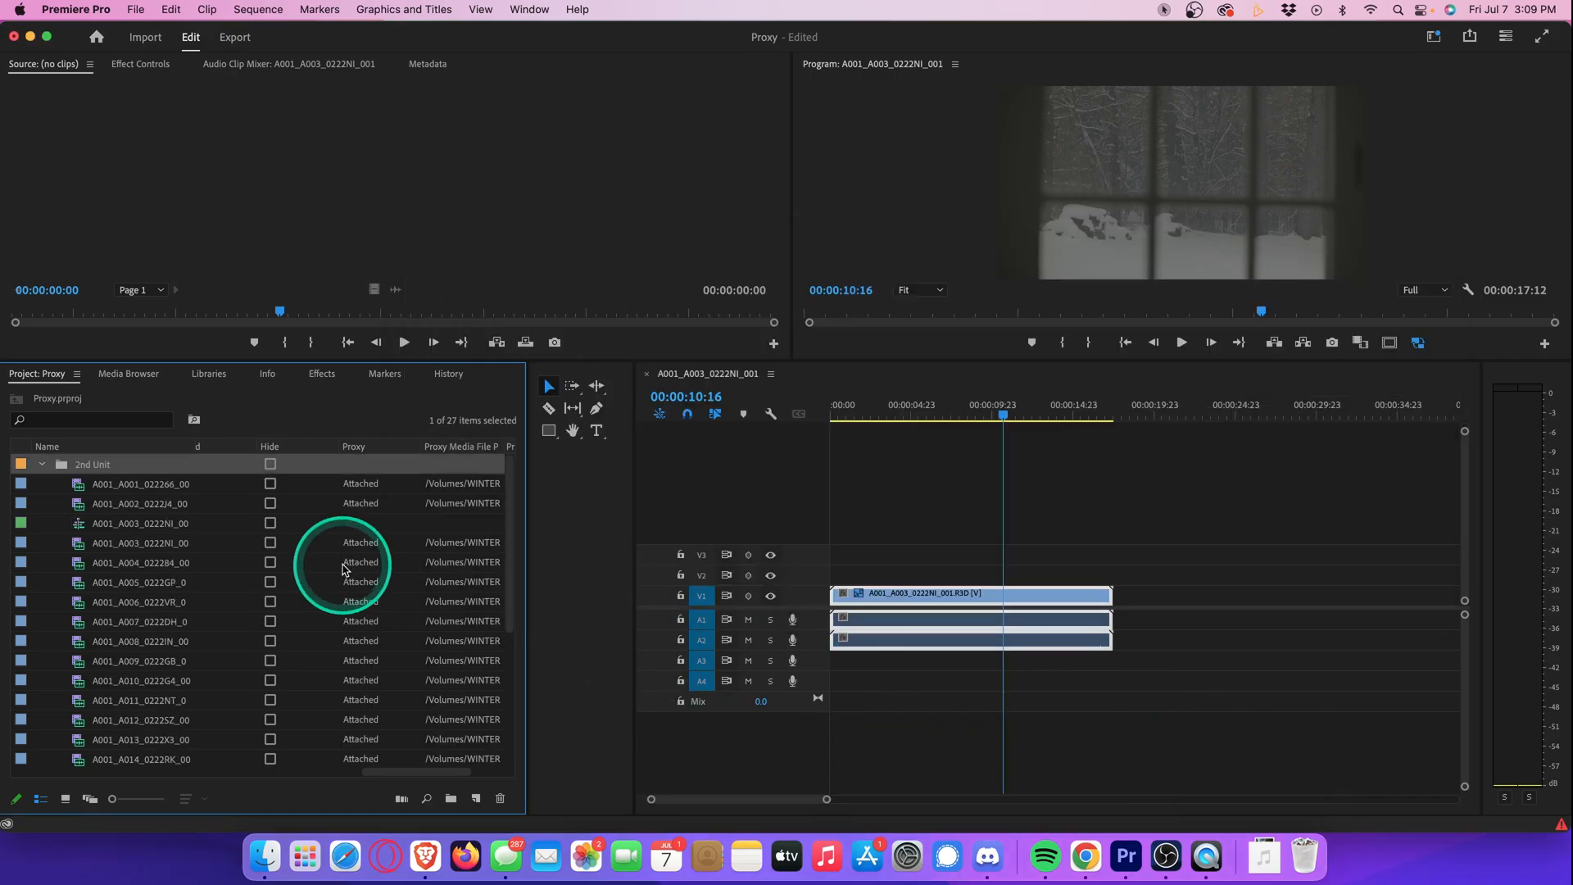
{"action": "mouse_move", "coordinate": [221, 270]}
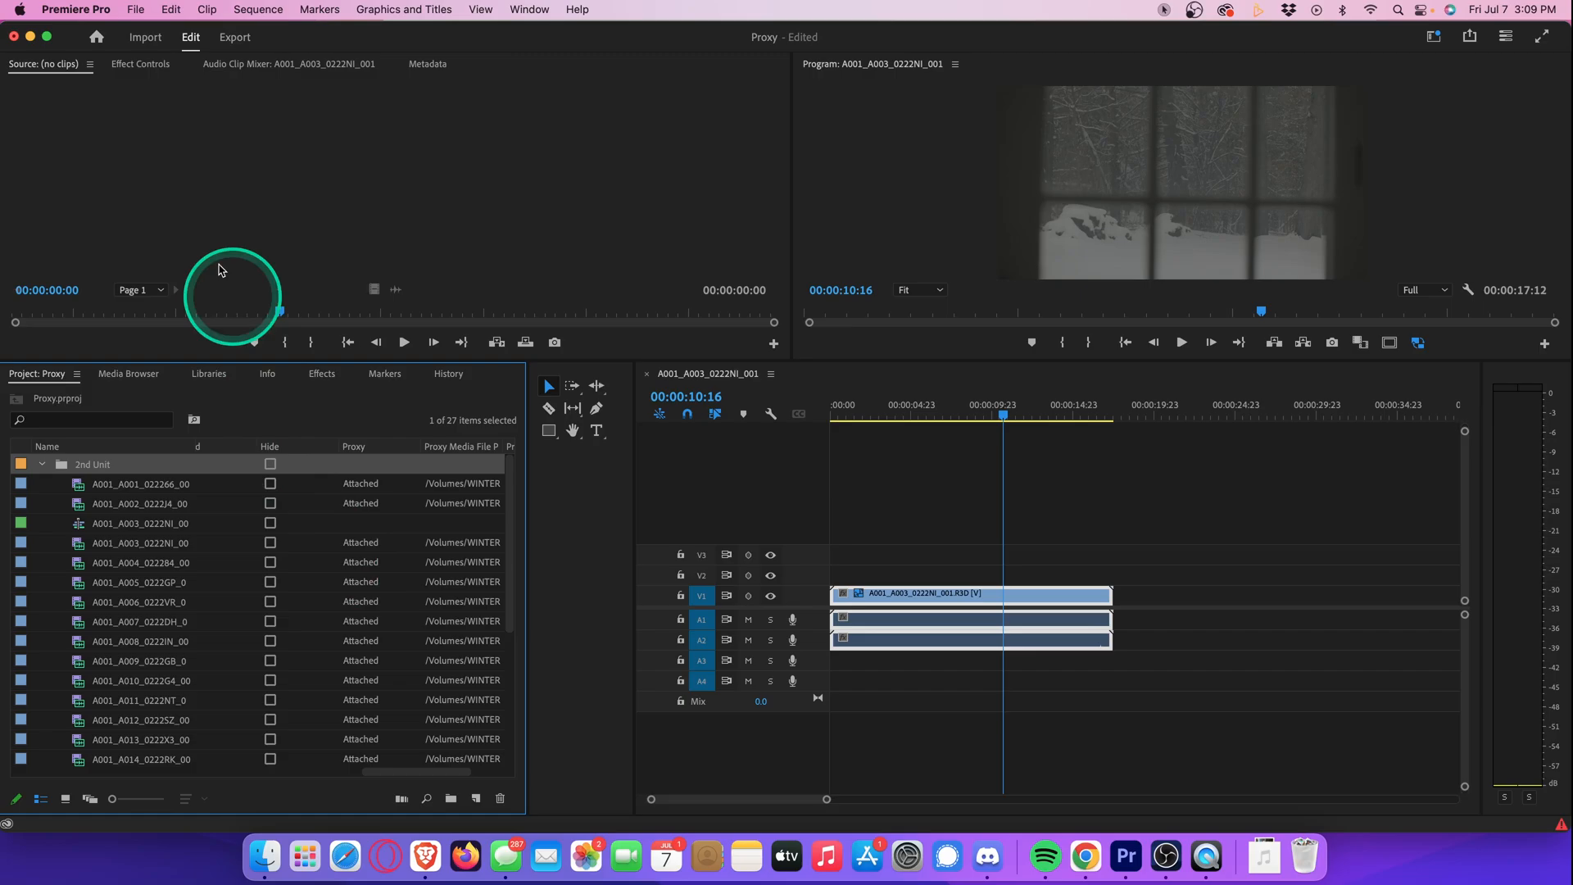
Step: Export the A001_A003_0222NI_001 sequence with the High Quality 2160p 4K H.264 preset (3840x2160)
{"action": "left_click", "coordinate": [135, 10]}
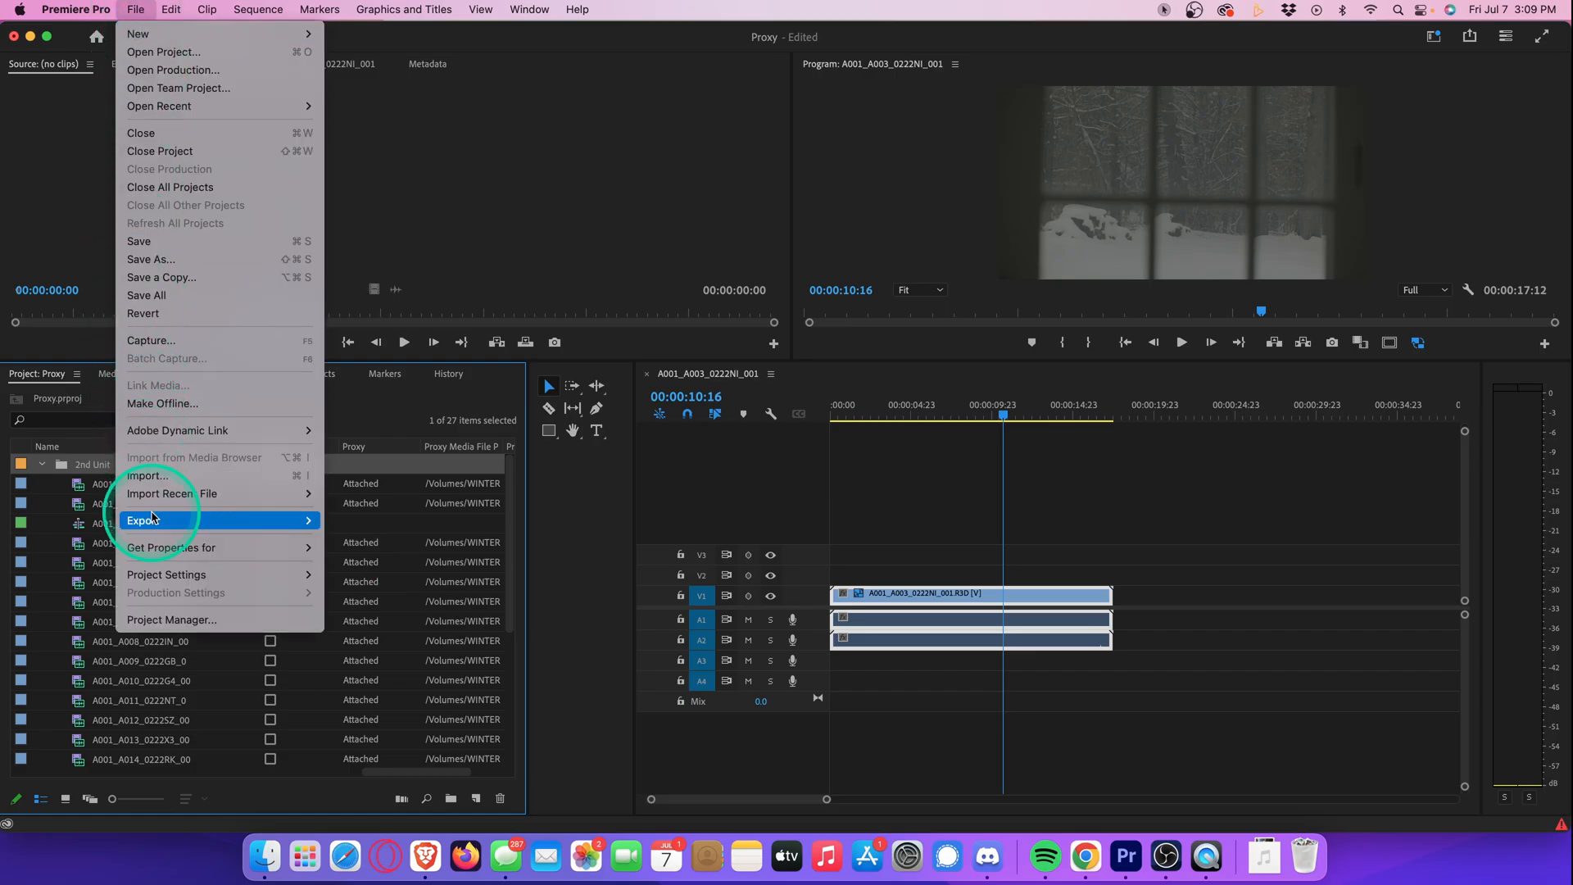
{"action": "left_click", "coordinate": [358, 523]}
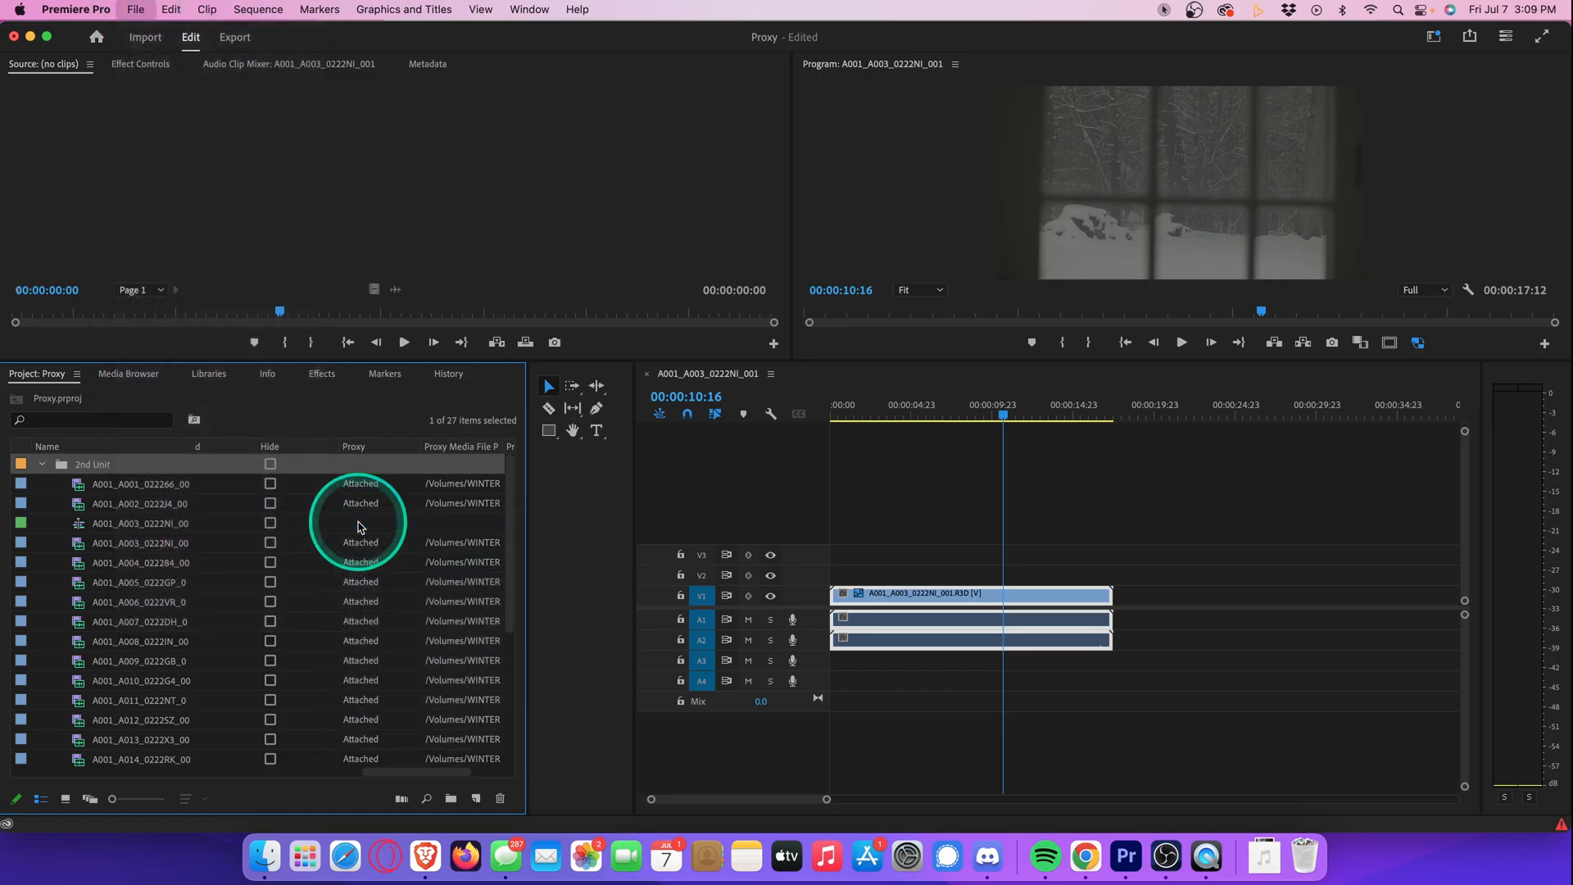
{"action": "left_click", "coordinate": [234, 38]}
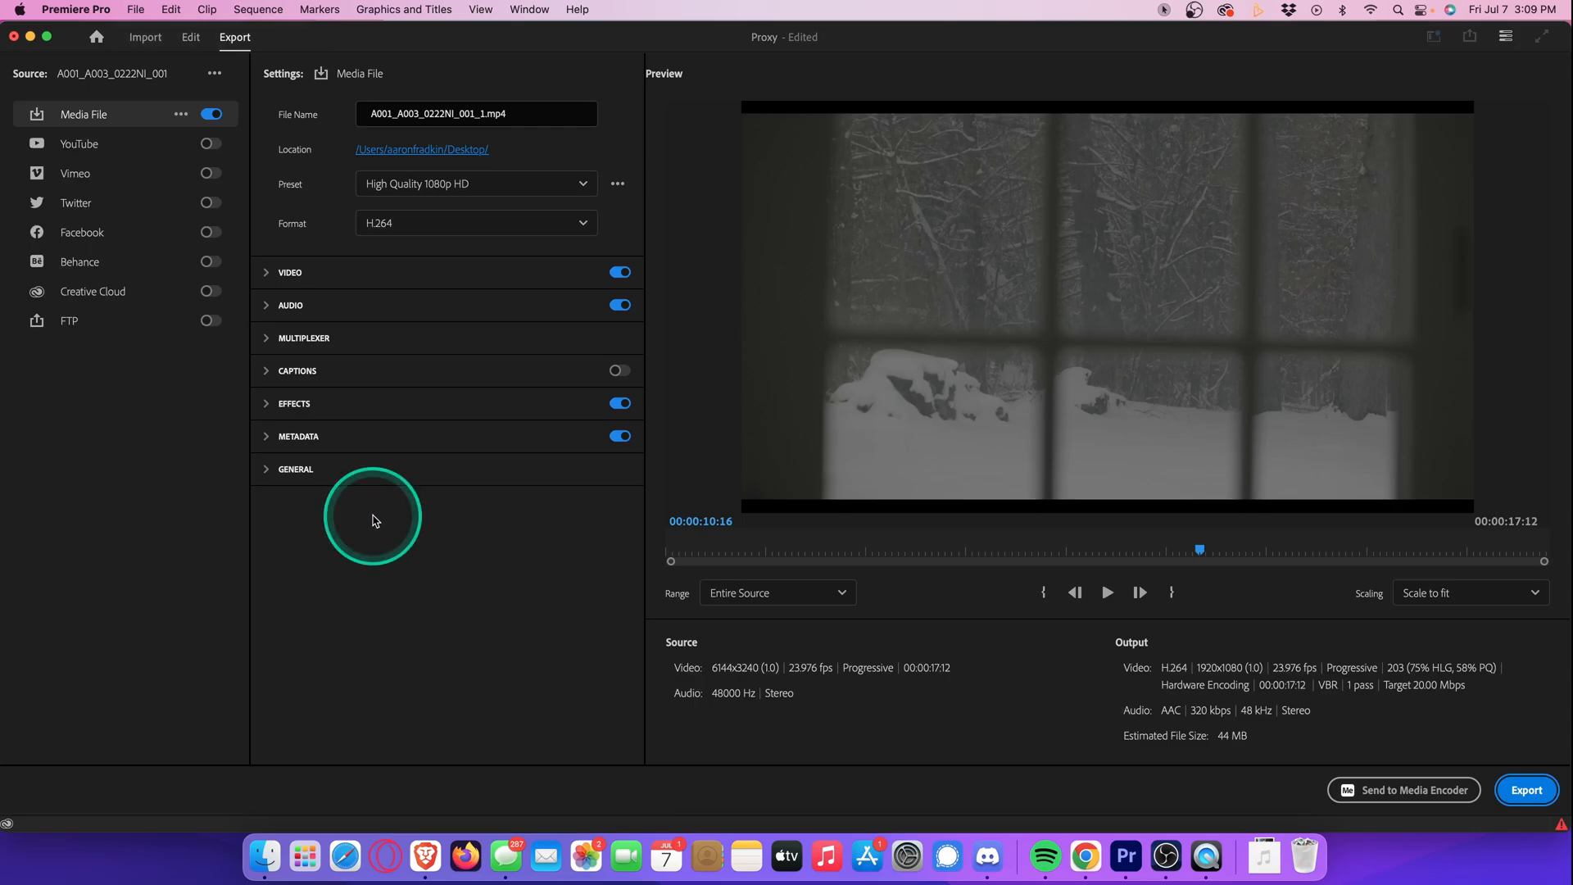
{"action": "left_click", "coordinate": [582, 184]}
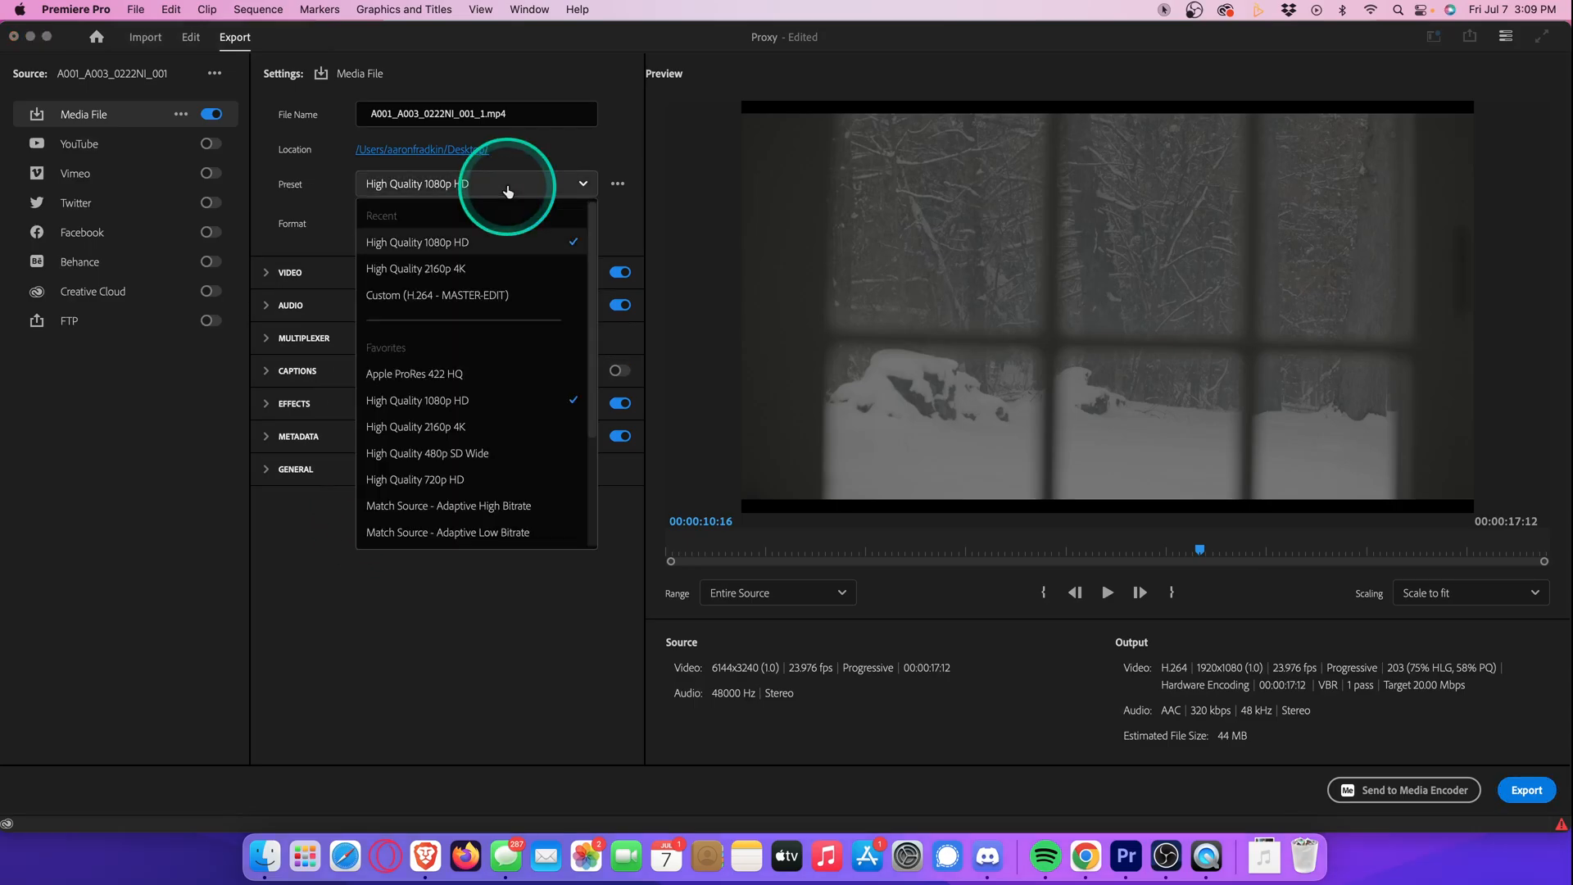
{"action": "left_click", "coordinate": [414, 268]}
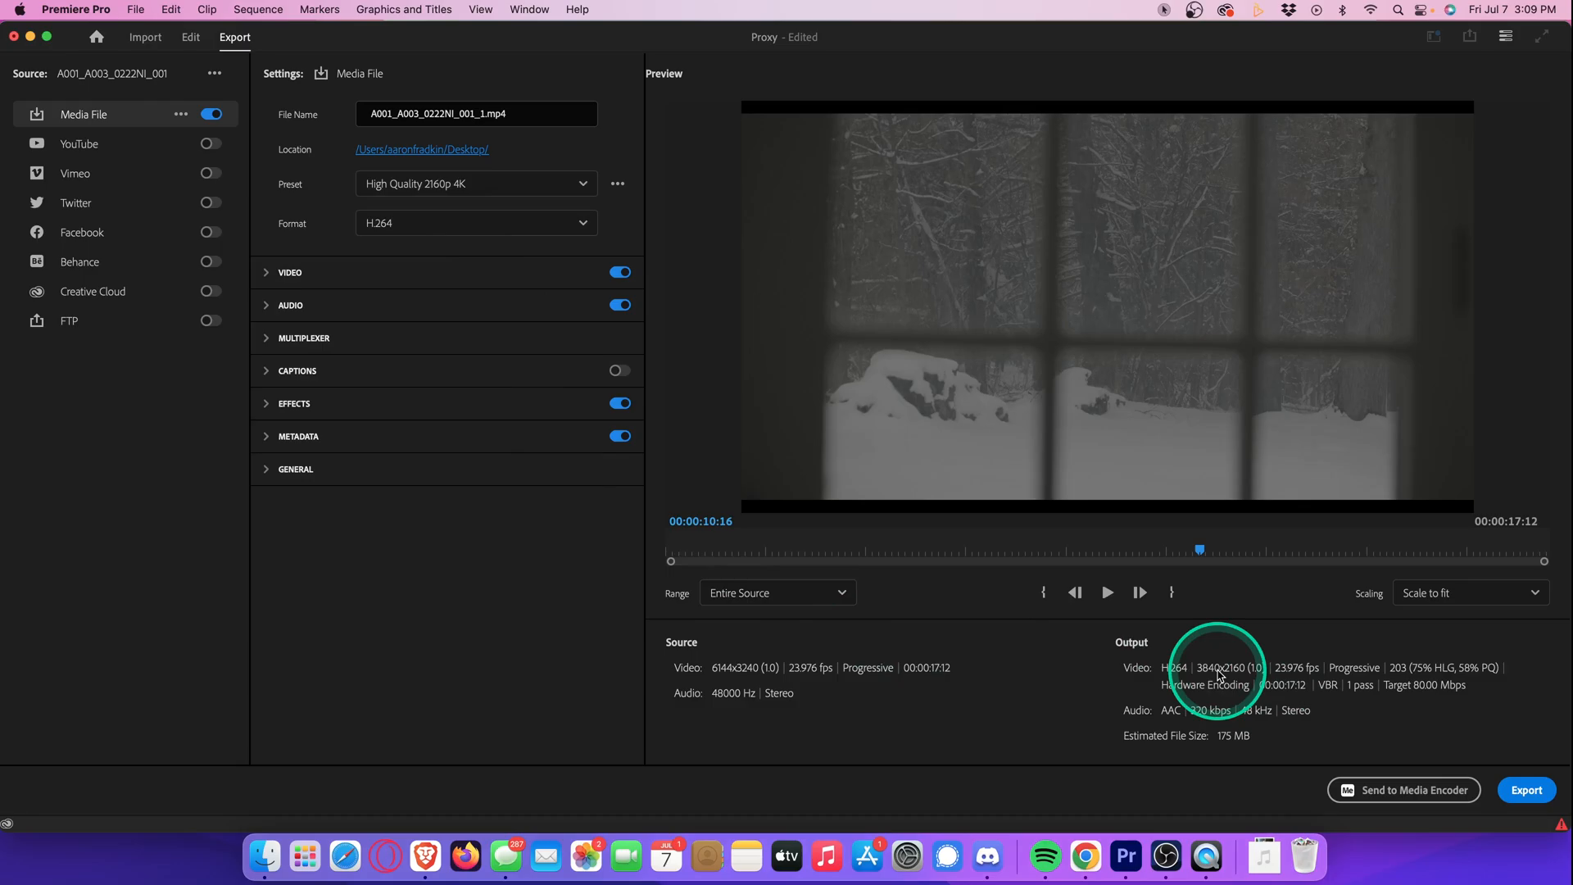